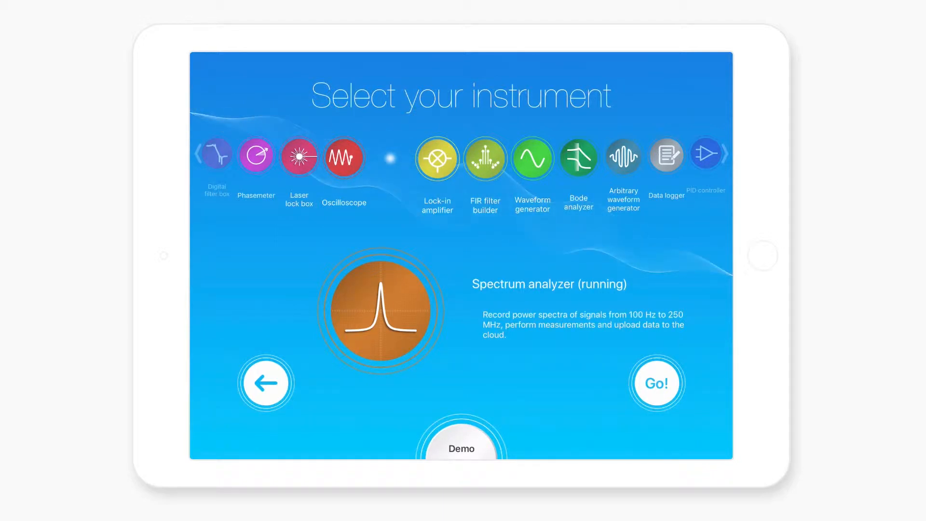
Launch the Spectrum analyzer instrument with Input 1 and Input 2 spectra shown 0–250 MHz.
{"action": "left_click", "coordinate": [656, 383]}
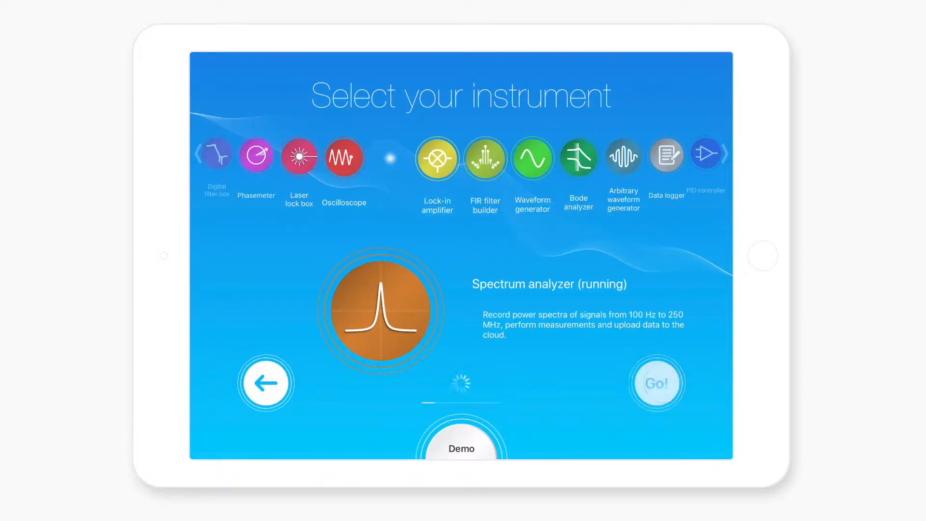
{"action": "left_click", "coordinate": [656, 382]}
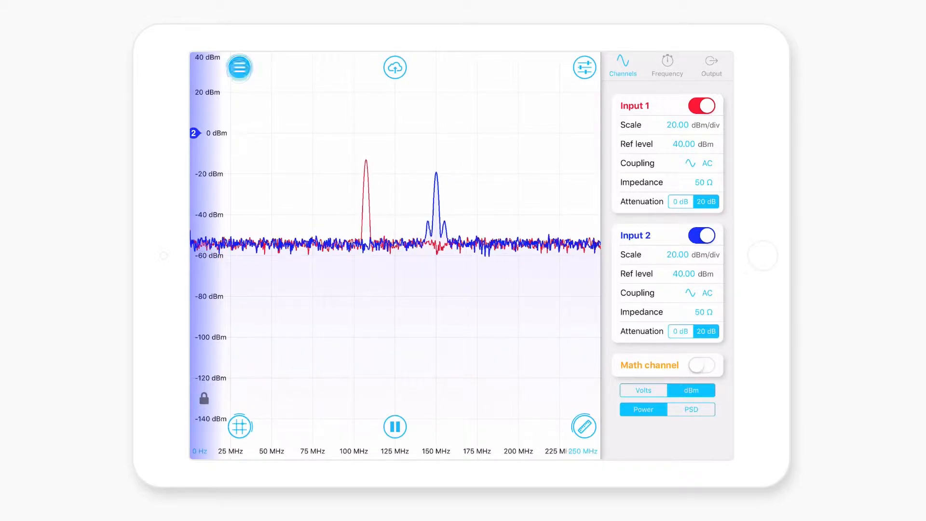
Set the sweep to 50–150 MHz with minimum resolution bandwidth.
{"action": "left_click", "coordinate": [238, 67]}
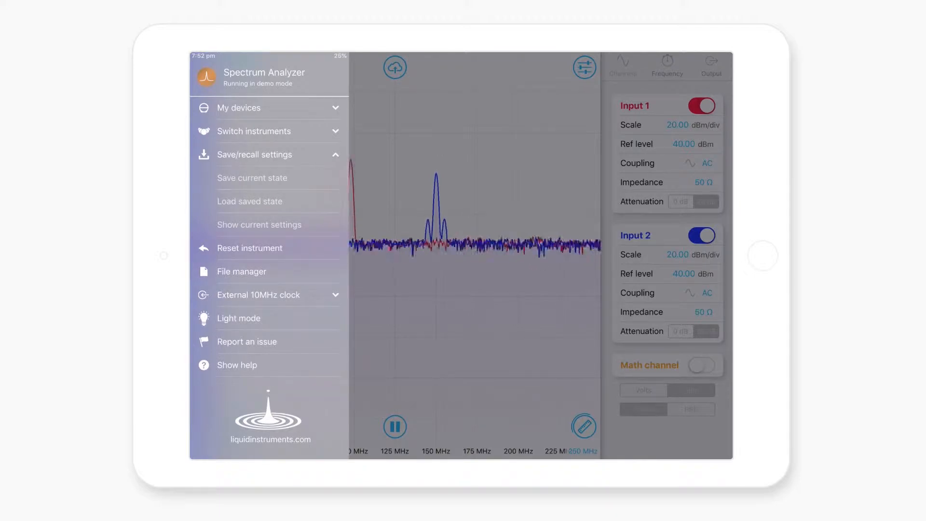
{"action": "left_click", "coordinate": [239, 67]}
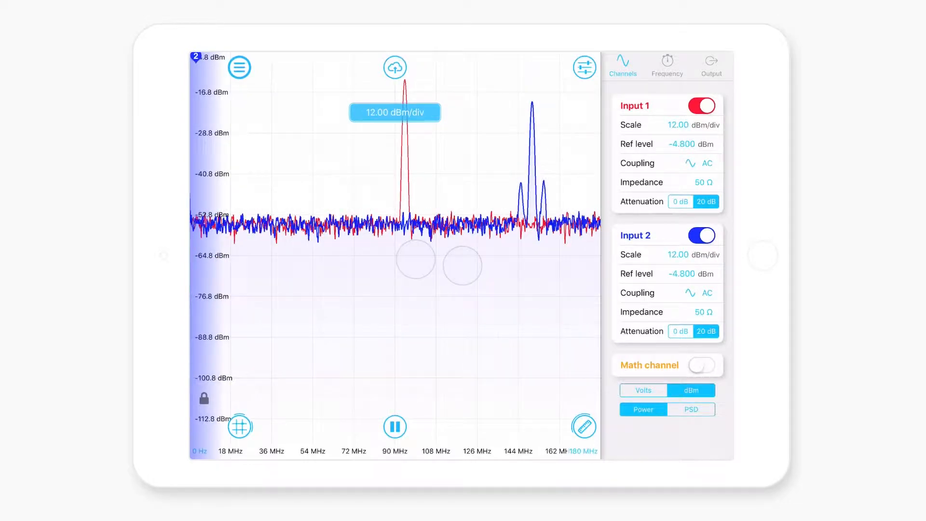
{"action": "left_click", "coordinate": [667, 65]}
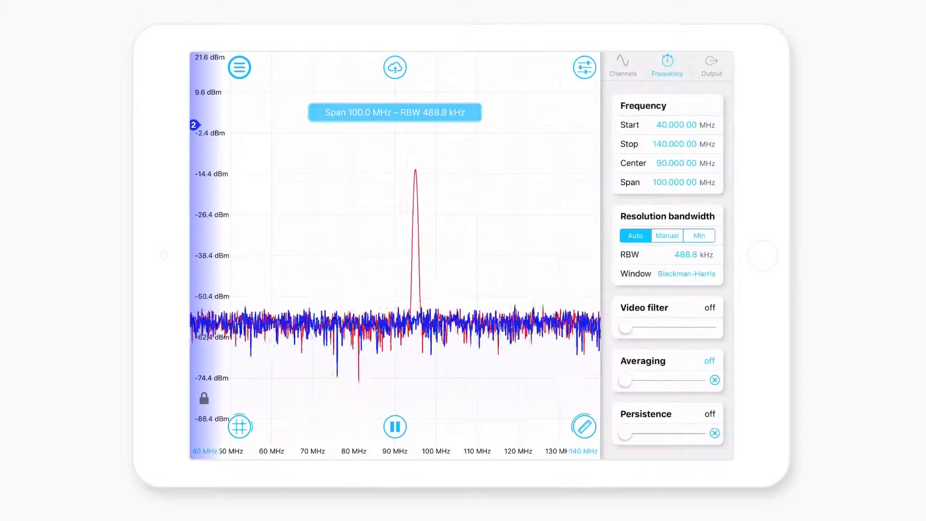
{"action": "left_click", "coordinate": [698, 235]}
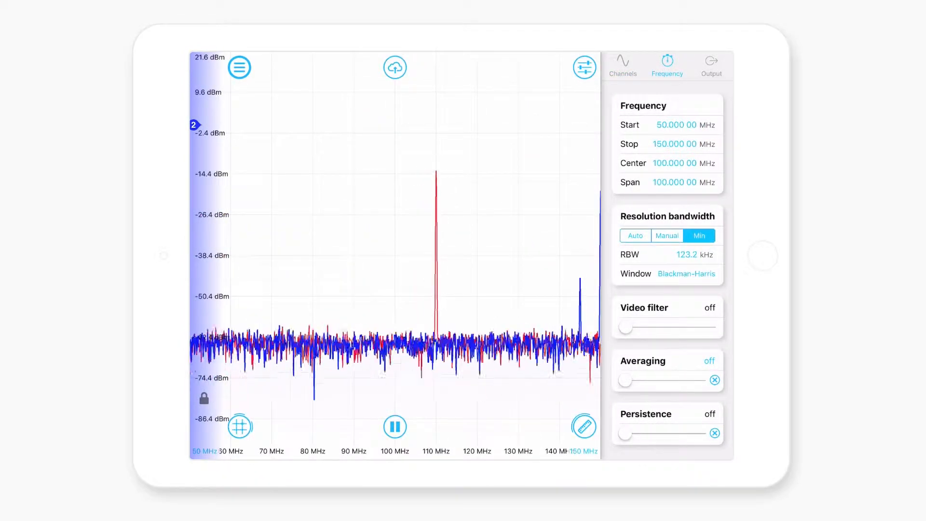
Reset the instrument to defaults, then reload the saved 50–150 MHz state.
{"action": "left_click", "coordinate": [240, 67]}
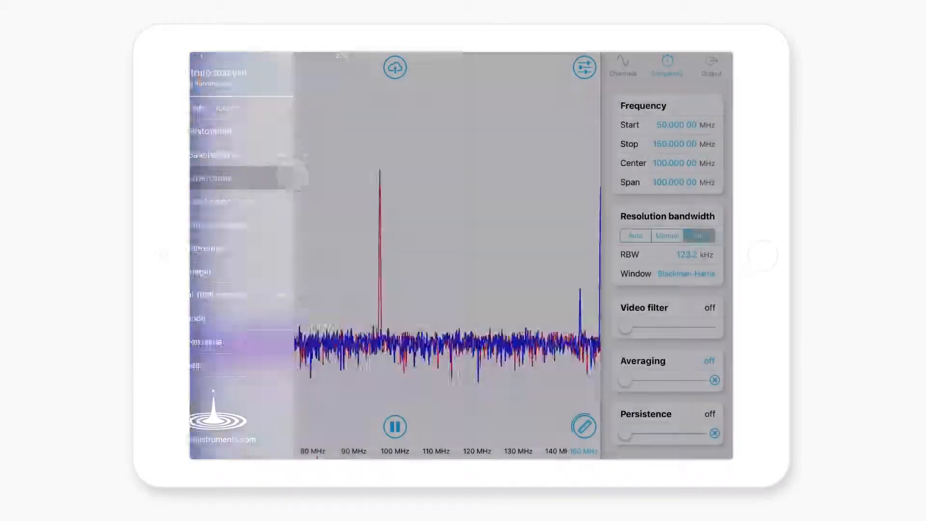
{"action": "left_click", "coordinate": [239, 66]}
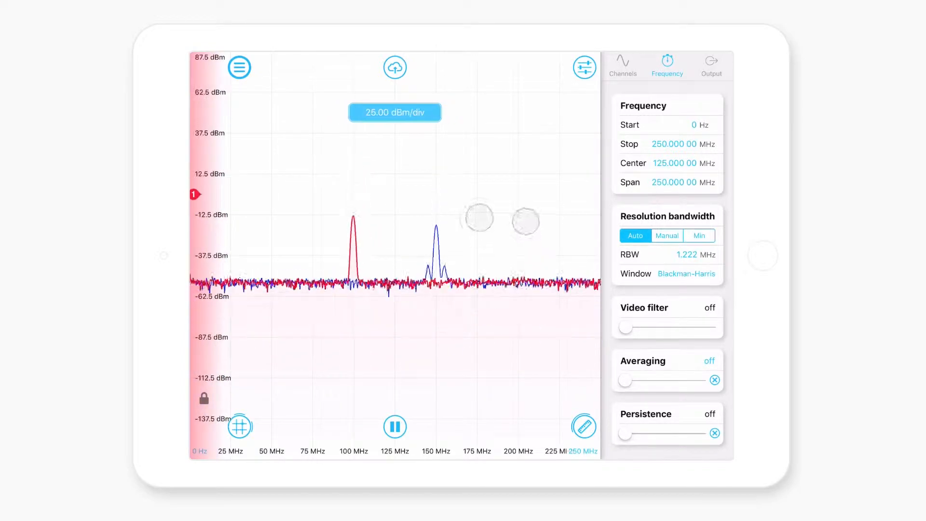
{"action": "left_click", "coordinate": [239, 67]}
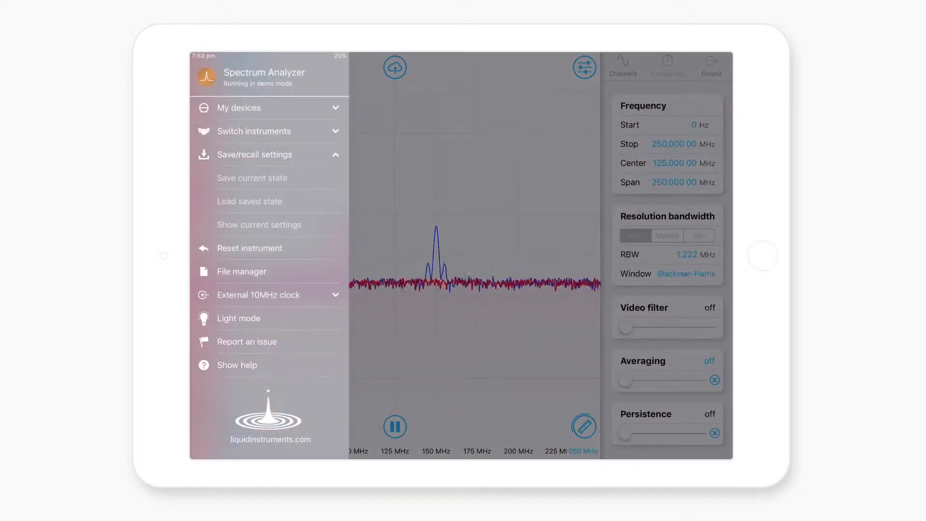
{"action": "left_click", "coordinate": [248, 200]}
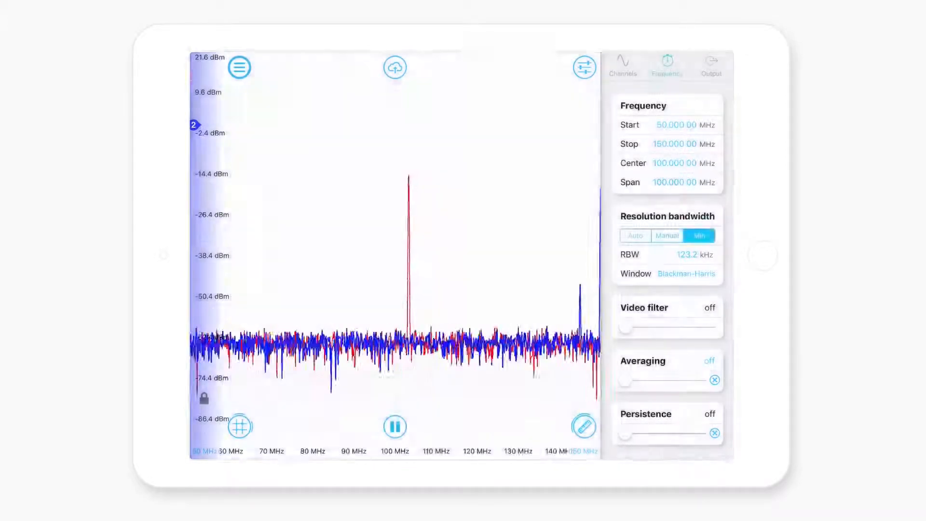
View the stored data files in the file manager and cancel without transferring.
{"action": "left_click", "coordinate": [394, 66]}
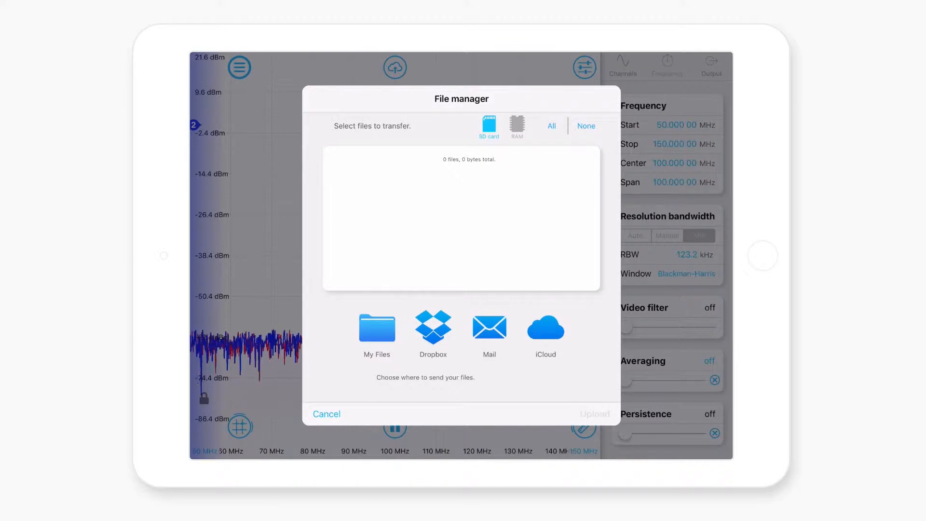
{"action": "left_click", "coordinate": [326, 414]}
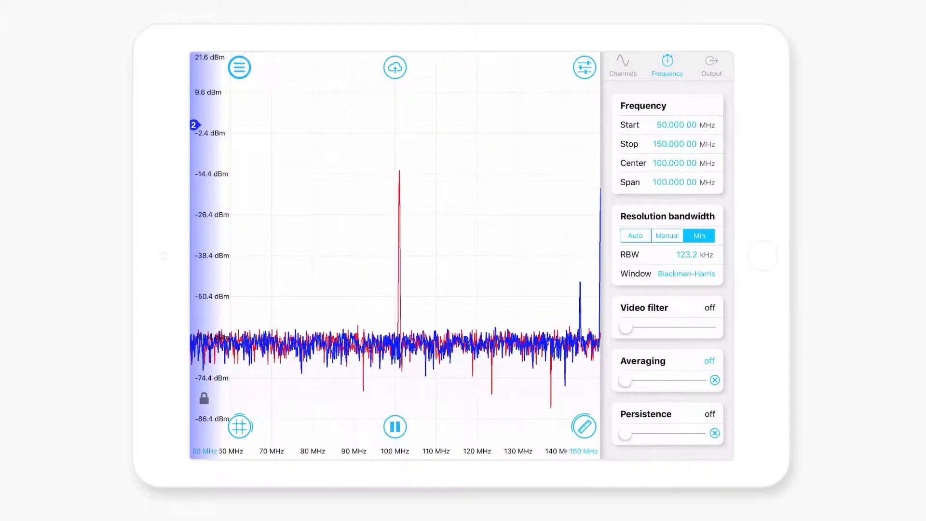
{"action": "left_click", "coordinate": [239, 66]}
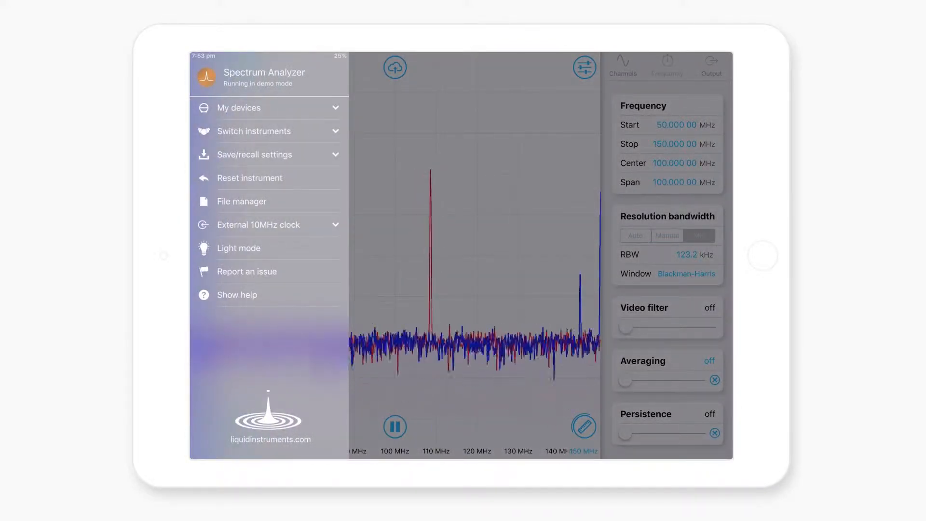
Toggle dark display mode and reset the analyzer to the full 0–250 MHz span.
{"action": "left_click", "coordinate": [238, 248]}
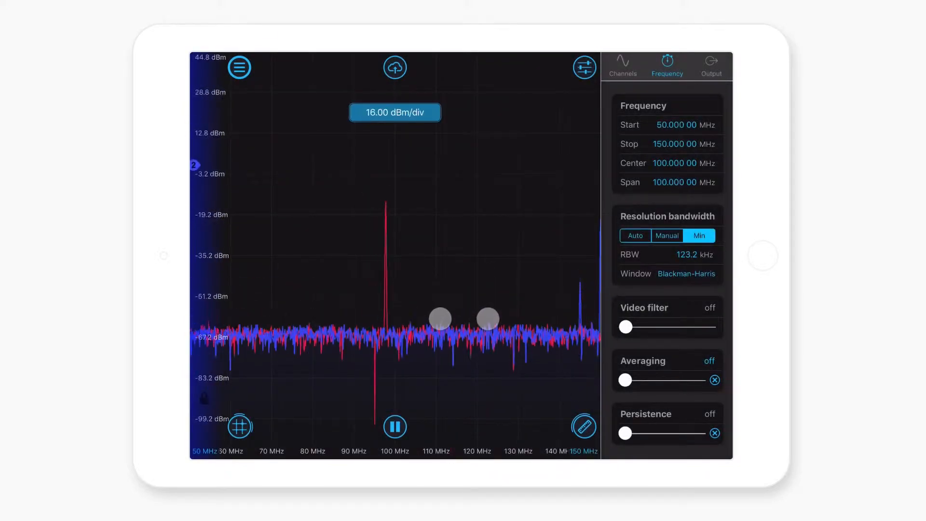
{"action": "left_click", "coordinate": [634, 235]}
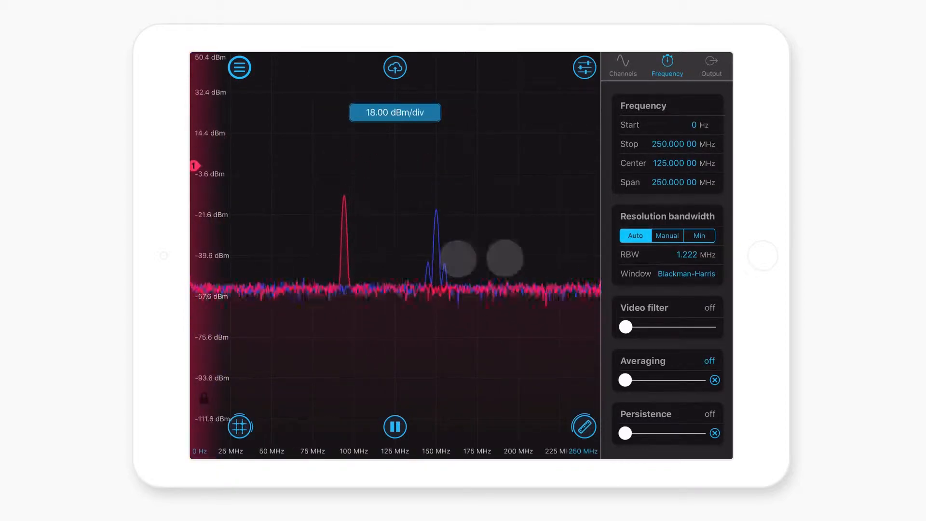
{"action": "left_click", "coordinate": [238, 67]}
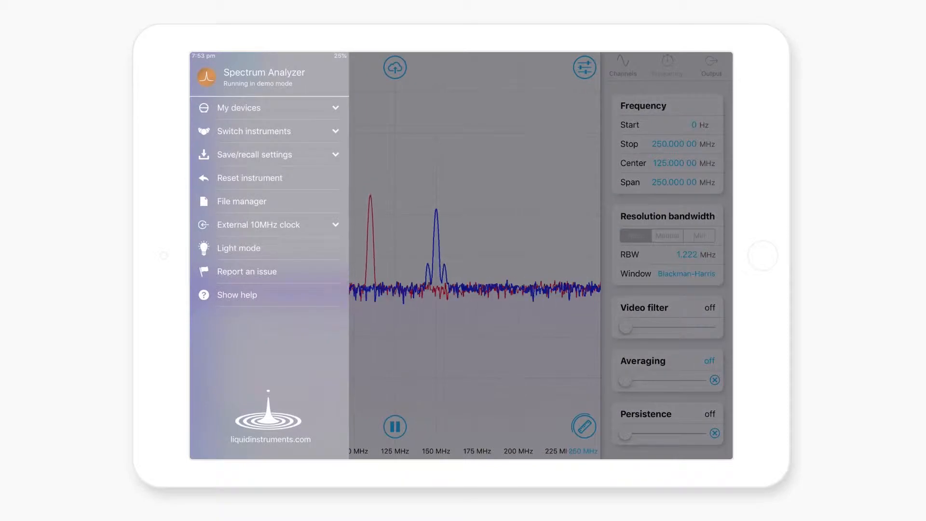
Enable 'Always use internal' for the 10 MHz reference clock and return to the spectrum.
{"action": "left_click", "coordinate": [259, 225]}
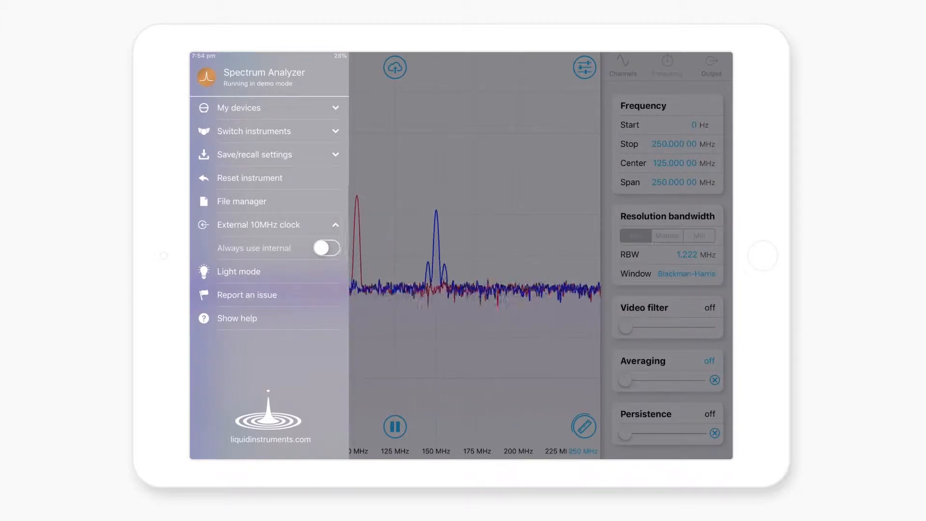
{"action": "left_click", "coordinate": [325, 248]}
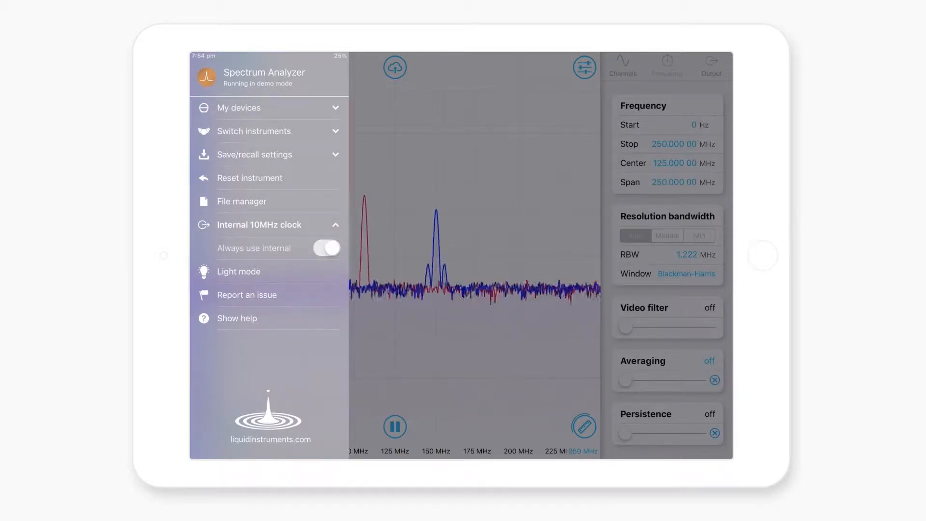
{"action": "left_click", "coordinate": [239, 67]}
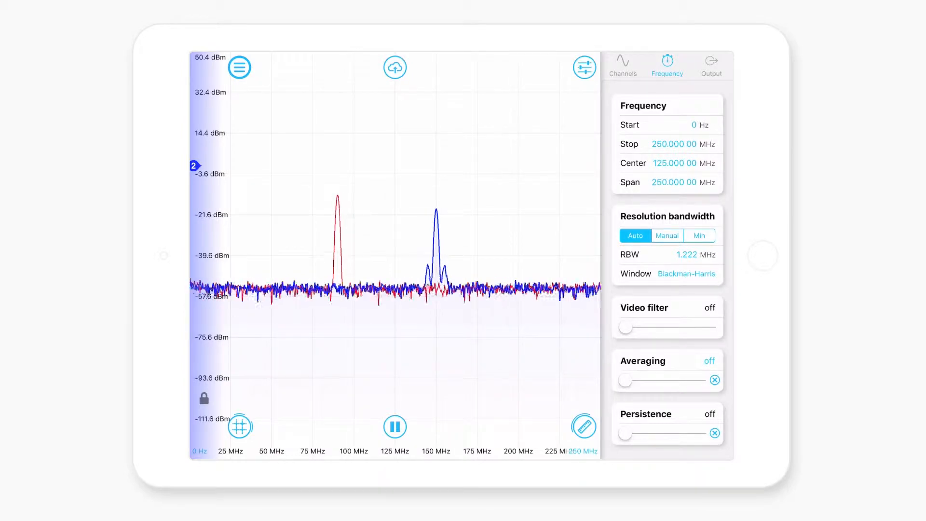
Choose traces CSV and settings TXT for export with the file name 'name'.
{"action": "left_click", "coordinate": [394, 66]}
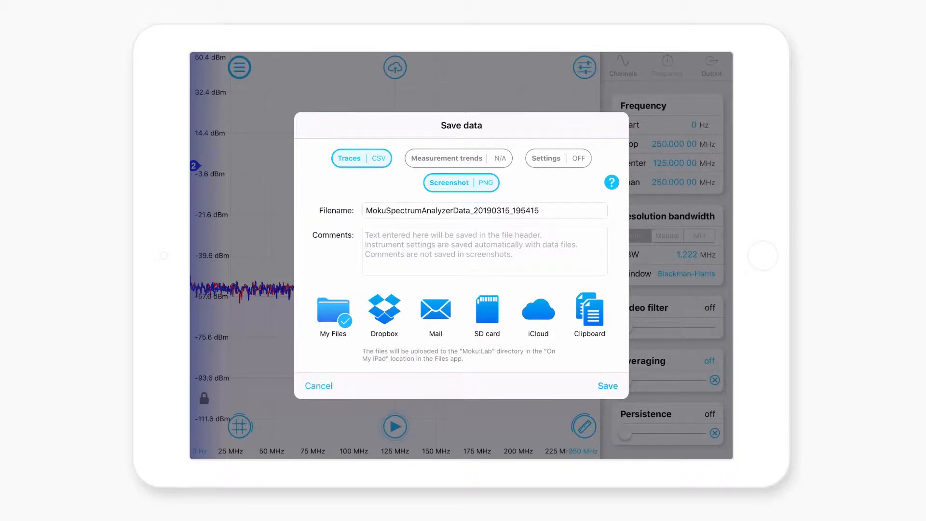
{"action": "left_click", "coordinate": [380, 157]}
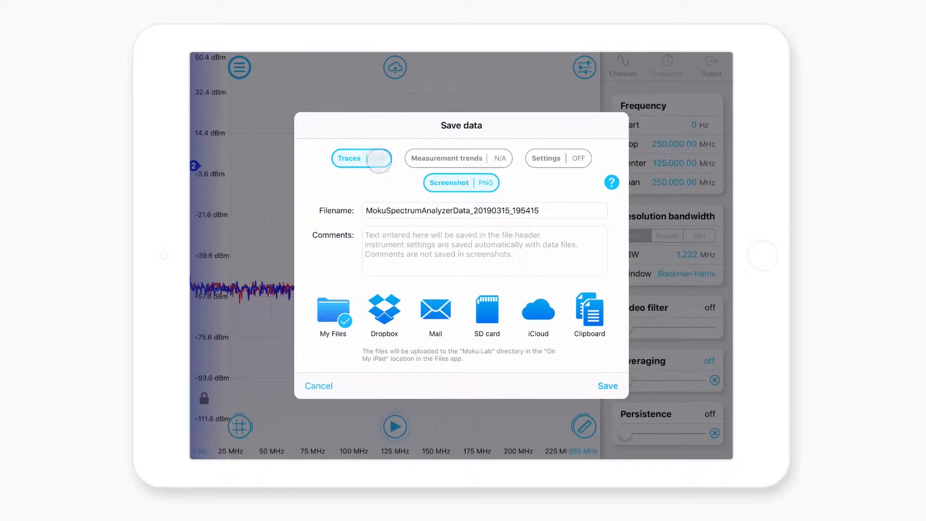
{"action": "left_click", "coordinate": [361, 157]}
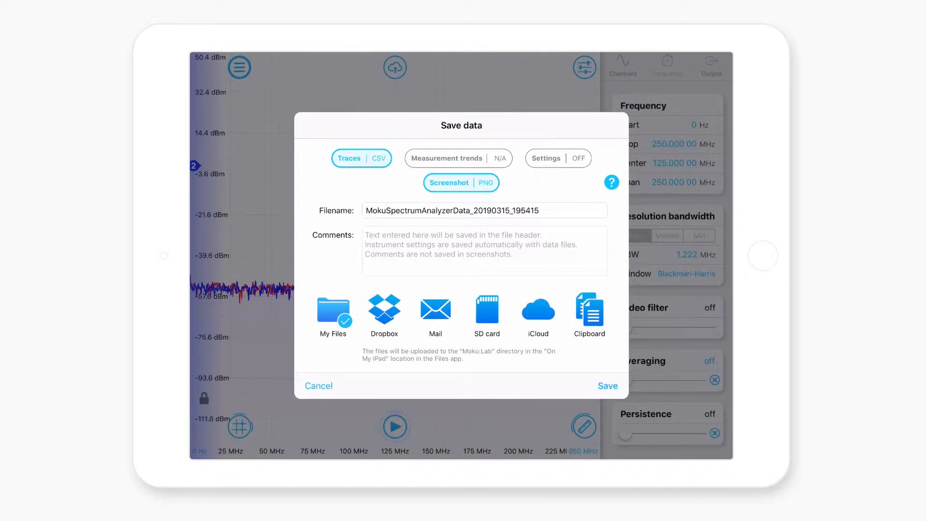
{"action": "left_click", "coordinate": [558, 158]}
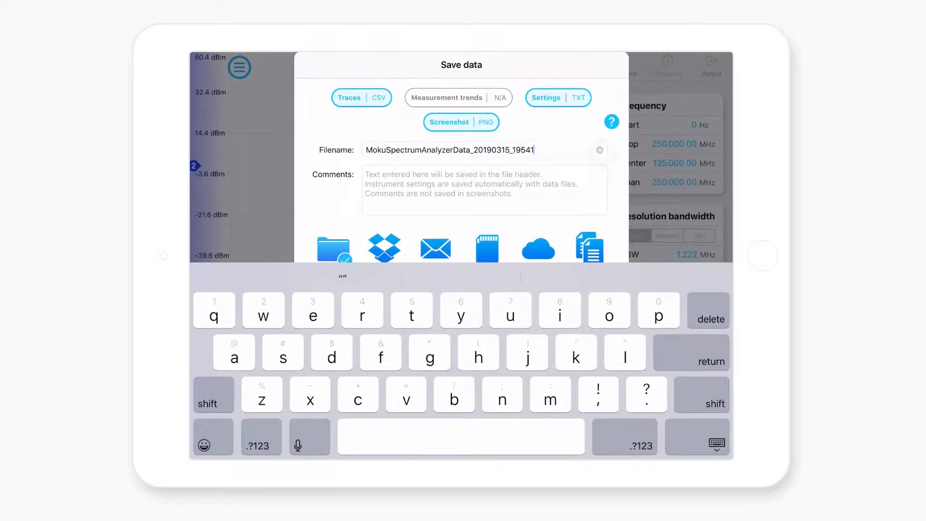
{"action": "type", "text": "name"}
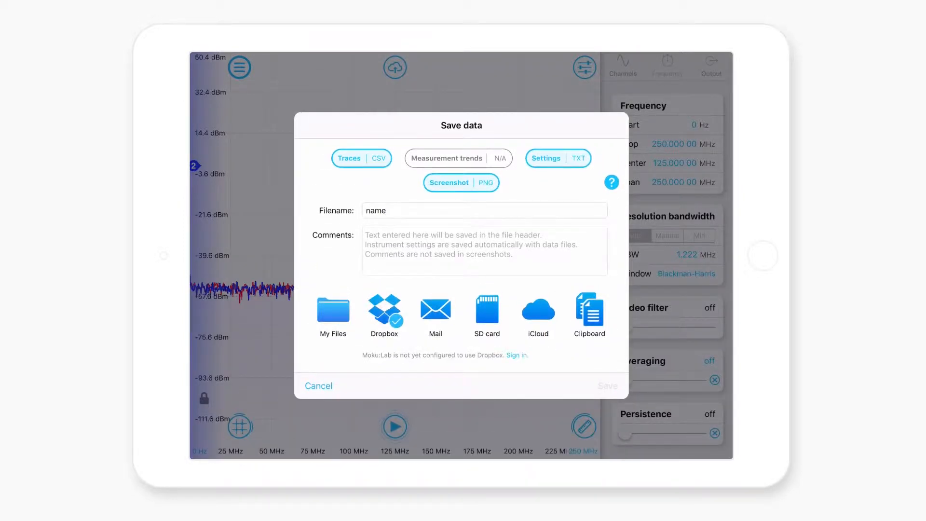
Select My Files instead of the SD card as destination and save the files.
{"action": "left_click", "coordinate": [486, 309]}
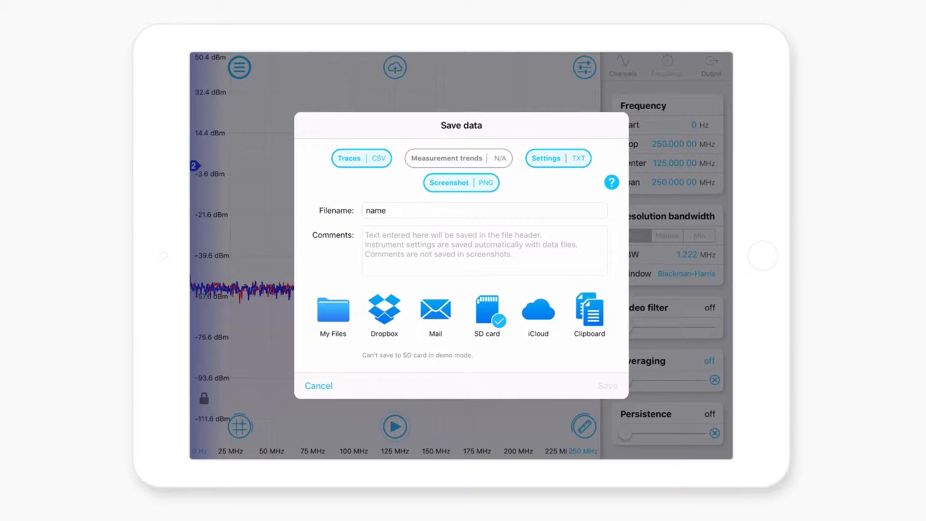
{"action": "left_click", "coordinate": [383, 311]}
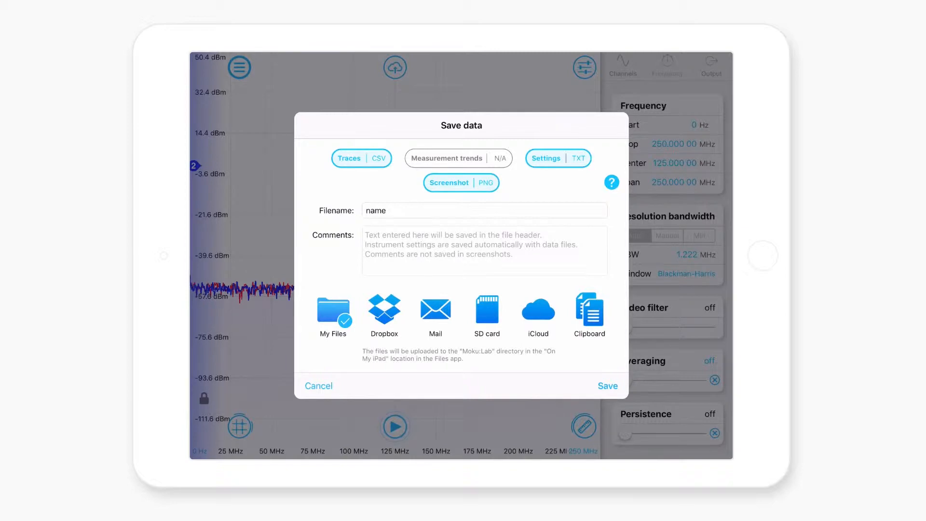
{"action": "left_click", "coordinate": [607, 386]}
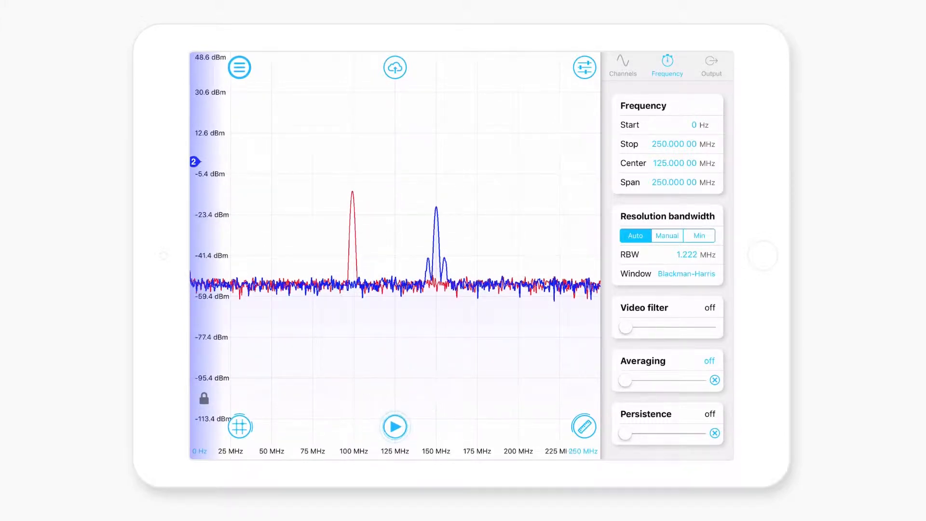
Pause and resume live acquisition so Input 1's peak sweeps up to about 110 MHz.
{"action": "left_click", "coordinate": [395, 425]}
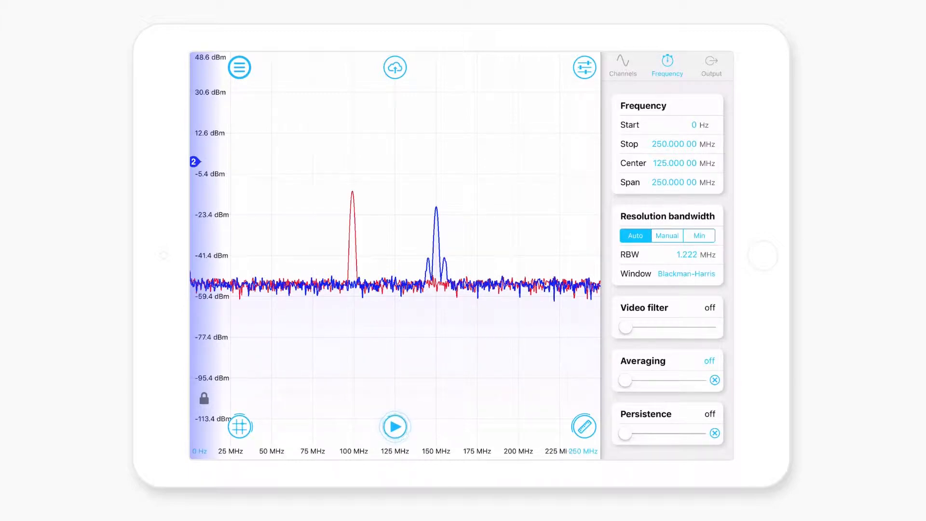
{"action": "left_click", "coordinate": [394, 426]}
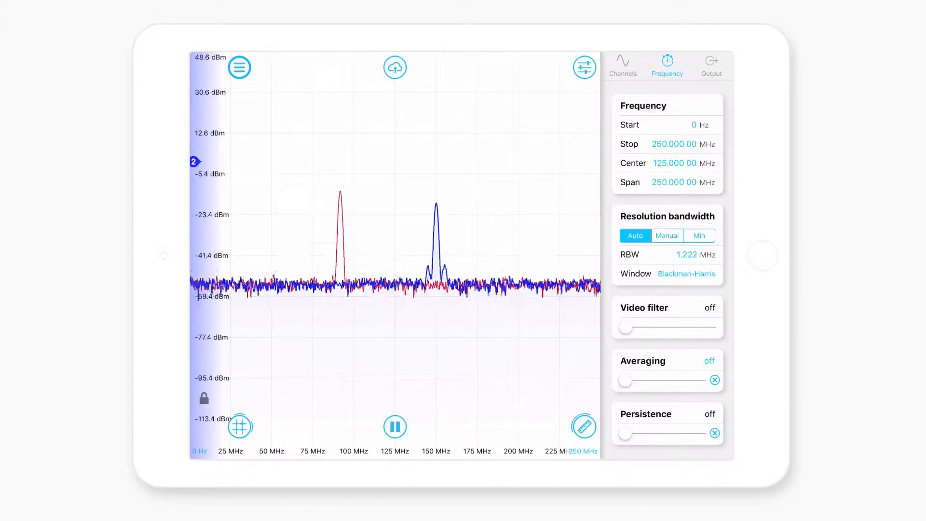
{"action": "left_click", "coordinate": [394, 427]}
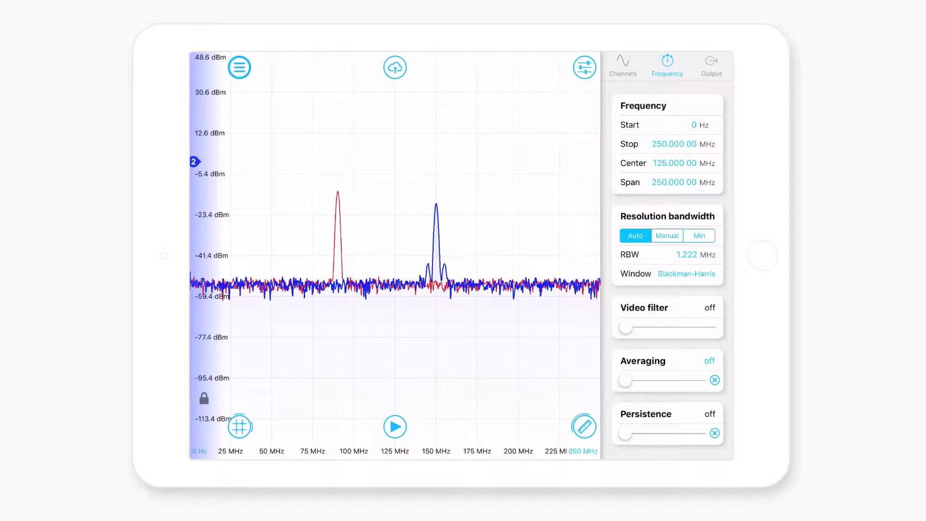
{"action": "left_click", "coordinate": [394, 425]}
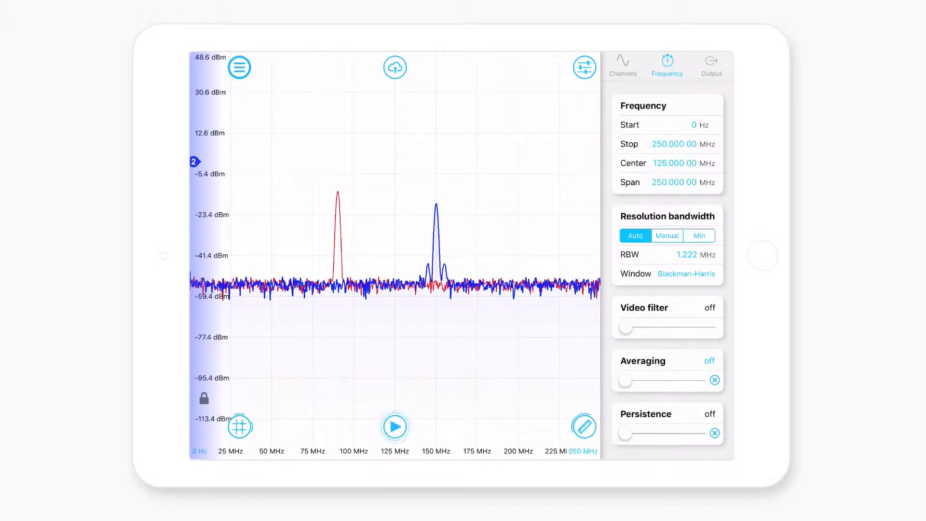
{"action": "left_click", "coordinate": [393, 425]}
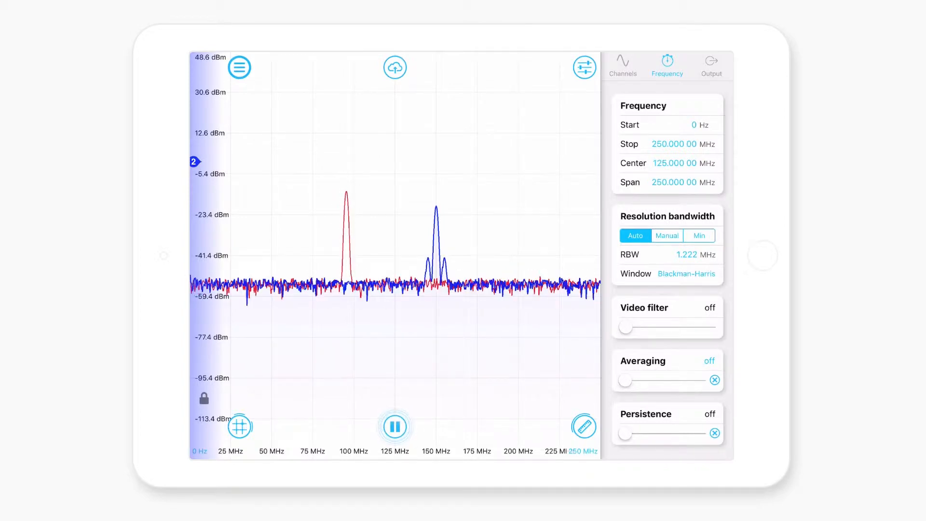
{"action": "left_click", "coordinate": [394, 425]}
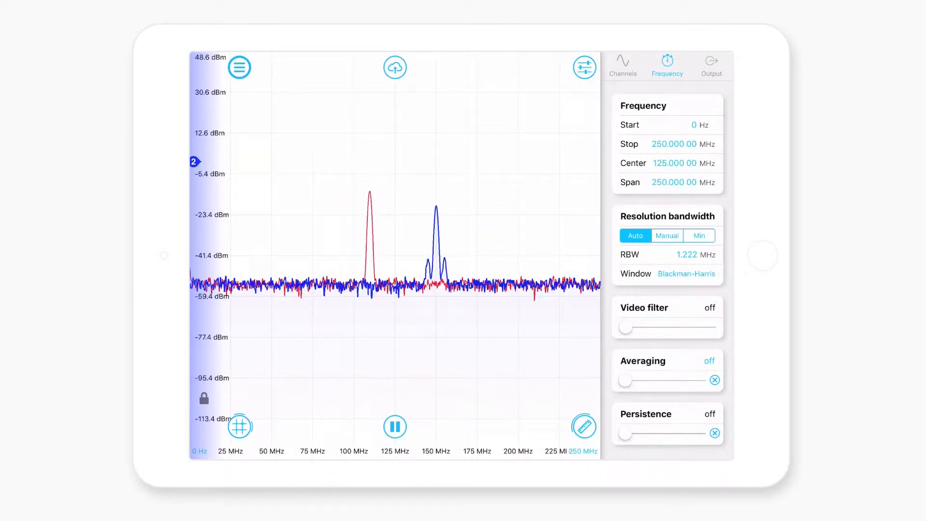
Switch to the Channels settings, hide the pane, then bring the channel settings back.
{"action": "left_click", "coordinate": [622, 62]}
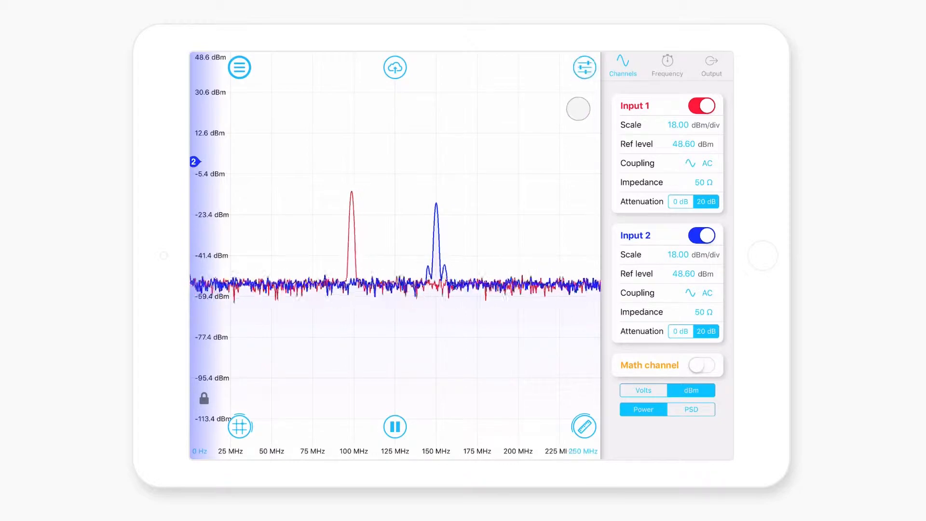
{"action": "left_click", "coordinate": [583, 67]}
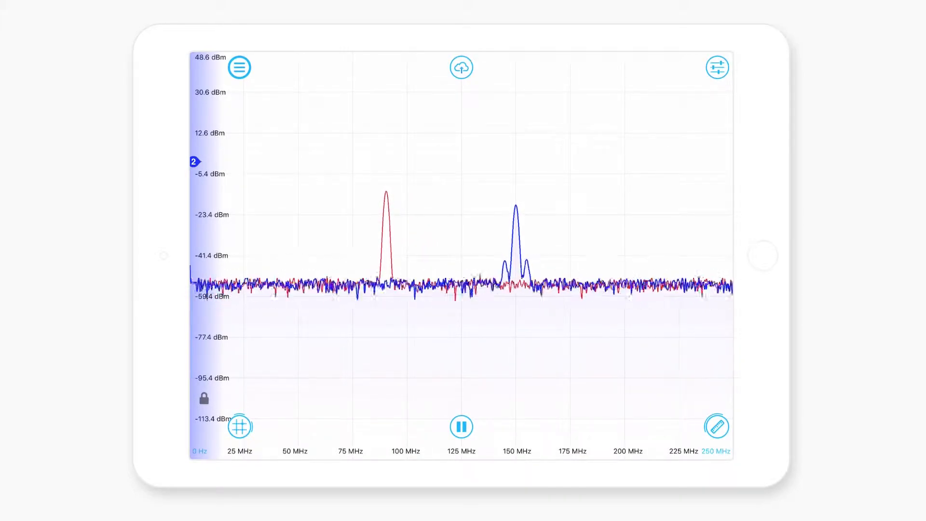
{"action": "left_click", "coordinate": [717, 67]}
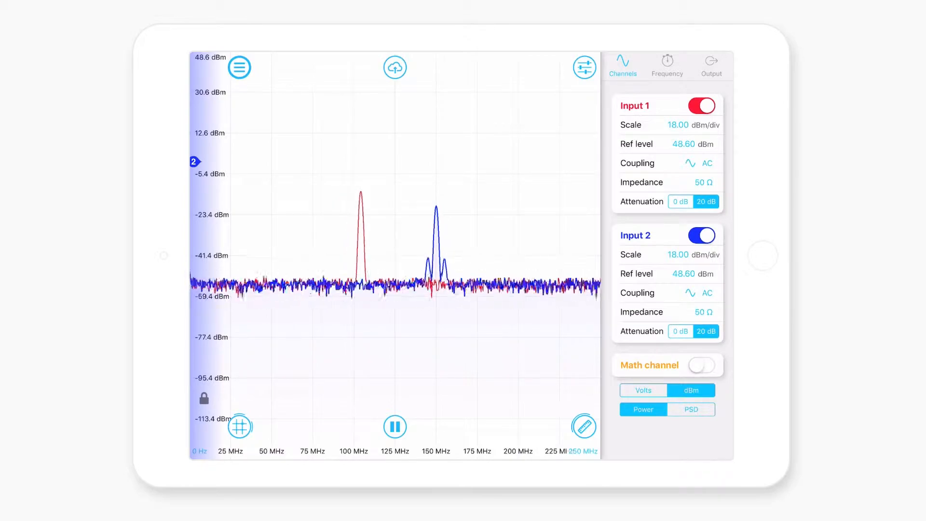
Check the frequency settings and return to the input channel settings.
{"action": "left_click", "coordinate": [667, 64]}
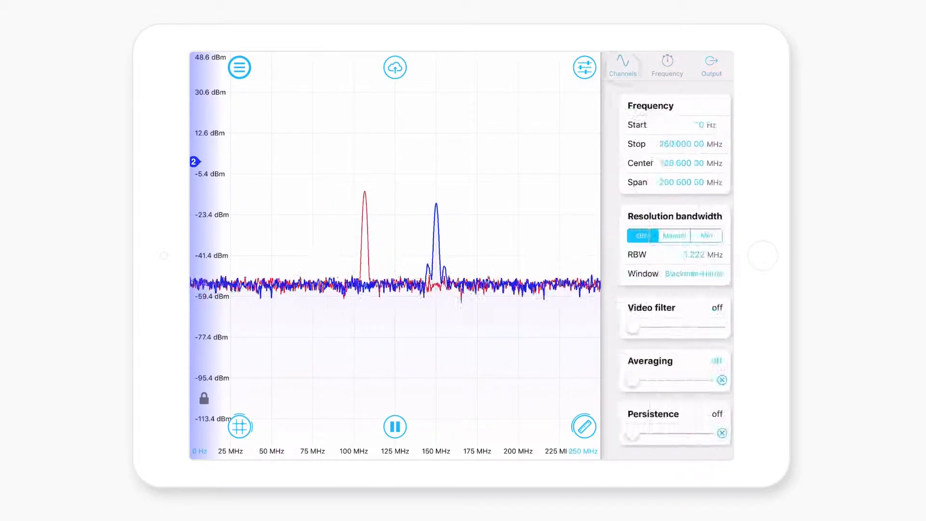
{"action": "left_click", "coordinate": [622, 64]}
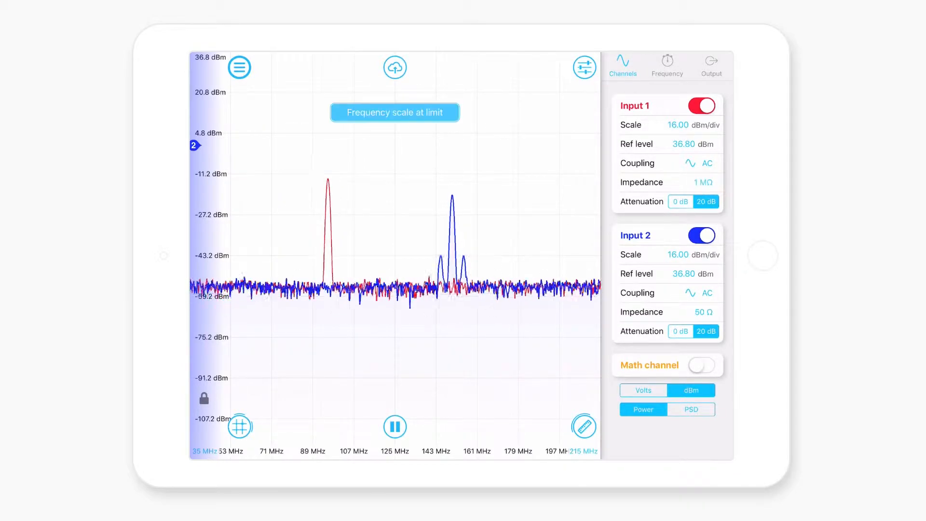
Set Input 1 impedance to 50 Ω and Input 2 to DC coupling.
{"action": "left_click", "coordinate": [702, 183]}
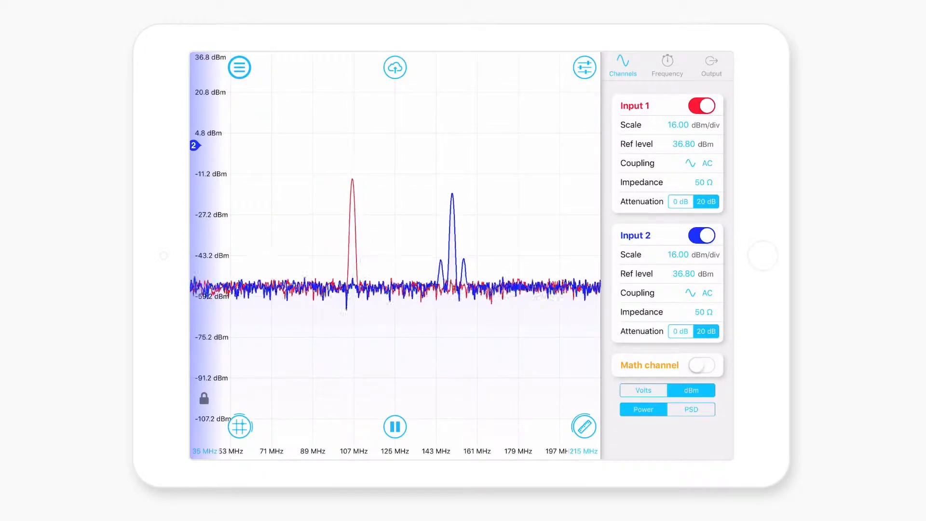
{"action": "left_click", "coordinate": [703, 105]}
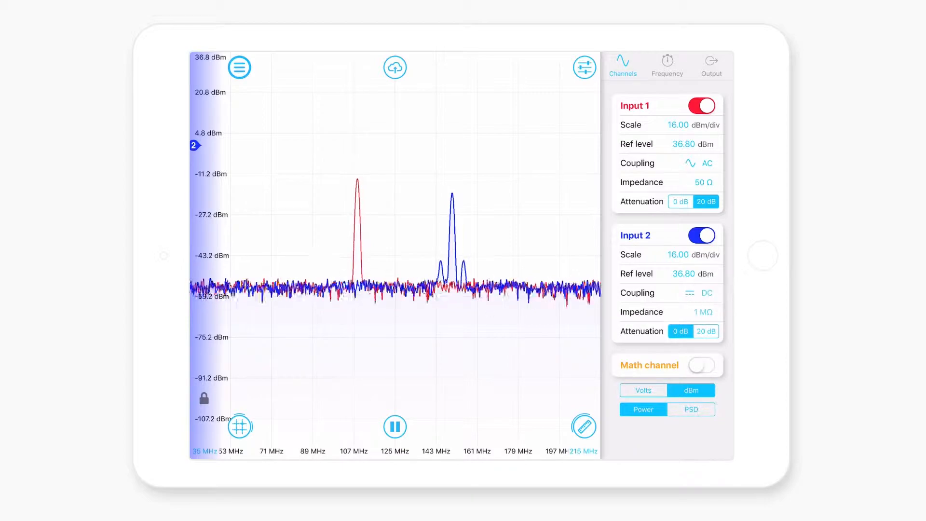
Enable the math channel as max hold of Ch 1, measure the held band with cursors, then remove them.
{"action": "left_click", "coordinate": [701, 364]}
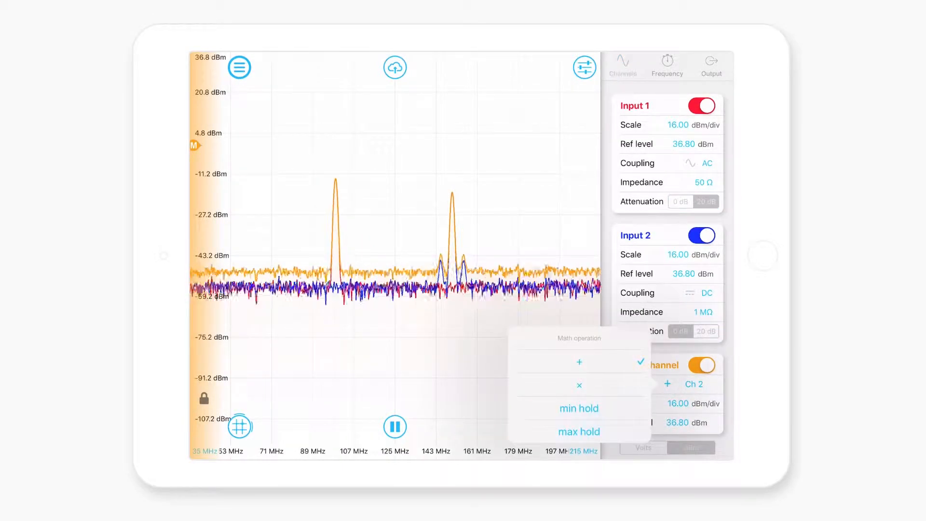
{"action": "left_click", "coordinate": [579, 432]}
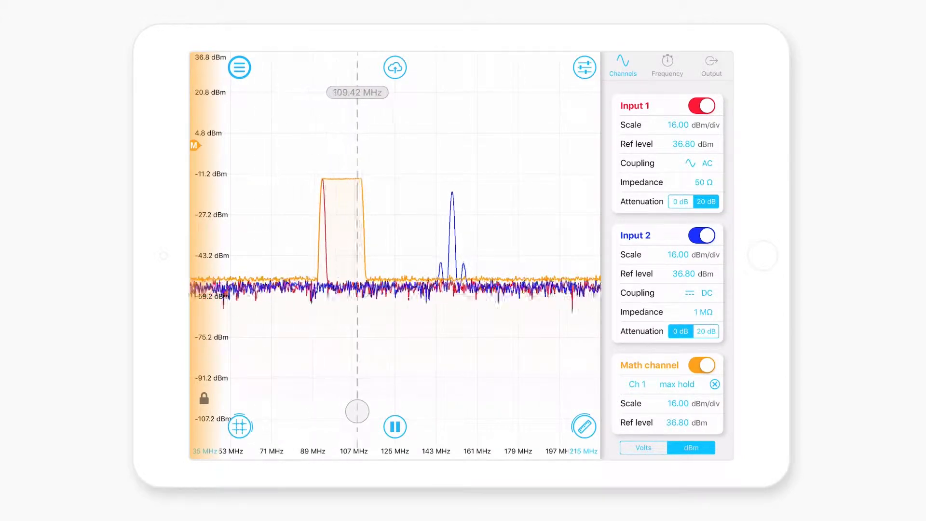
{"action": "left_click_drag", "start_coordinate": [357, 411], "coordinate": [311, 418]}
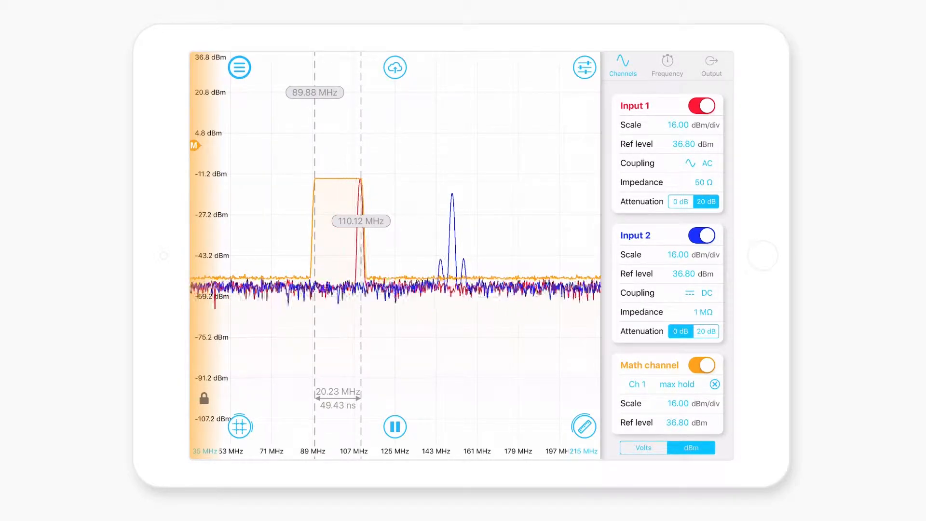
{"action": "left_click", "coordinate": [584, 427]}
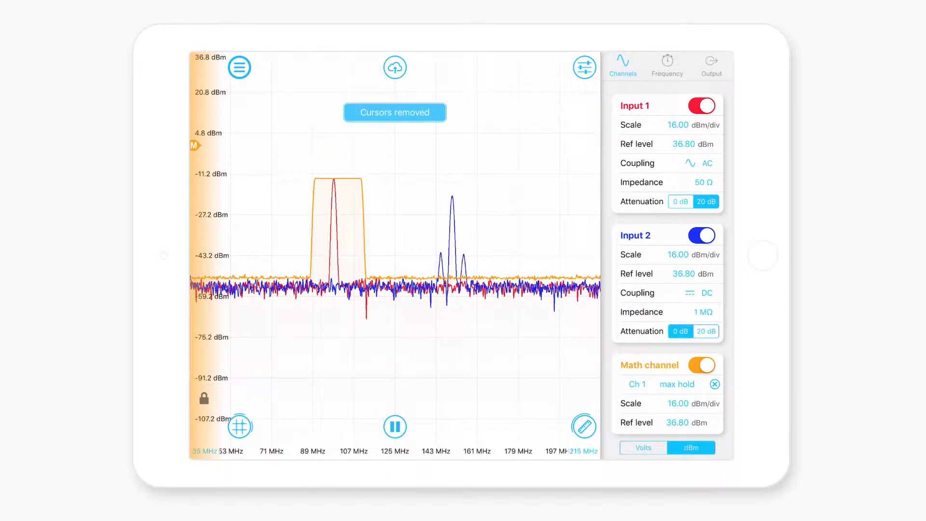
Switch the math channel off and show the spectrum as power spectral density in dBm/Hz.
{"action": "left_click", "coordinate": [701, 364]}
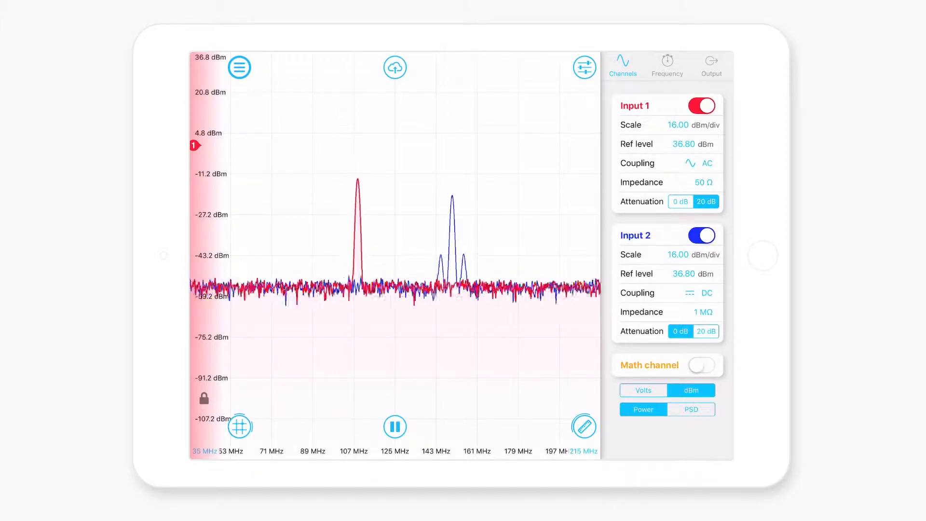
{"action": "left_click", "coordinate": [642, 390]}
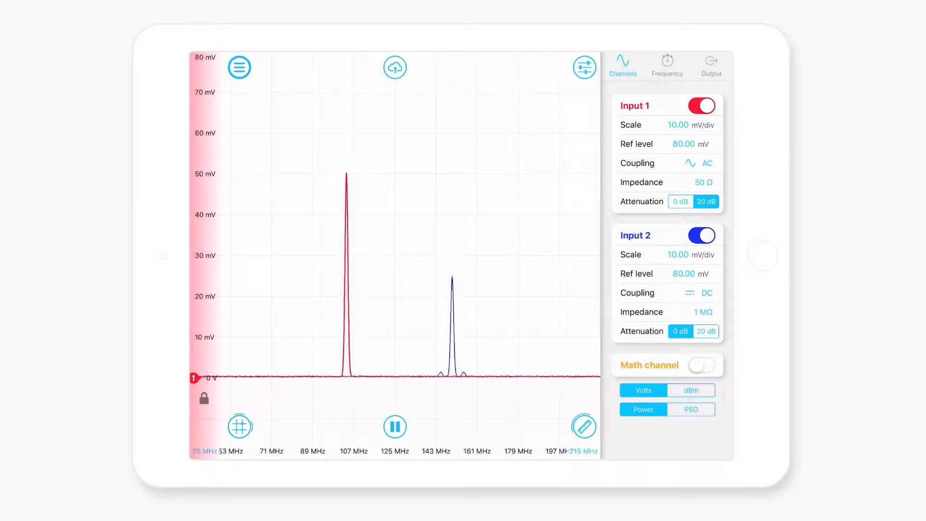
{"action": "left_click", "coordinate": [690, 389]}
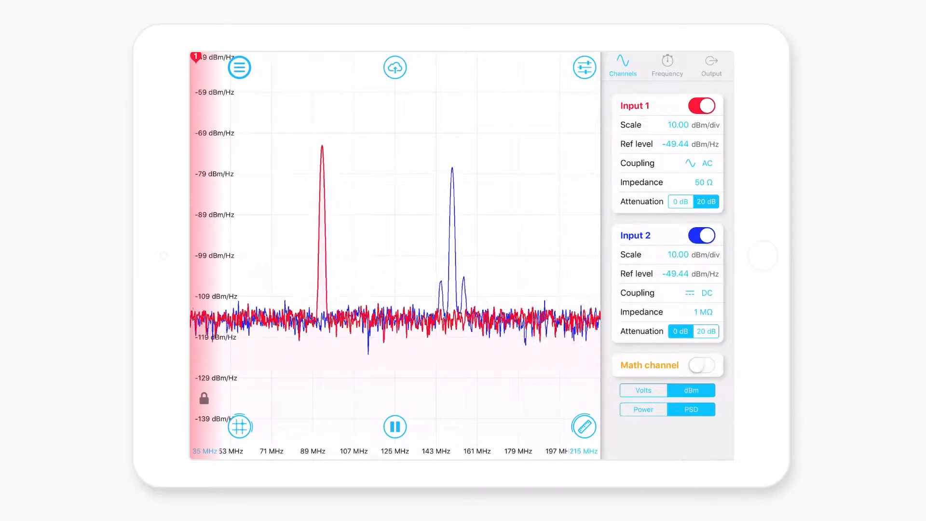
{"action": "left_click", "coordinate": [667, 65]}
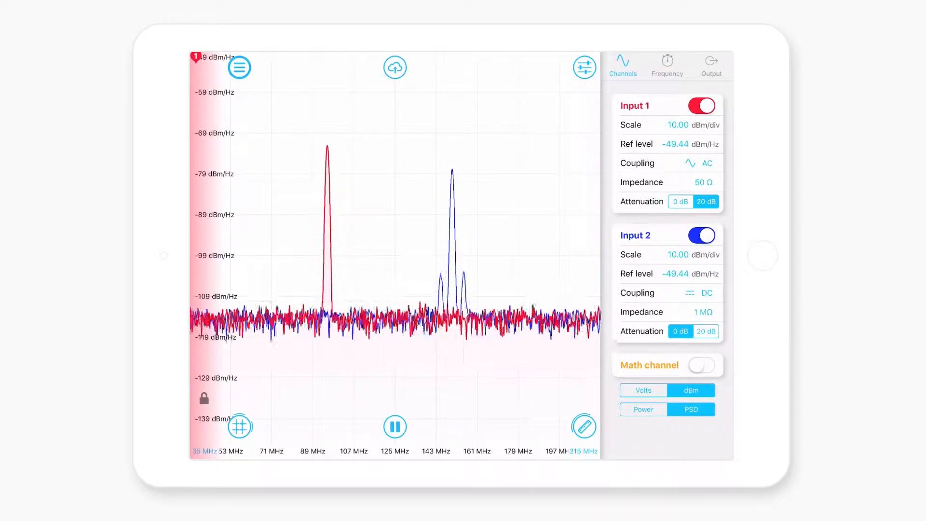
Set the sweep to Start 63 MHz and Stop 183 MHz, centred on 123 MHz with auto RBW.
{"action": "left_click", "coordinate": [666, 63]}
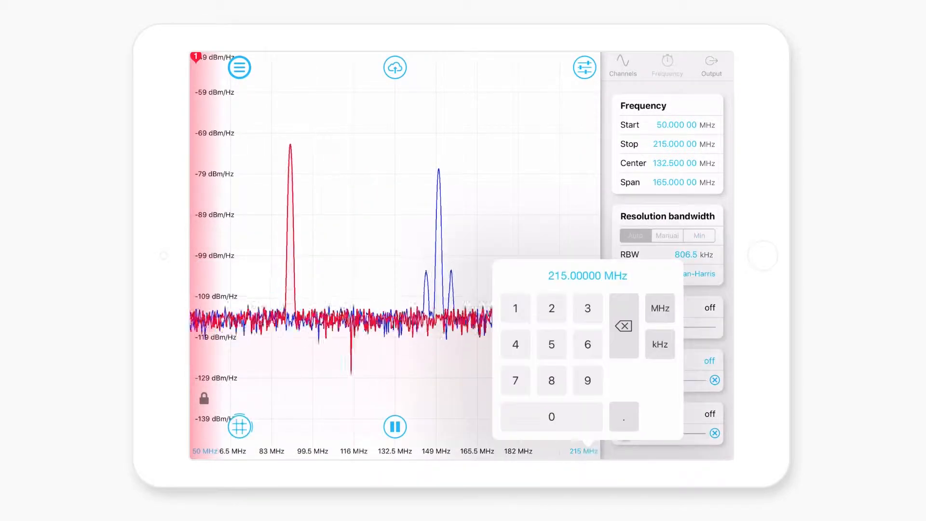
{"action": "left_click", "coordinate": [514, 308]}
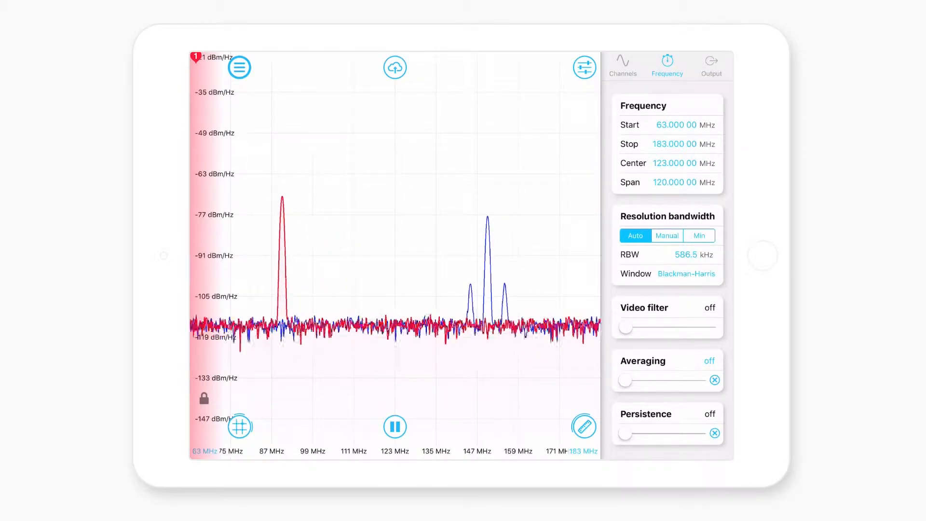
Set RBW manually to 123.2 kHz, then use the minimum RBW over 110–190 MHz with no window.
{"action": "left_click", "coordinate": [667, 235]}
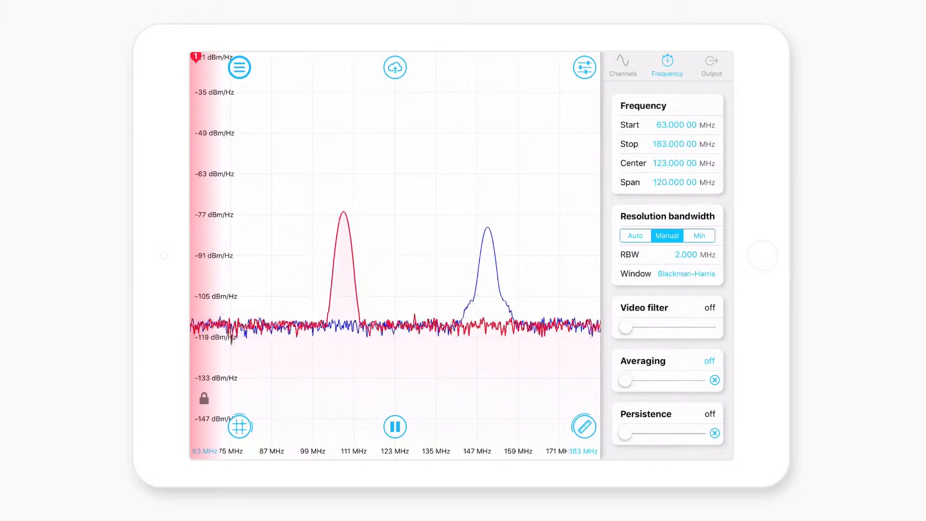
{"action": "left_click", "coordinate": [699, 236]}
{"action": "type", "text": "1"}
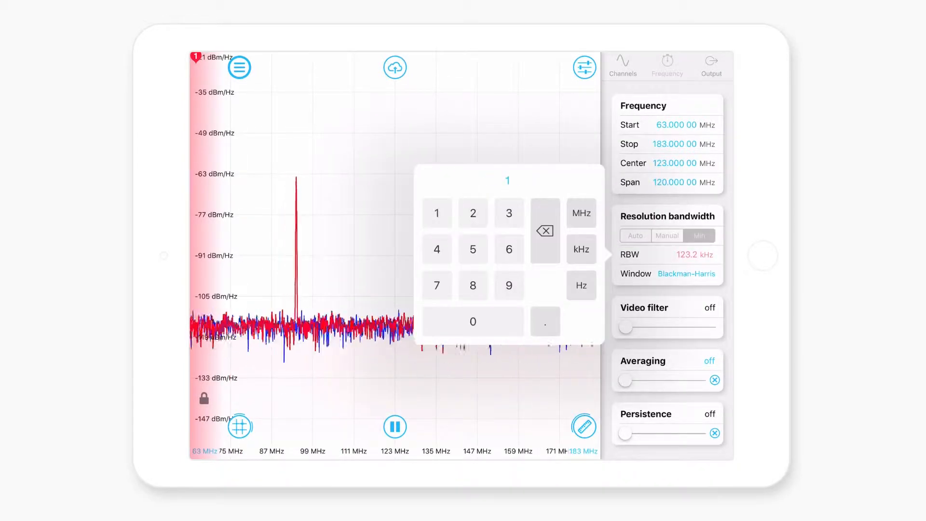
{"action": "left_click", "coordinate": [667, 235]}
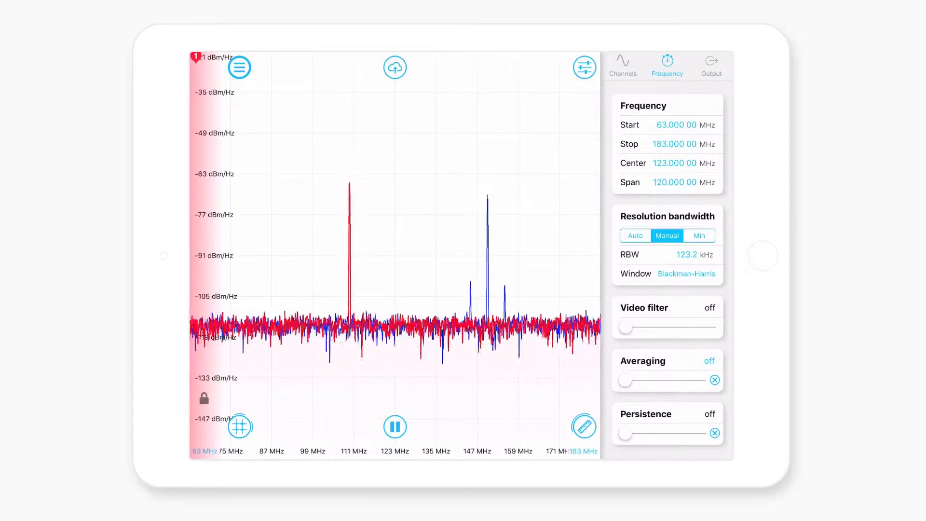
{"action": "left_click", "coordinate": [698, 235]}
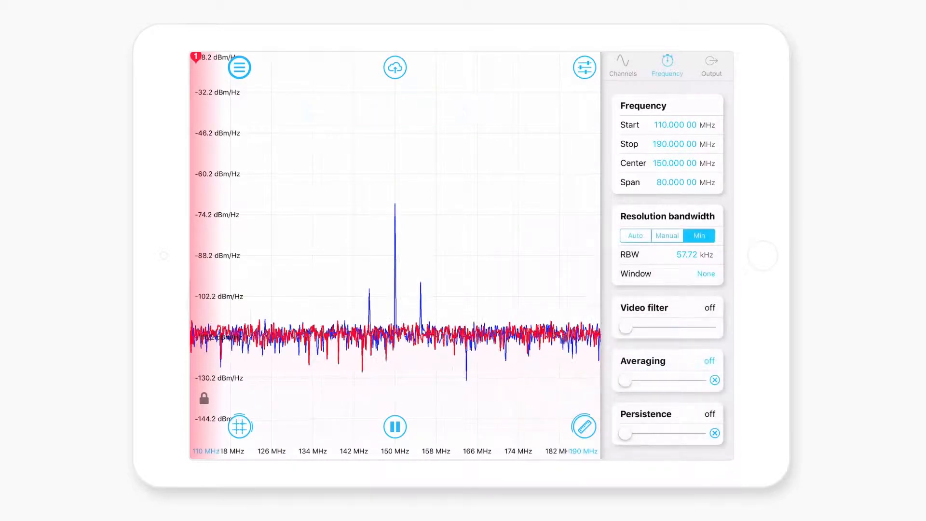
Return RBW to automatic, try the Hanning window, then choose Blackman-Harris.
{"action": "left_click", "coordinate": [635, 235]}
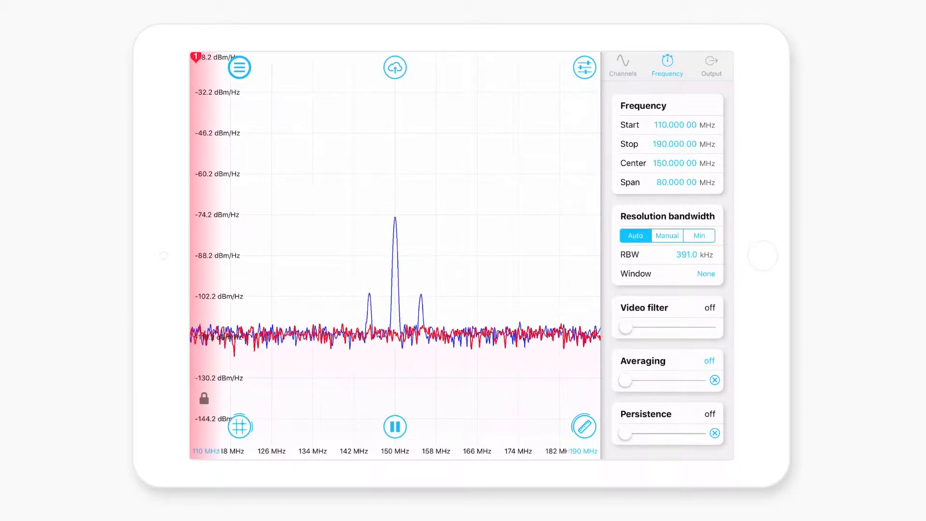
{"action": "left_click", "coordinate": [706, 273]}
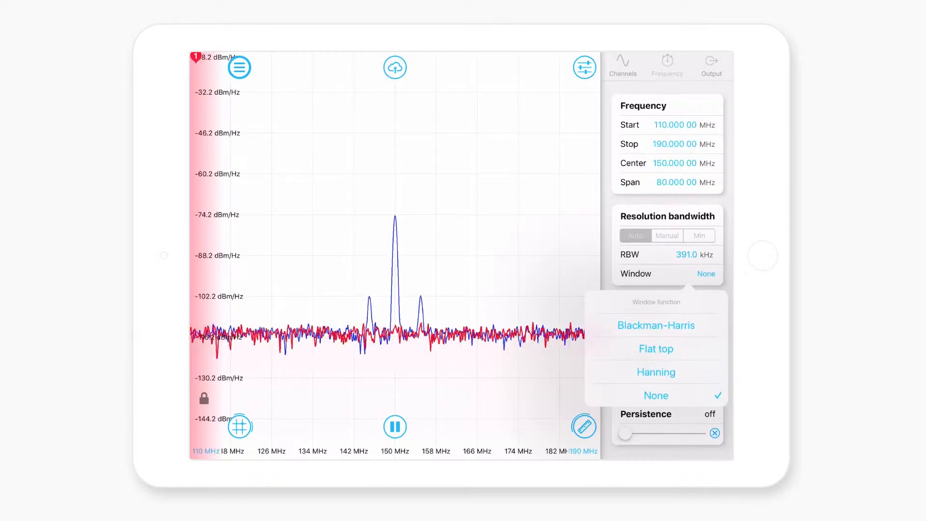
{"action": "left_click", "coordinate": [656, 372]}
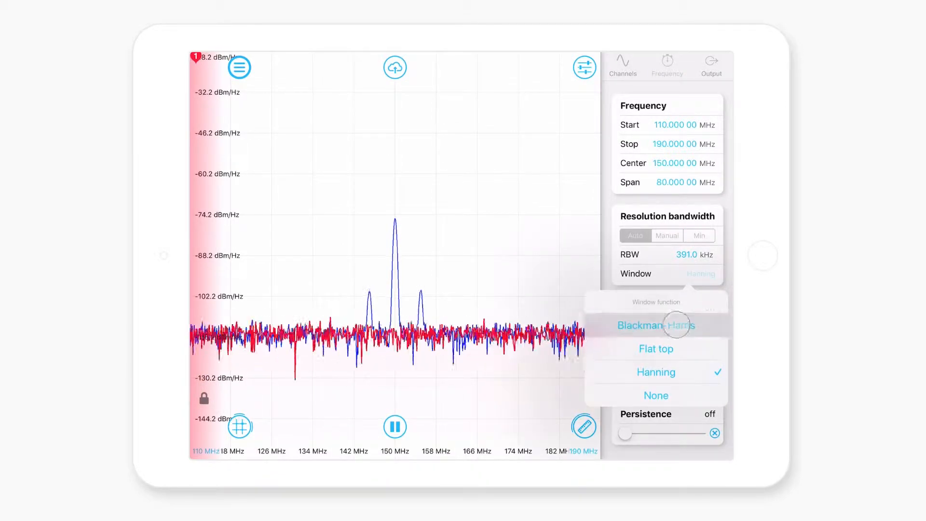
{"action": "left_click", "coordinate": [656, 325]}
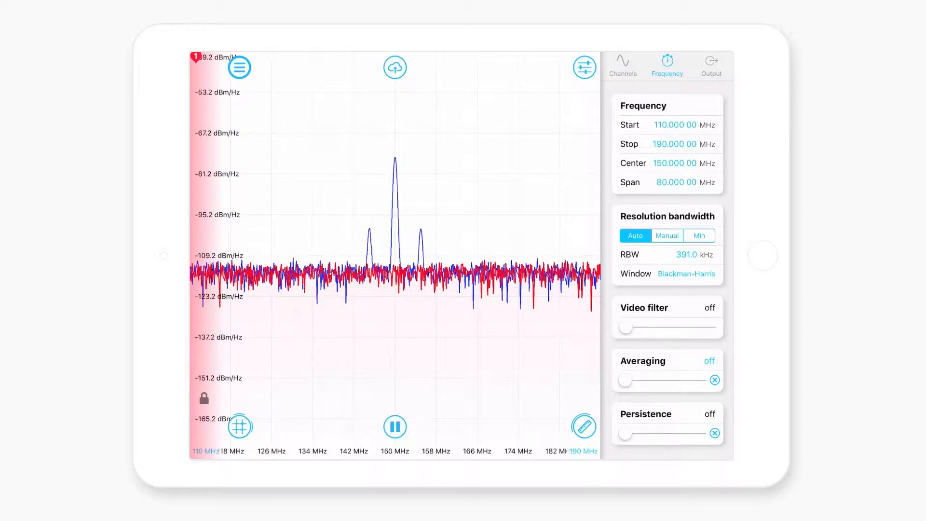
Widen the view to 40–220 MHz, try a 1.2 MHz video filter, then turn the video filter off.
{"action": "left_click_drag", "start_coordinate": [626, 327], "coordinate": [718, 327]}
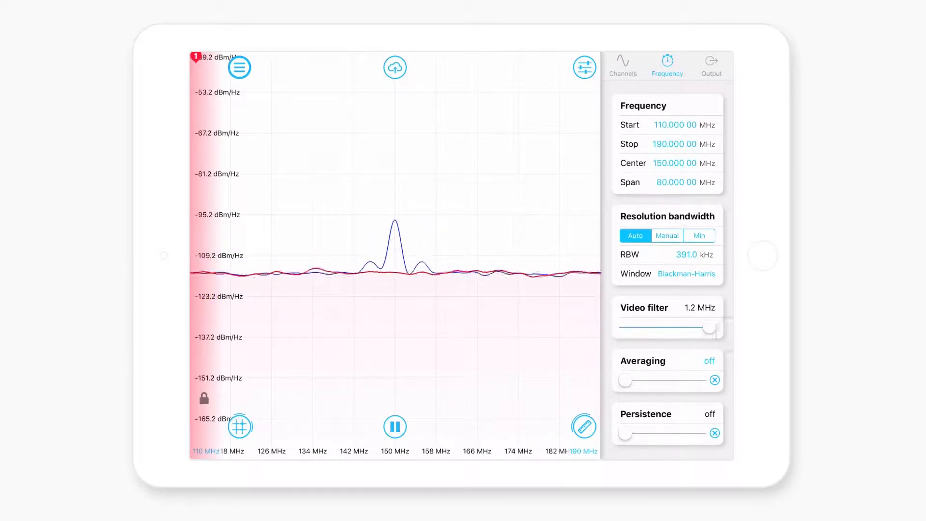
{"action": "left_click_drag", "start_coordinate": [712, 331], "coordinate": [659, 331]}
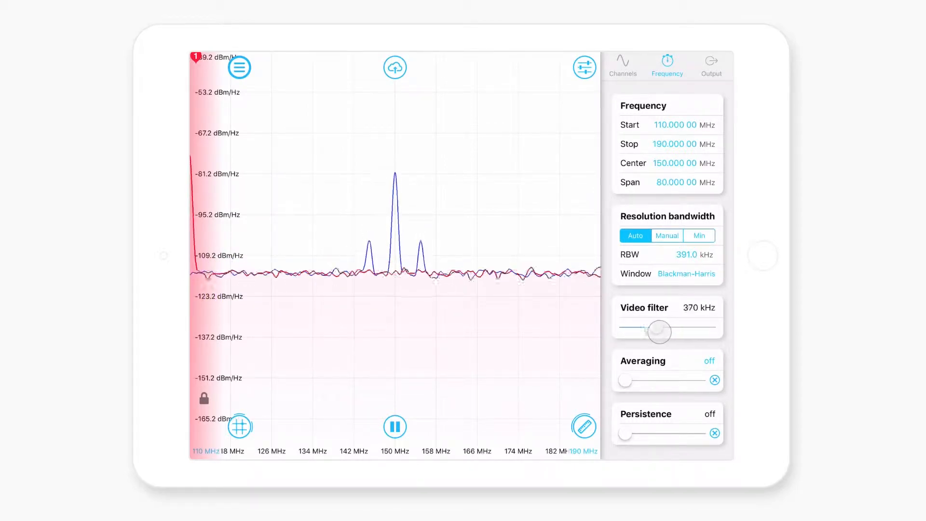
{"action": "left_click_drag", "start_coordinate": [659, 330], "coordinate": [625, 330]}
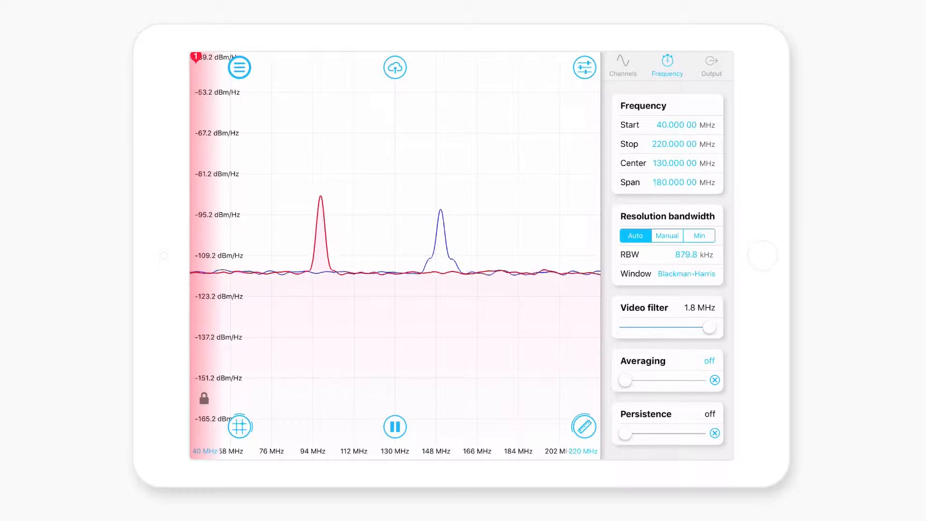
{"action": "left_click_drag", "start_coordinate": [711, 327], "coordinate": [624, 327]}
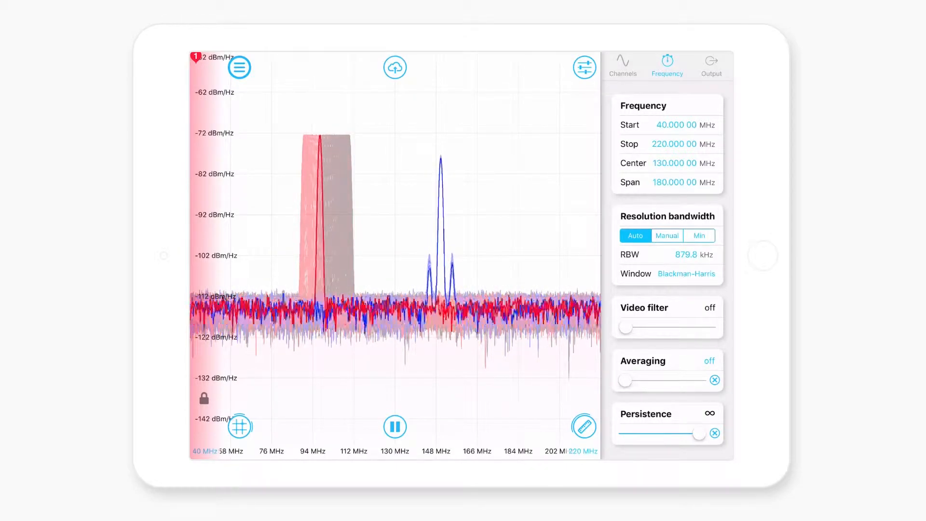
Step trace persistence through 3 s, 300 ms and 1 s, ending with persistence off.
{"action": "left_click_drag", "start_coordinate": [704, 433], "coordinate": [676, 433]}
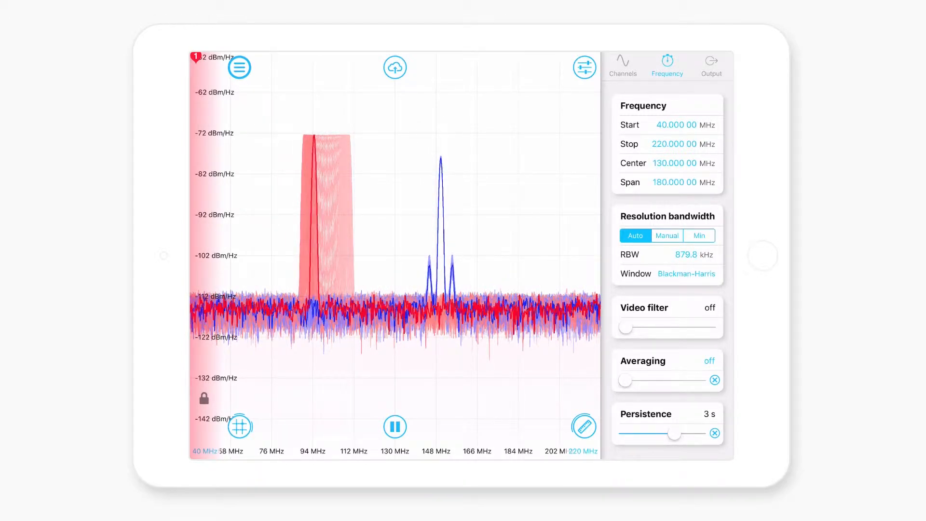
{"action": "left_click_drag", "start_coordinate": [676, 434], "coordinate": [642, 438]}
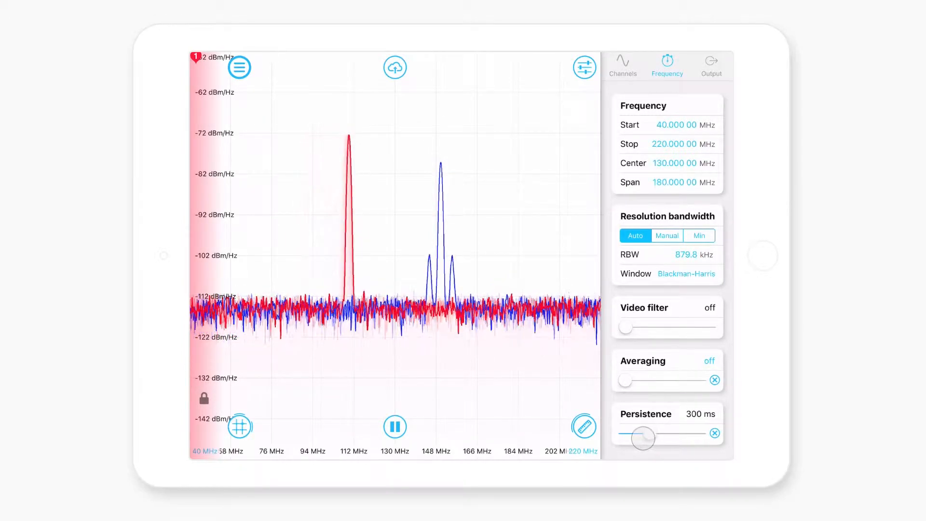
{"action": "left_click_drag", "start_coordinate": [642, 438], "coordinate": [662, 433]}
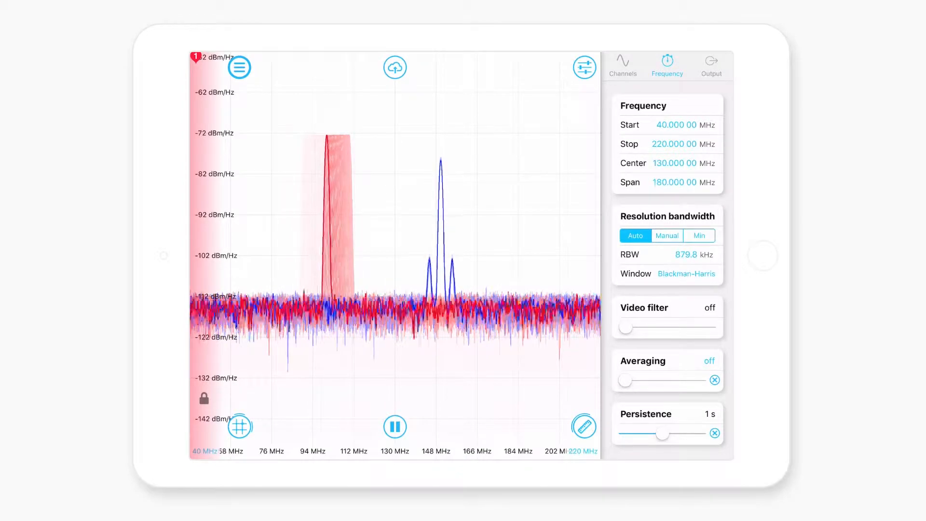
{"action": "left_click_drag", "start_coordinate": [662, 433], "coordinate": [625, 433]}
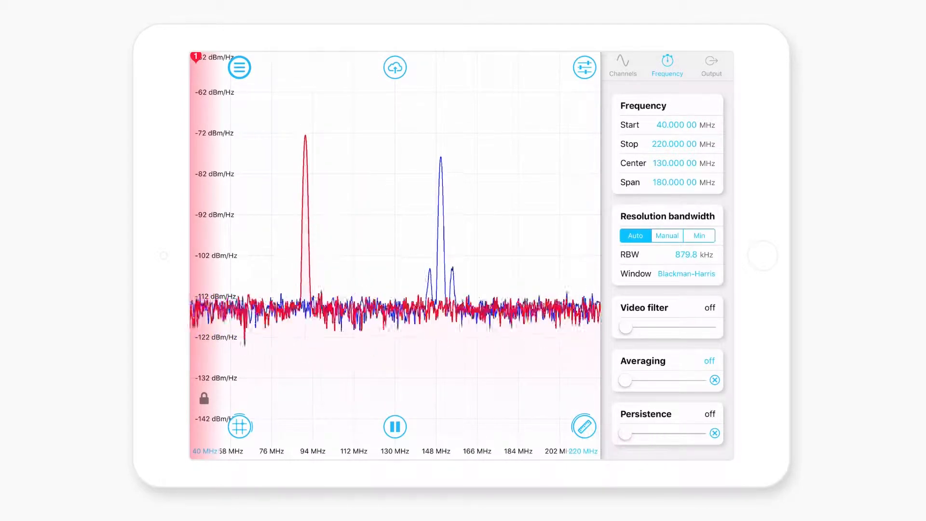
Enable Output 1 at 200 MHz and Output 2 at 400 mVpp, then begin editing Output 2's frequency.
{"action": "left_click", "coordinate": [711, 61]}
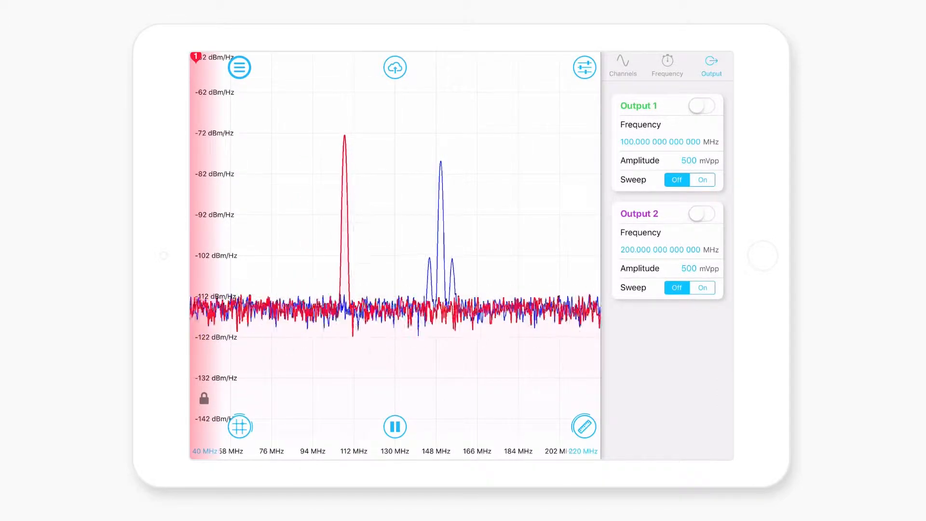
{"action": "left_click", "coordinate": [660, 140]}
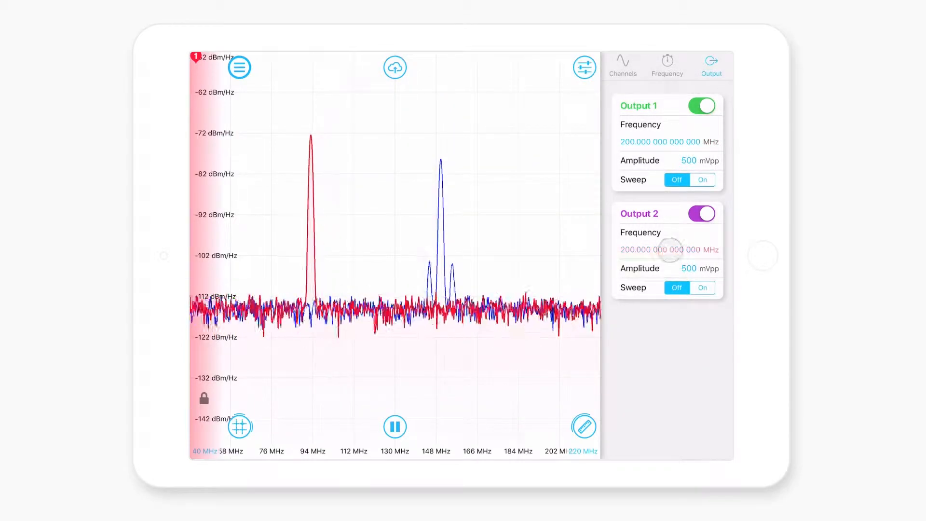
{"action": "left_click", "coordinate": [669, 248]}
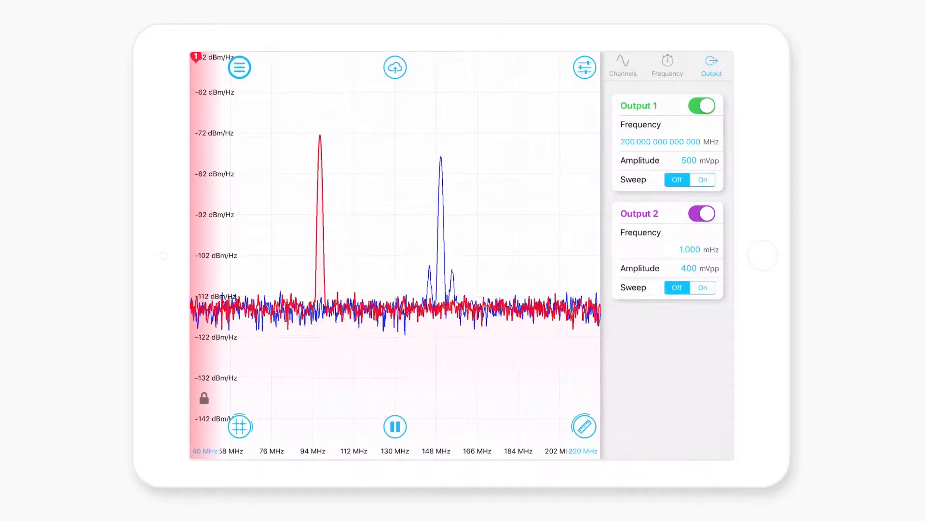
{"action": "left_click", "coordinate": [696, 249]}
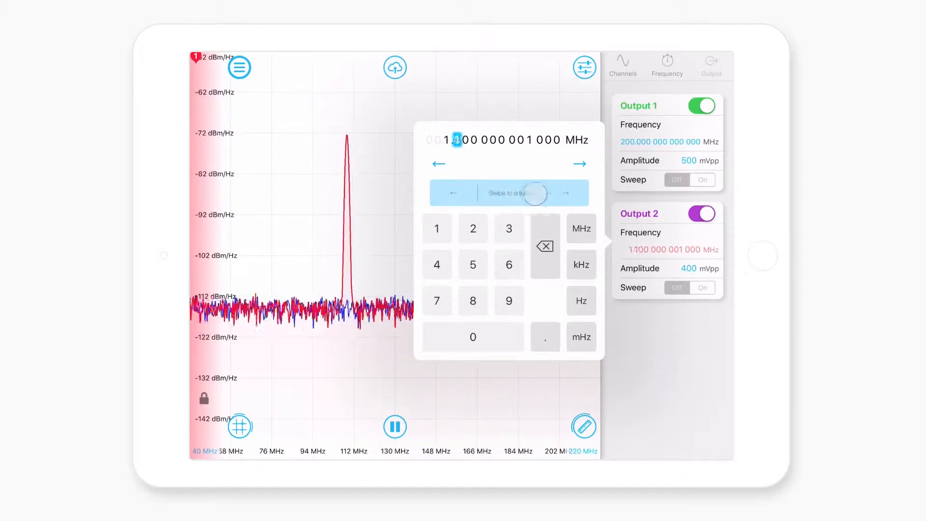
Set Output 2 frequency to 75 MHz and return to the input channel settings.
{"action": "left_click_drag", "start_coordinate": [532, 193], "coordinate": [509, 192]}
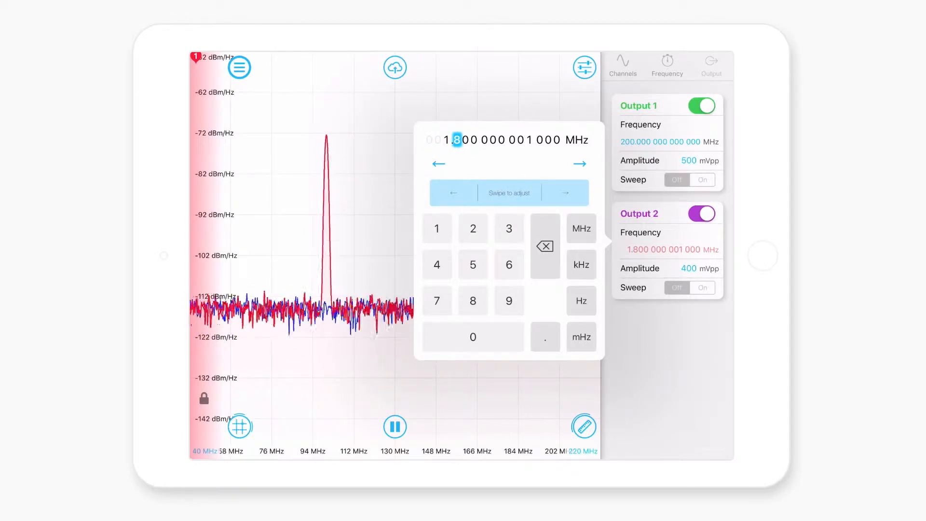
{"action": "left_click", "coordinate": [436, 299]}
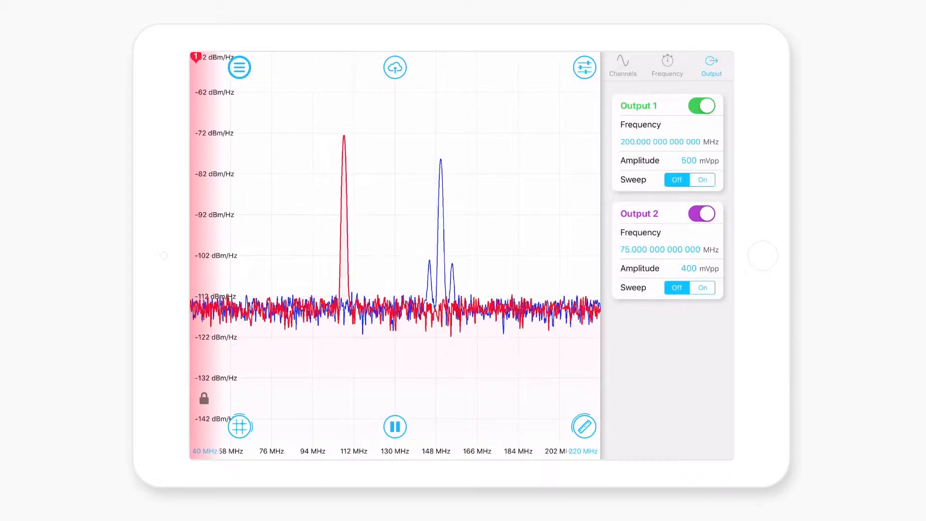
{"action": "left_click", "coordinate": [623, 65]}
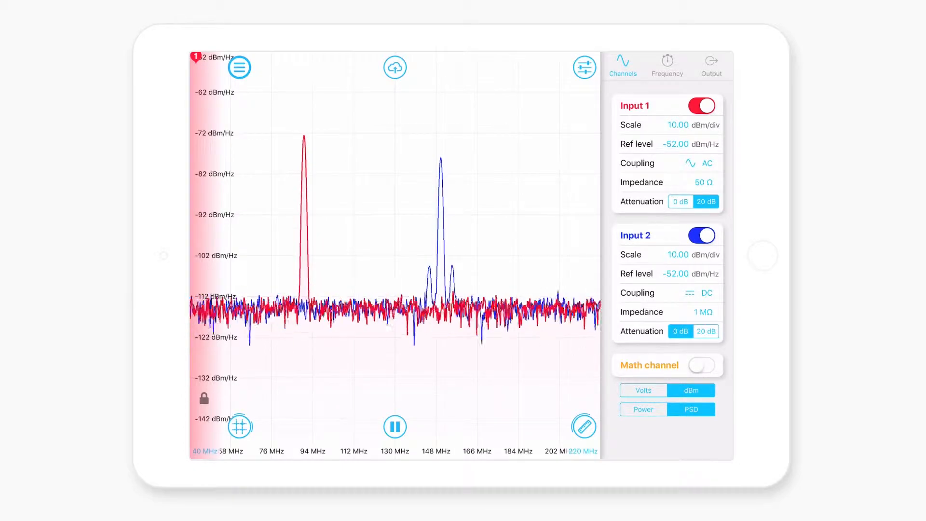
Add a frequency cursor on the 150 MHz channel 2 peak and zoom to a 60 MHz span.
{"action": "left_click", "coordinate": [583, 67]}
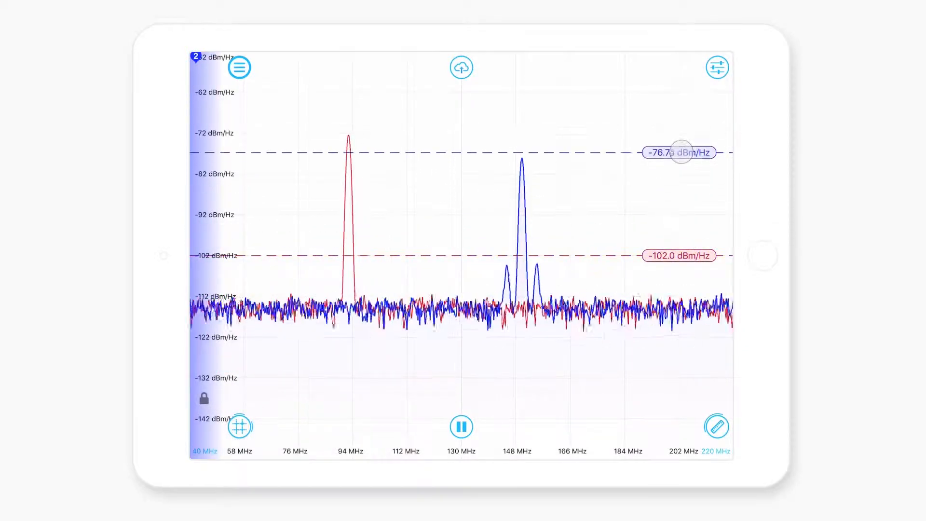
{"action": "left_click", "coordinate": [238, 426]}
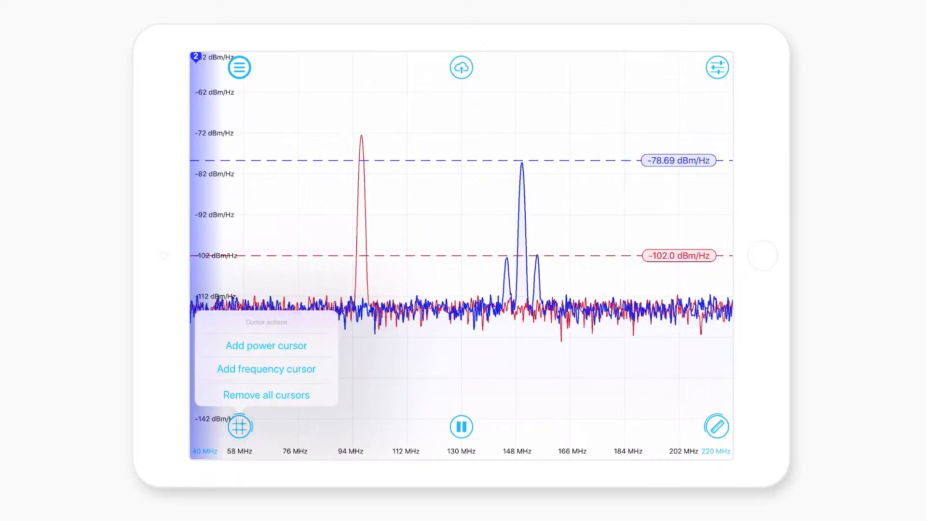
{"action": "left_click", "coordinate": [267, 369]}
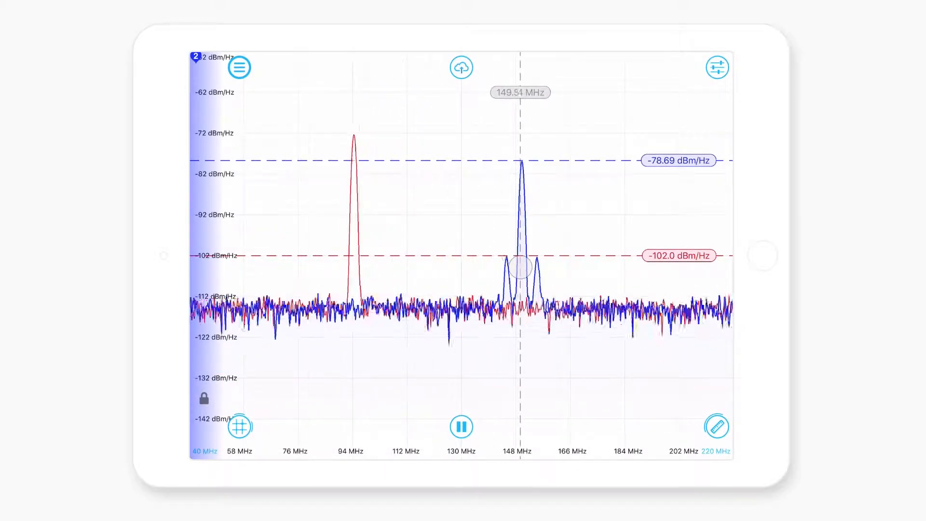
{"action": "left_click_drag", "start_coordinate": [519, 265], "coordinate": [548, 143]}
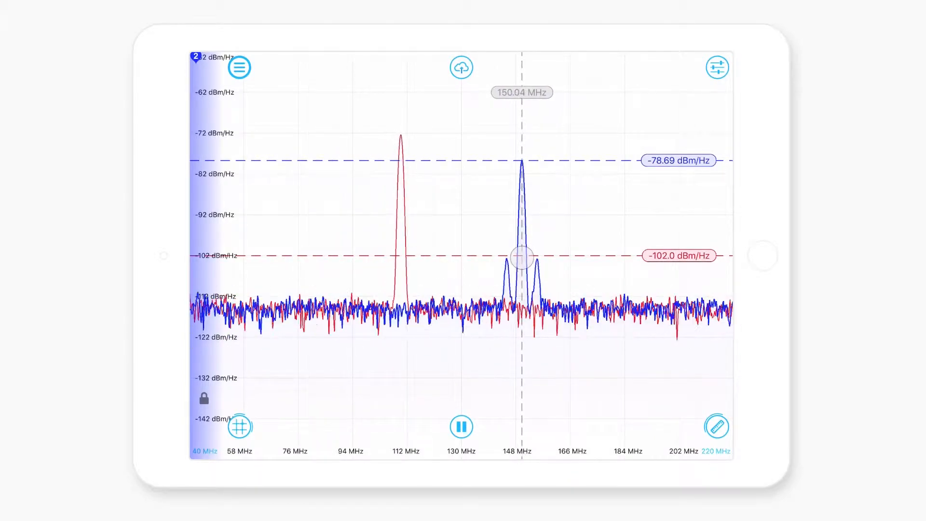
{"action": "left_click", "coordinate": [521, 92]}
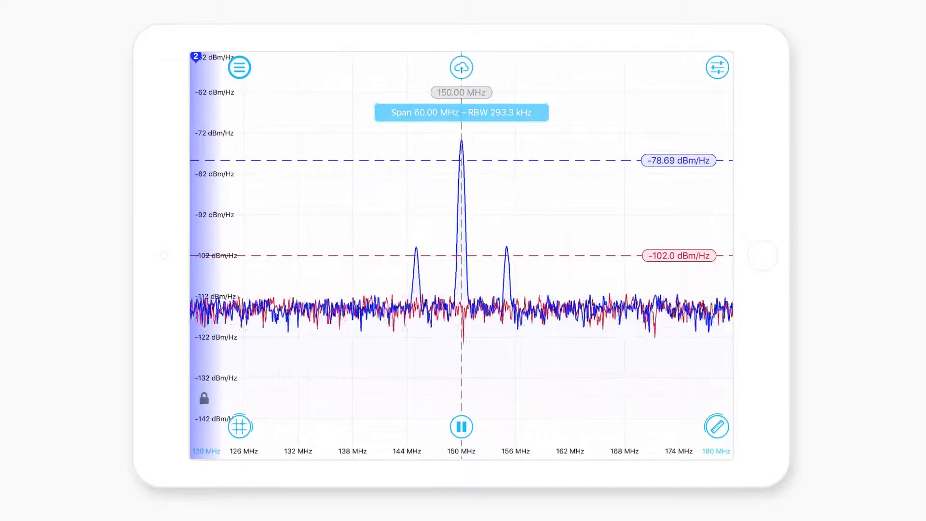
Narrow to a 30 MHz span at minimum RBW and raise averaging to 65 sweeps.
{"action": "left_click", "coordinate": [716, 67]}
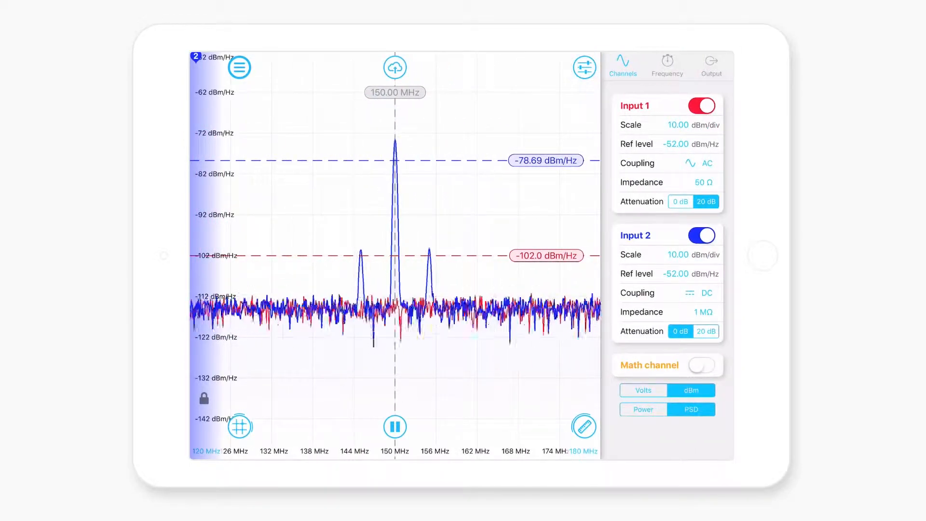
{"action": "left_click", "coordinate": [667, 62]}
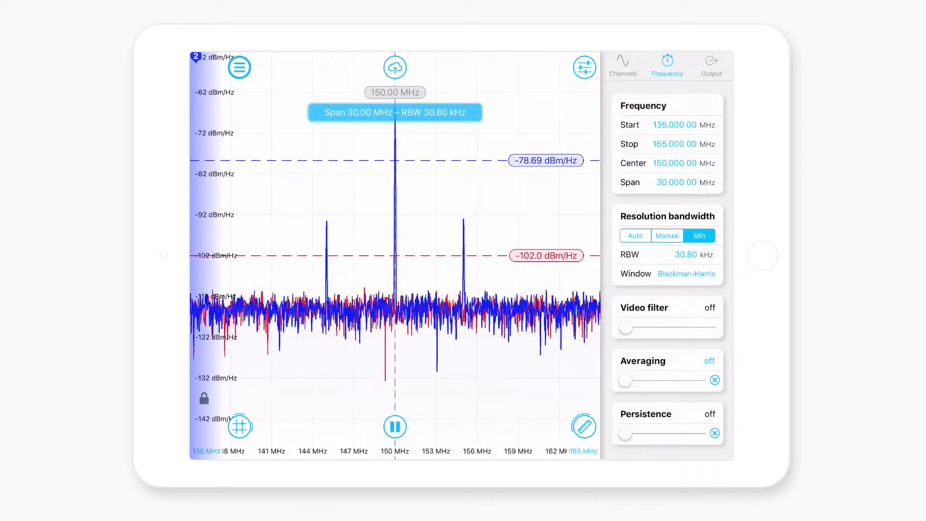
{"action": "left_click_drag", "start_coordinate": [624, 380], "coordinate": [668, 380]}
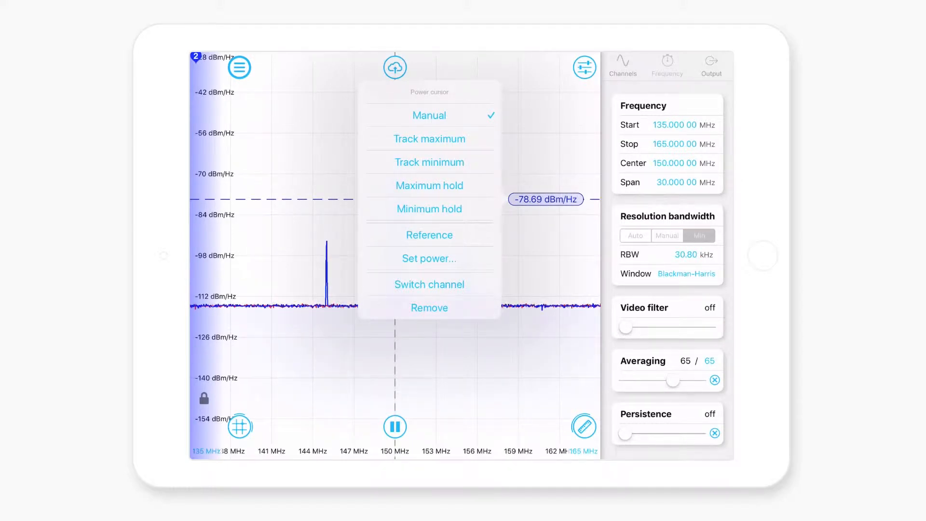
Set the power cursor to track maximum and add a noise-floor reference cursor, reading +49.35 dB.
{"action": "left_click", "coordinate": [429, 138]}
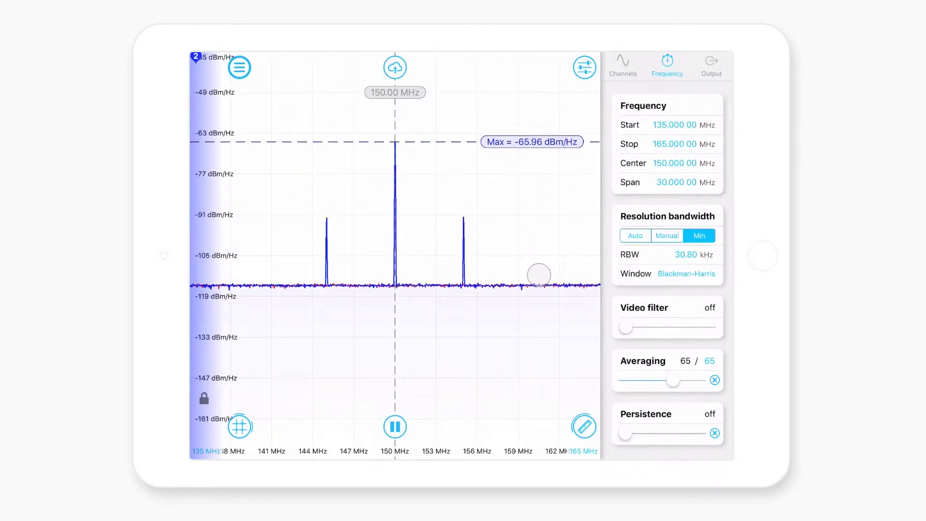
{"action": "left_click", "coordinate": [240, 425]}
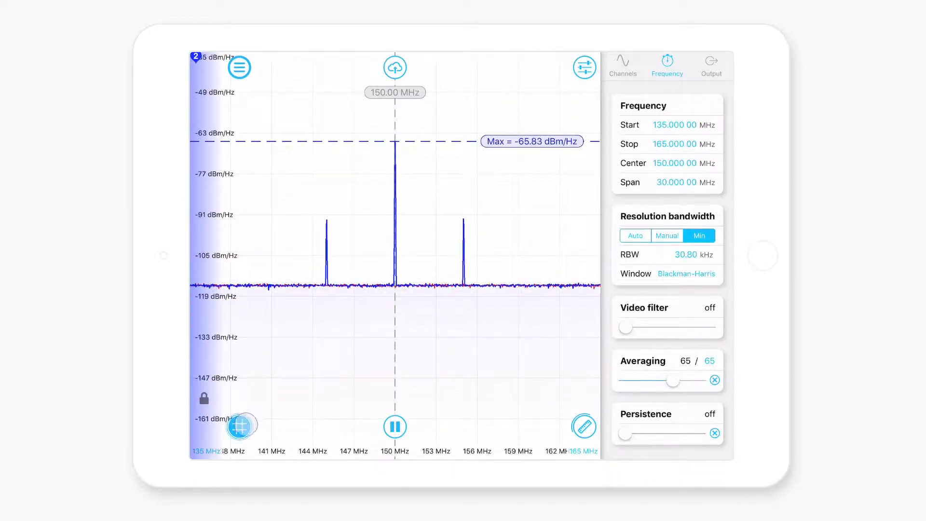
{"action": "left_click", "coordinate": [242, 426]}
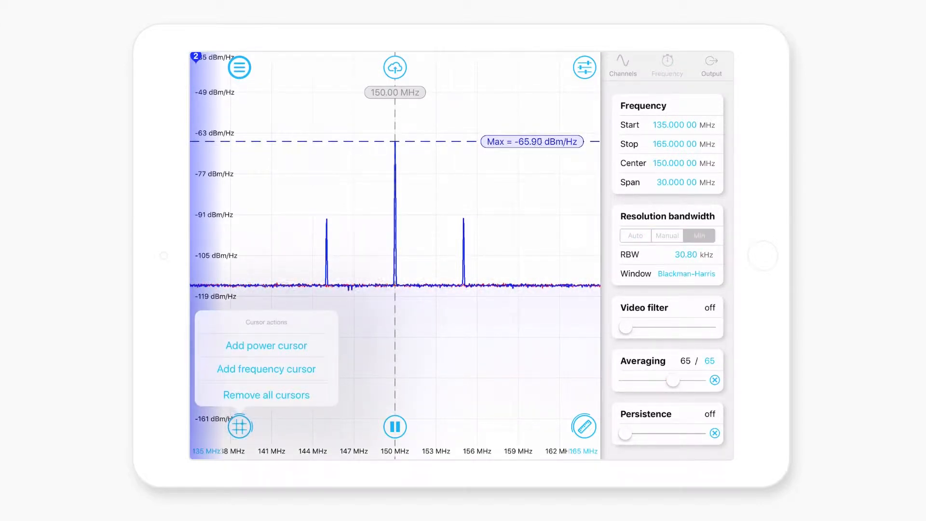
{"action": "left_click", "coordinate": [698, 235]}
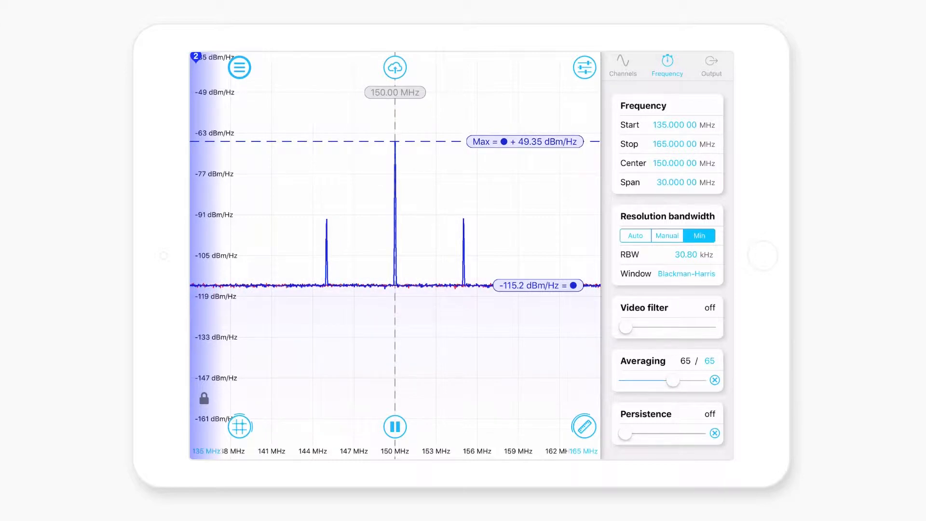
Switch the display to power in dBm and set the reference cursor on the noise floor at −70.50 dBm.
{"action": "left_click", "coordinate": [622, 61]}
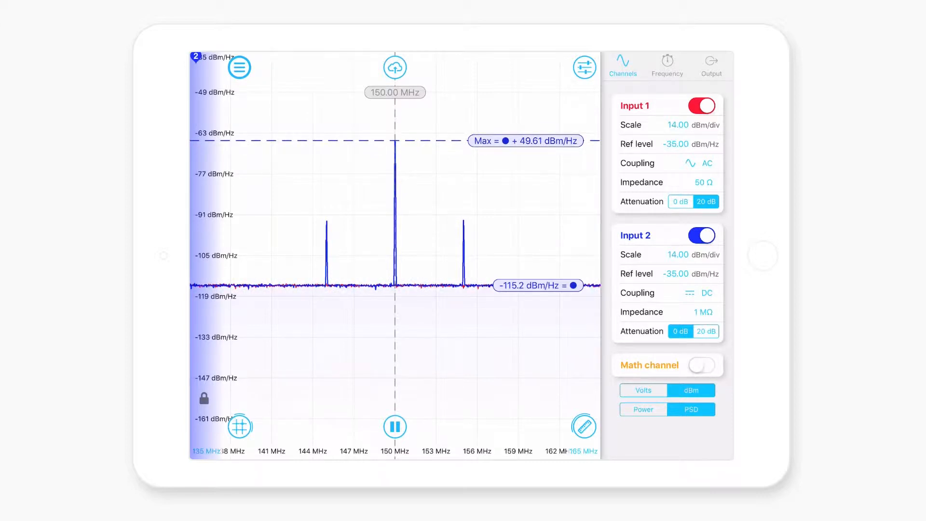
{"action": "left_click", "coordinate": [643, 409]}
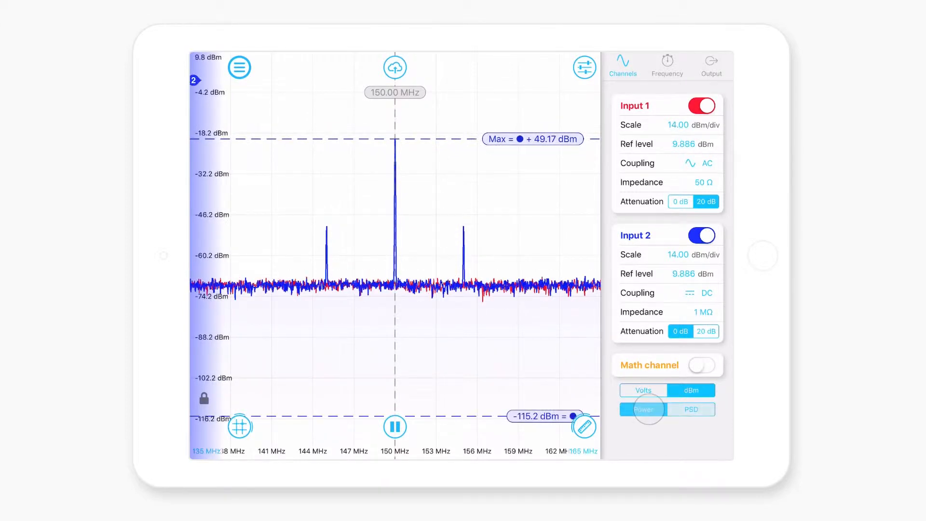
{"action": "left_click", "coordinate": [643, 409]}
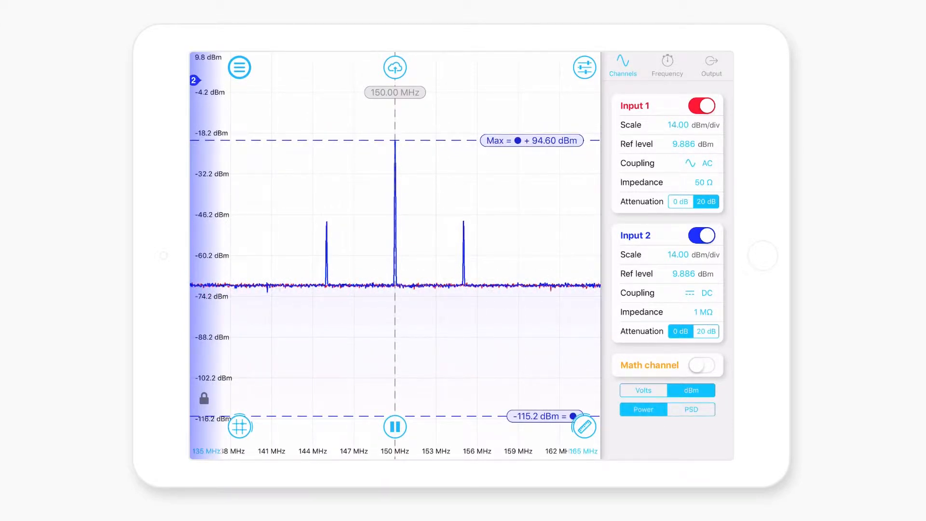
{"action": "left_click_drag", "start_coordinate": [570, 415], "coordinate": [570, 287]}
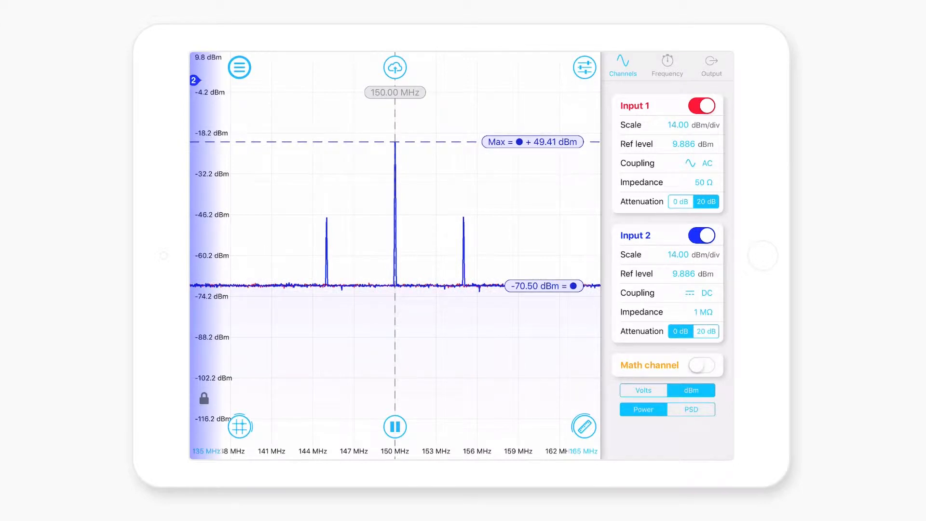
Widen the span to 25–225 MHz and show the input channel settings.
{"action": "left_click", "coordinate": [666, 62]}
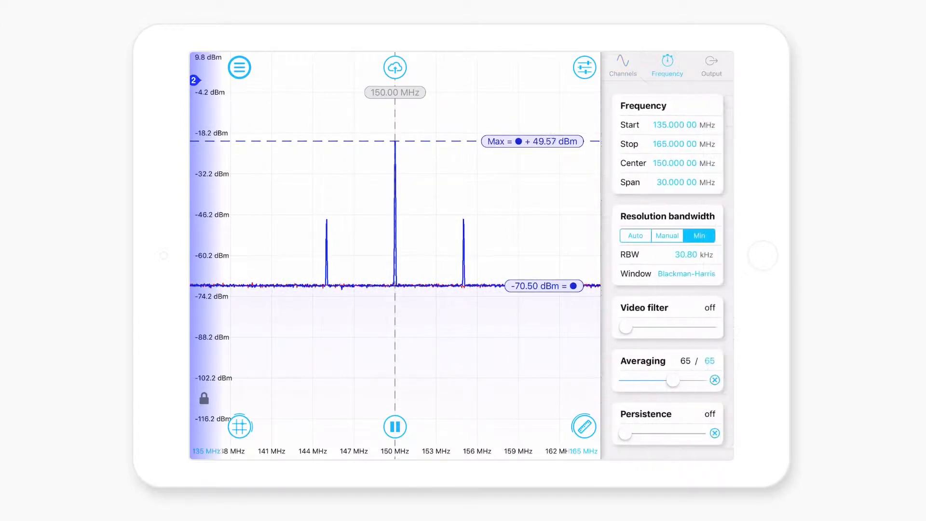
{"action": "left_click", "coordinate": [622, 62]}
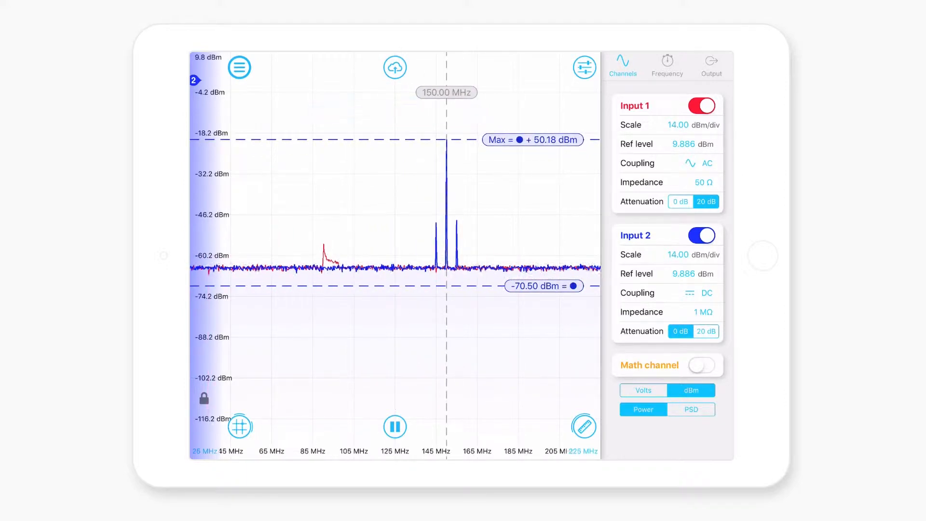
Show the frequency settings with automatic 977.5 kHz RBW and try widening the span past its limit.
{"action": "left_click", "coordinate": [666, 62]}
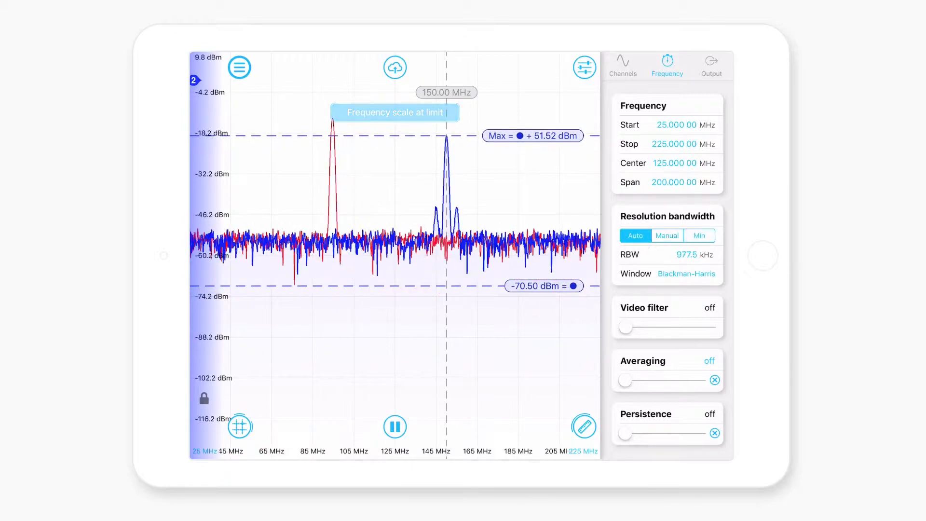
{"action": "left_click_drag", "start_coordinate": [624, 380], "coordinate": [643, 376]}
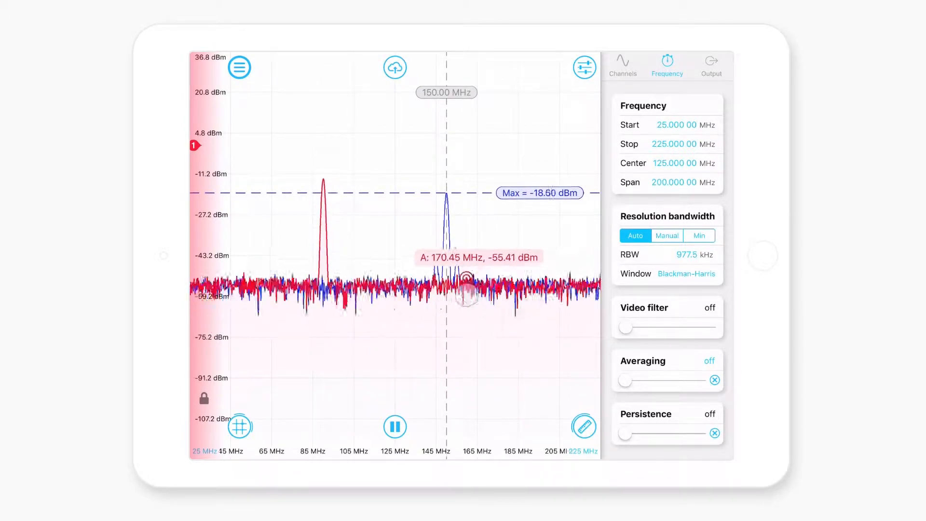
Move marker A onto the channel 1 peak and set it to track the peak.
{"action": "left_click_drag", "start_coordinate": [466, 290], "coordinate": [342, 289]}
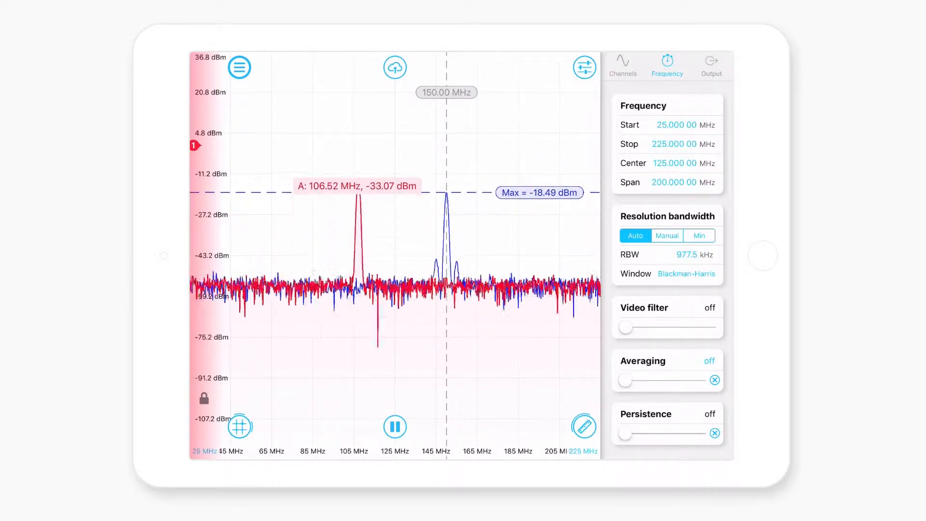
{"action": "left_click", "coordinate": [355, 186]}
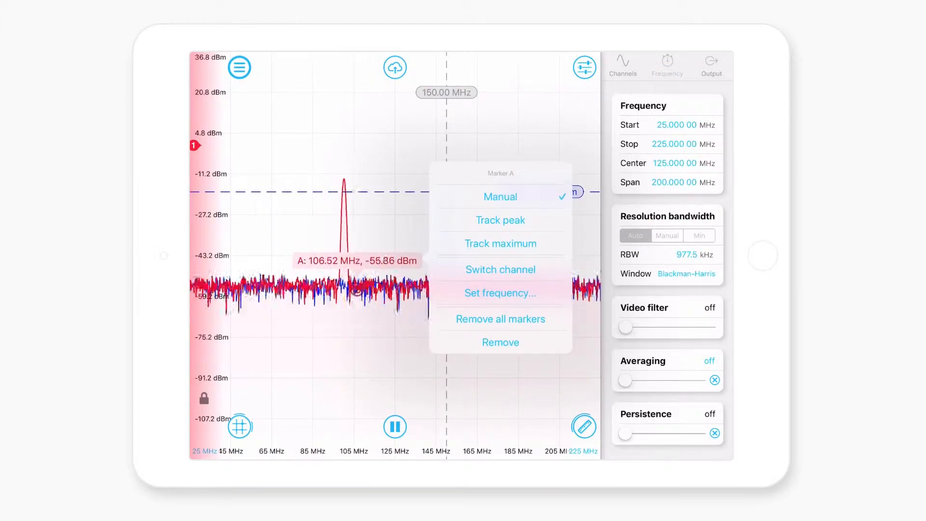
{"action": "left_click", "coordinate": [499, 243]}
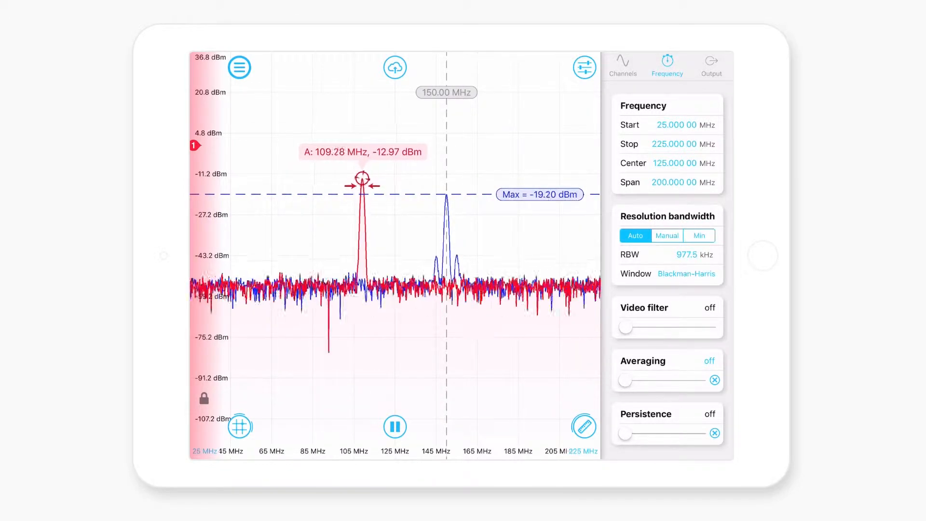
Reopen marker A's options and reveal the measurements area below the spectrum.
{"action": "left_click_drag", "start_coordinate": [363, 183], "coordinate": [327, 183]}
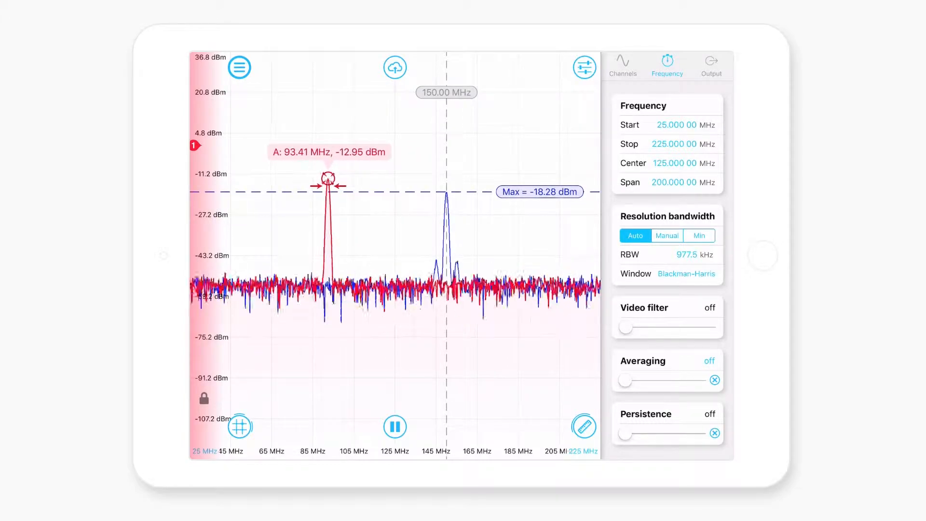
{"action": "left_click", "coordinate": [325, 177]}
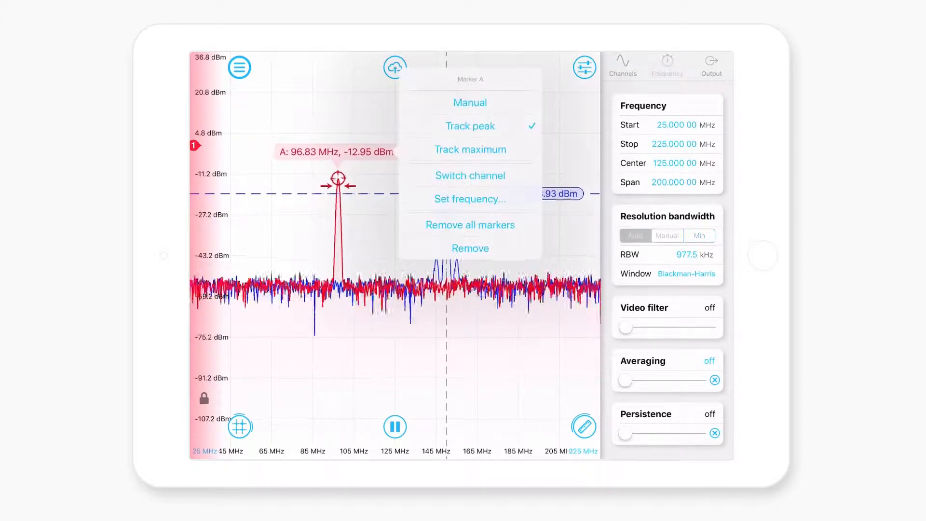
{"action": "left_click_drag", "start_coordinate": [338, 178], "coordinate": [361, 178]}
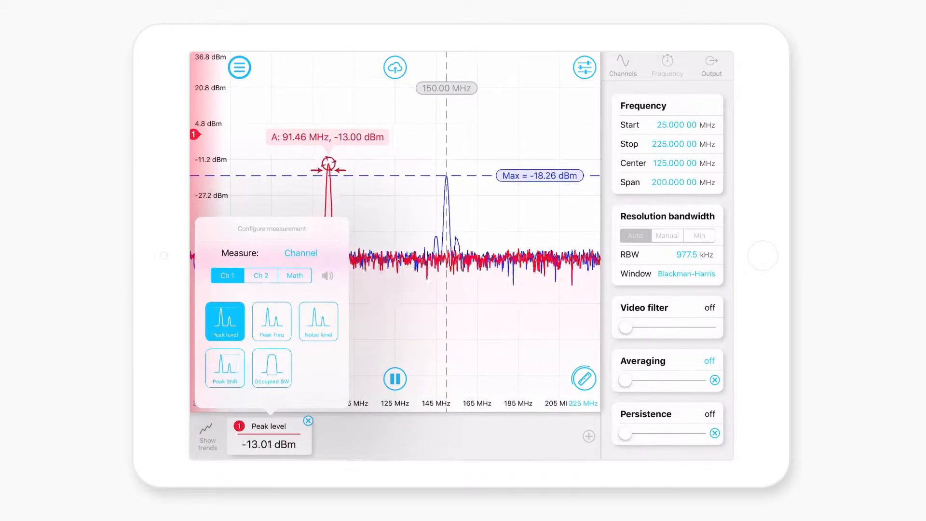
Configure the measurement to report marker A's frequency (107.3 MHz) instead of channel values.
{"action": "left_click_drag", "start_coordinate": [325, 166], "coordinate": [362, 162]}
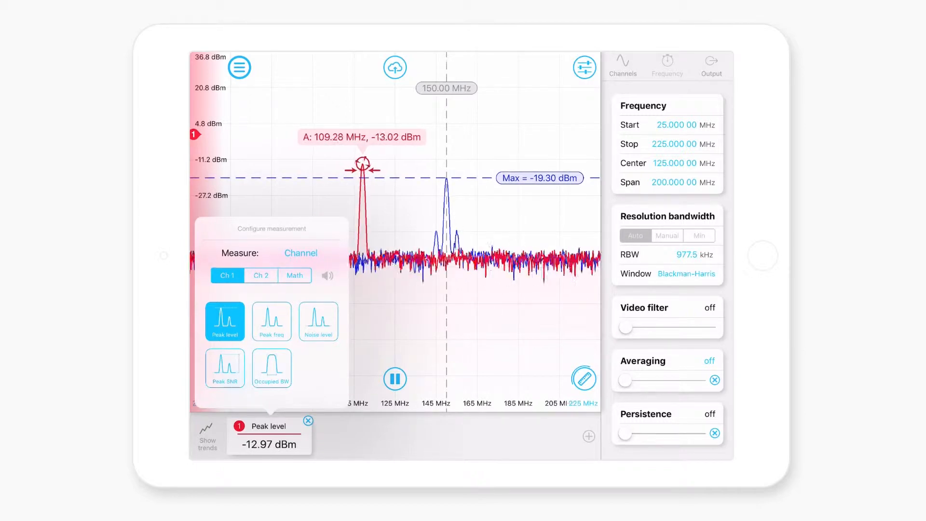
{"action": "left_click", "coordinate": [300, 253]}
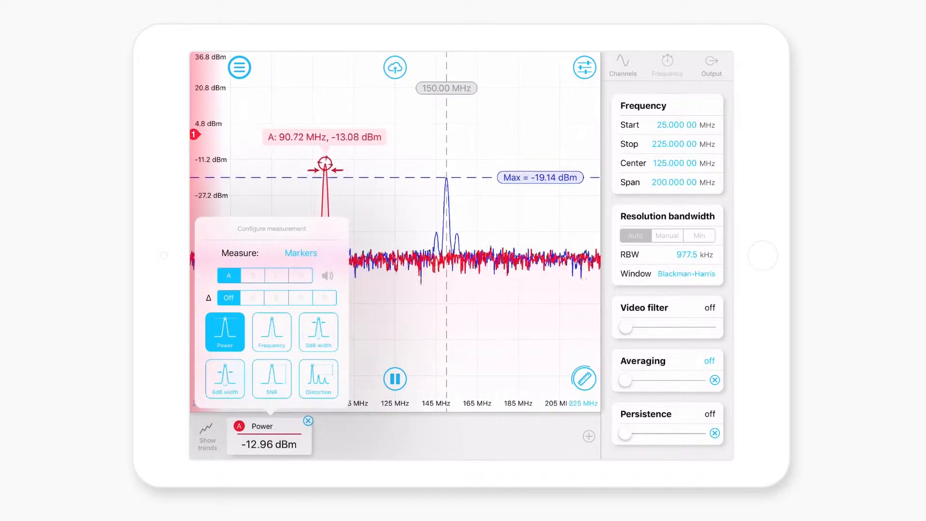
{"action": "left_click_drag", "start_coordinate": [324, 170], "coordinate": [358, 165]}
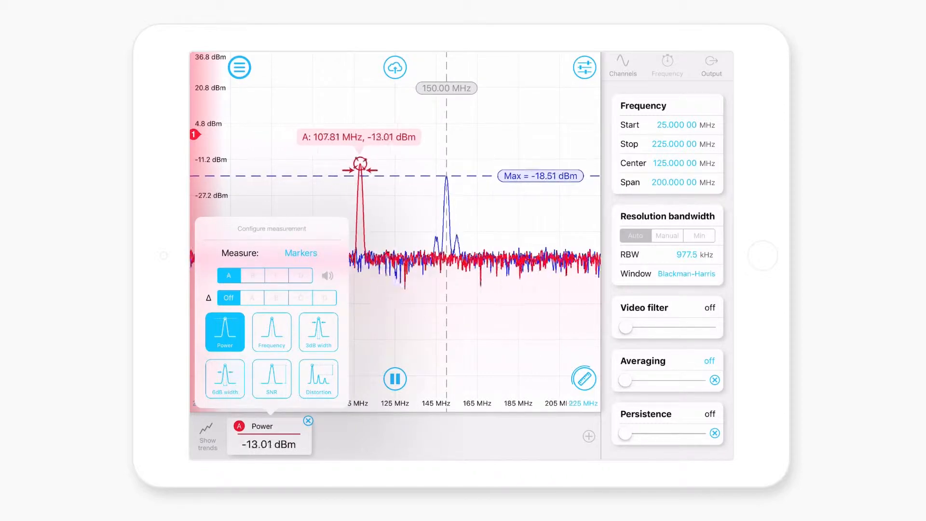
{"action": "left_click", "coordinate": [271, 332]}
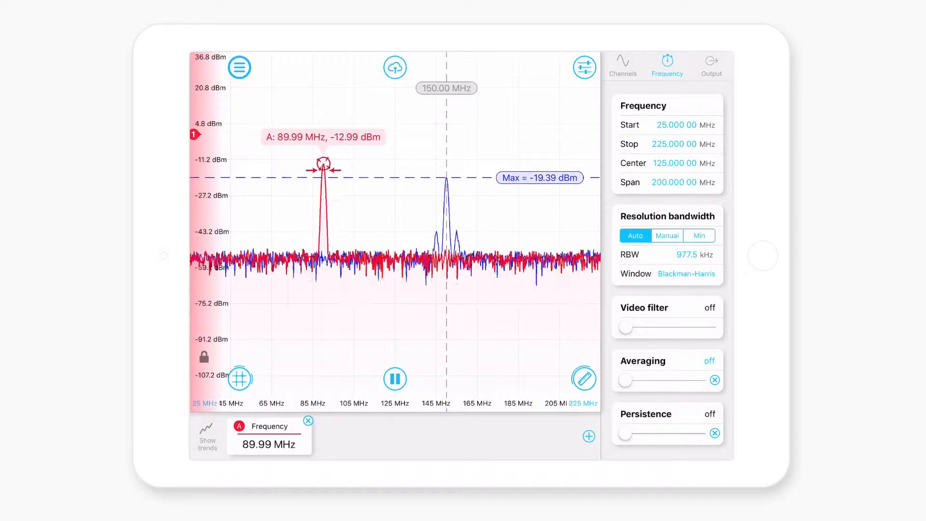
{"action": "left_click_drag", "start_coordinate": [323, 169], "coordinate": [354, 163]}
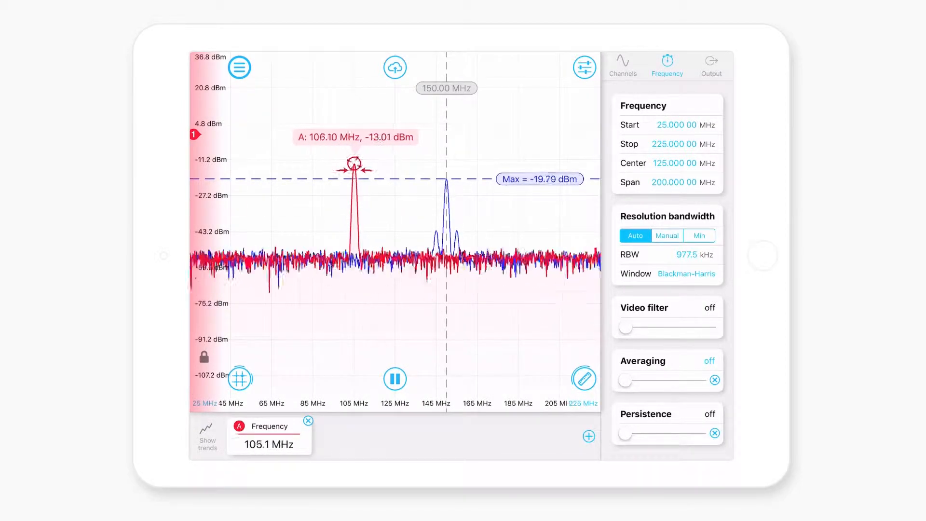
{"action": "left_click_drag", "start_coordinate": [351, 164], "coordinate": [322, 162]}
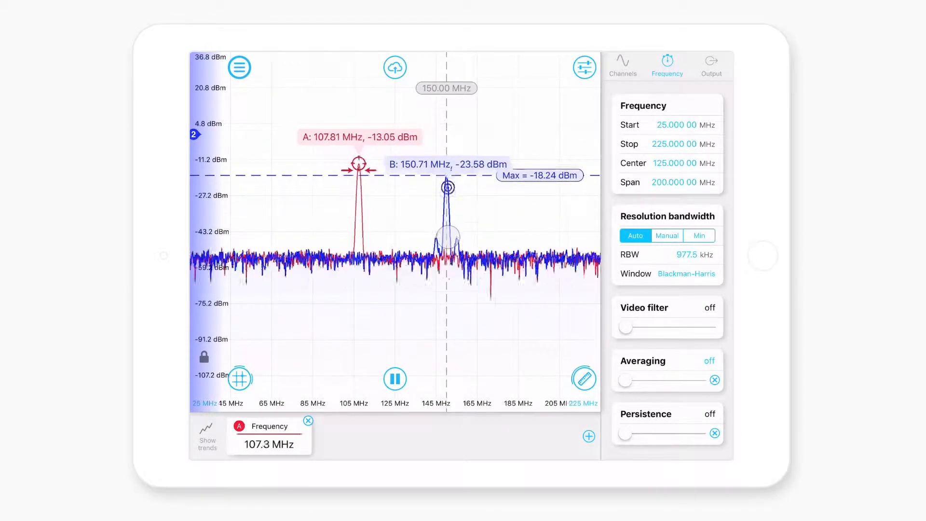
Set marker B tracking the channel 2 peak, move marker A onto channel 2, and add a new measurement.
{"action": "left_click", "coordinate": [447, 188]}
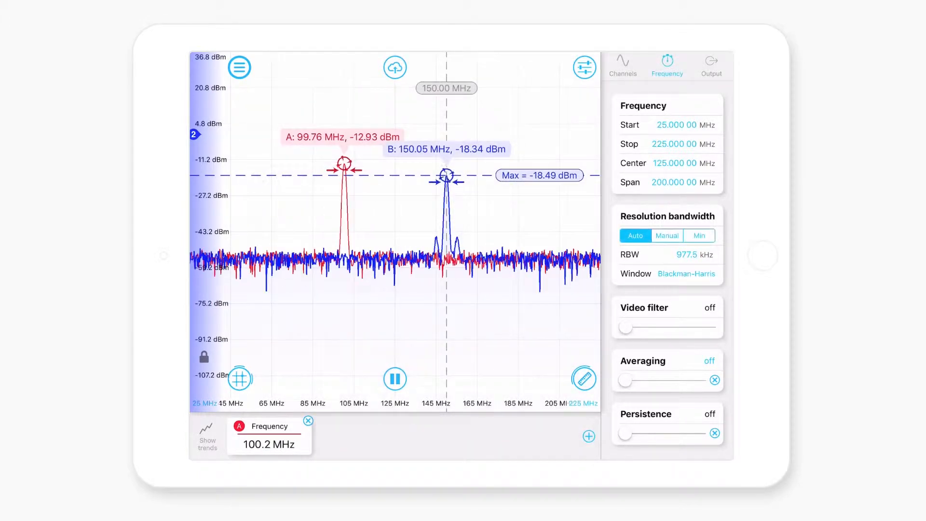
{"action": "left_click", "coordinate": [446, 175]}
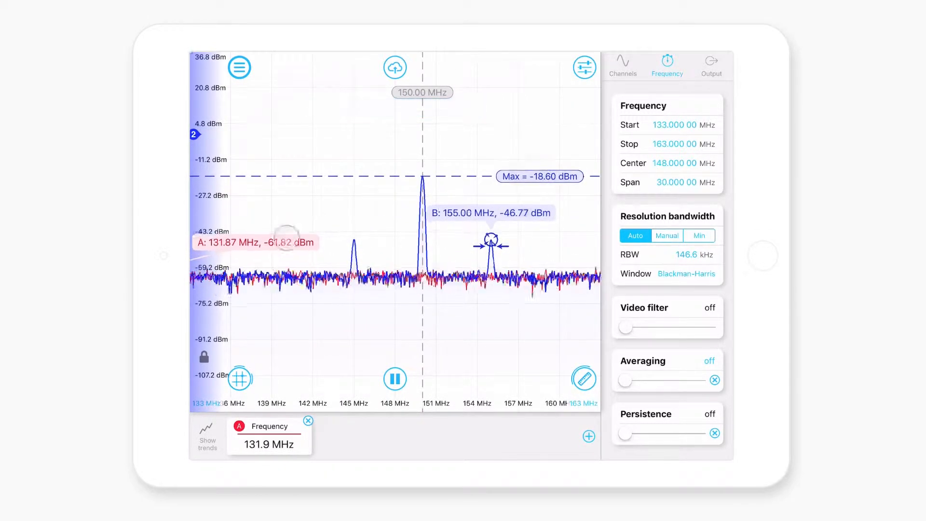
{"action": "left_click", "coordinate": [278, 242]}
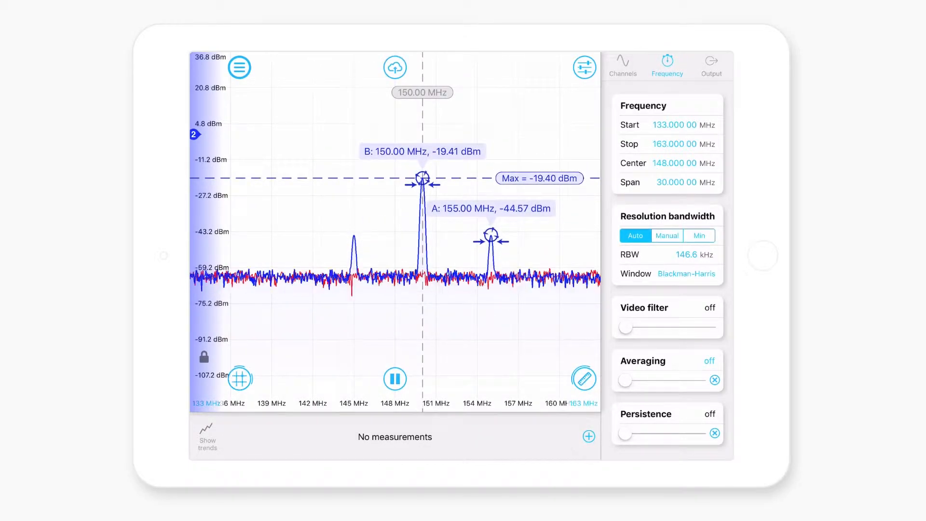
{"action": "left_click", "coordinate": [587, 435]}
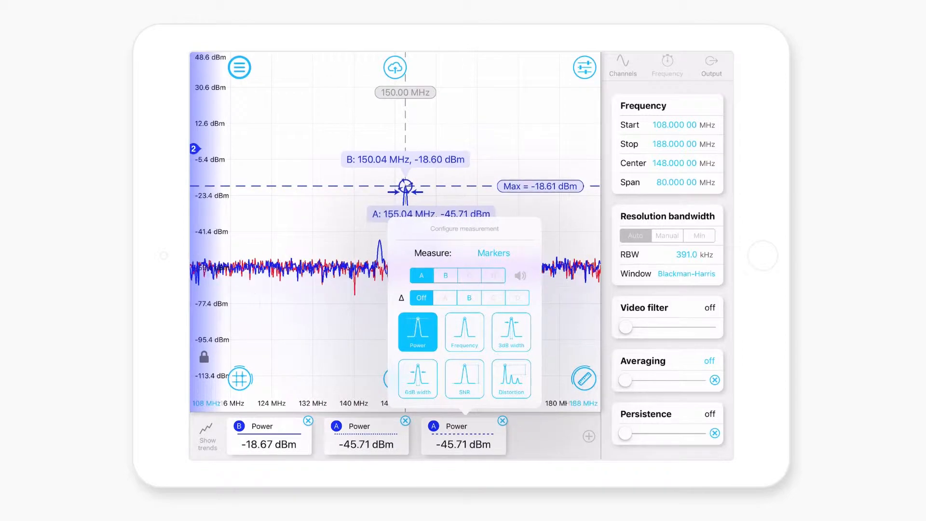
Change the third measurement to Distortion, then 3 dB width for marker A, and close the configuration.
{"action": "left_click", "coordinate": [511, 378]}
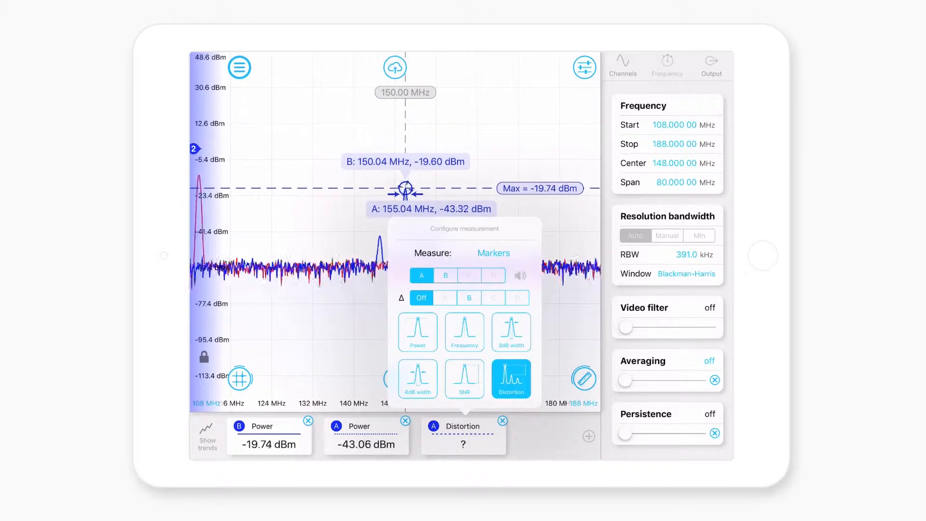
{"action": "left_click", "coordinate": [510, 331]}
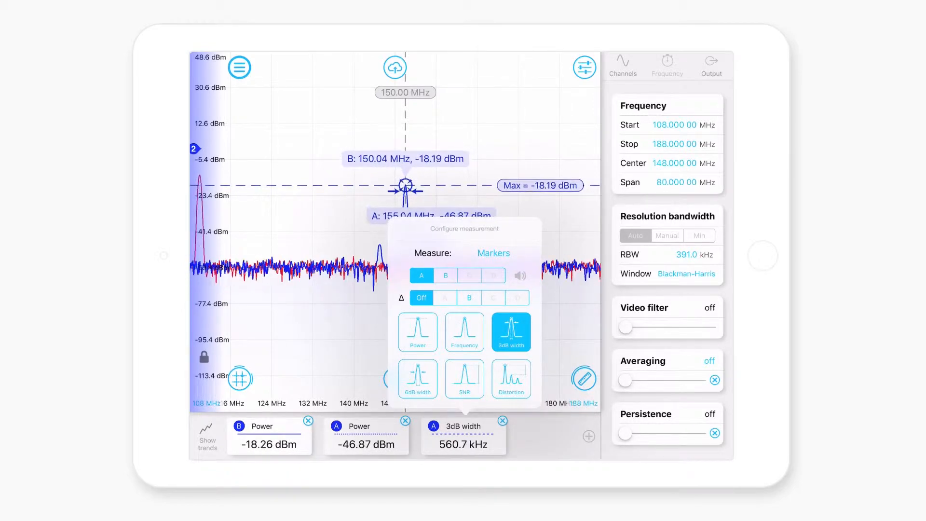
{"action": "left_click", "coordinate": [464, 378]}
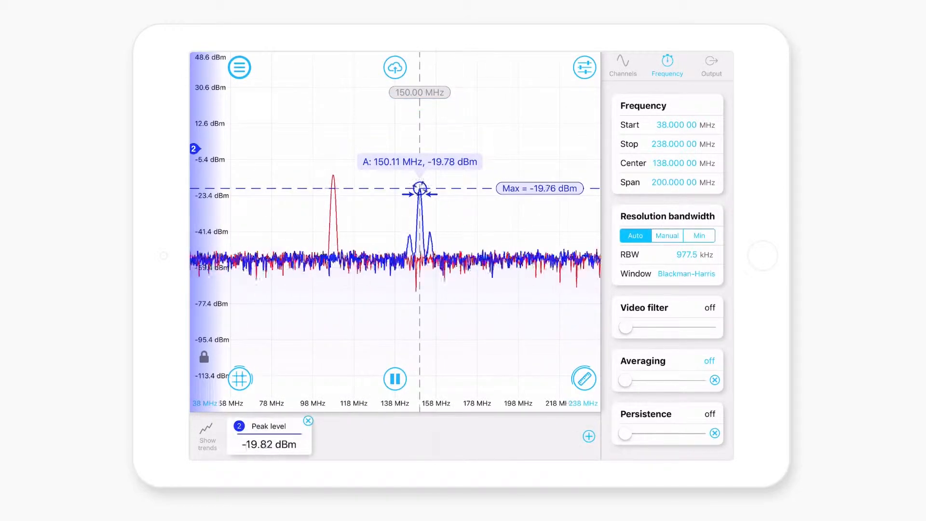
Set the measurement to marker A's SNR with minimum 123.2 kHz RBW.
{"action": "left_click", "coordinate": [269, 426]}
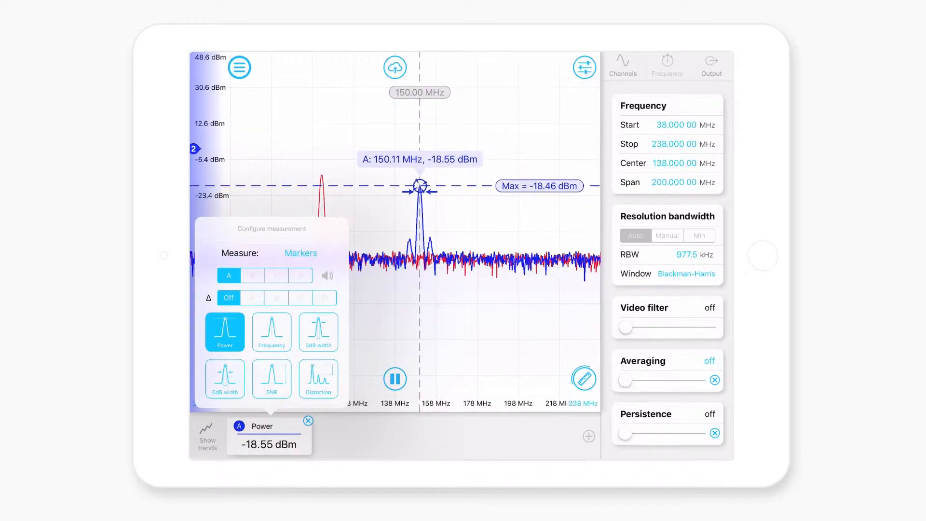
{"action": "left_click", "coordinate": [271, 378]}
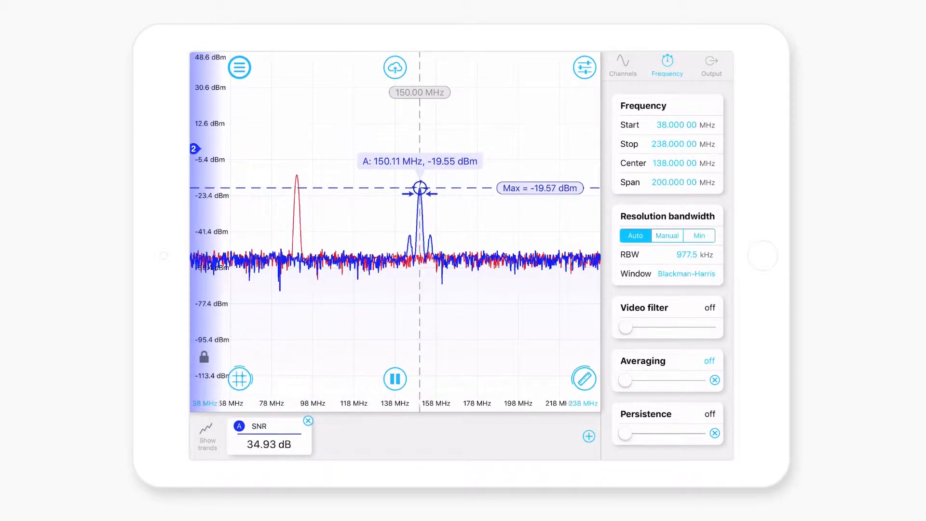
{"action": "left_click", "coordinate": [698, 235]}
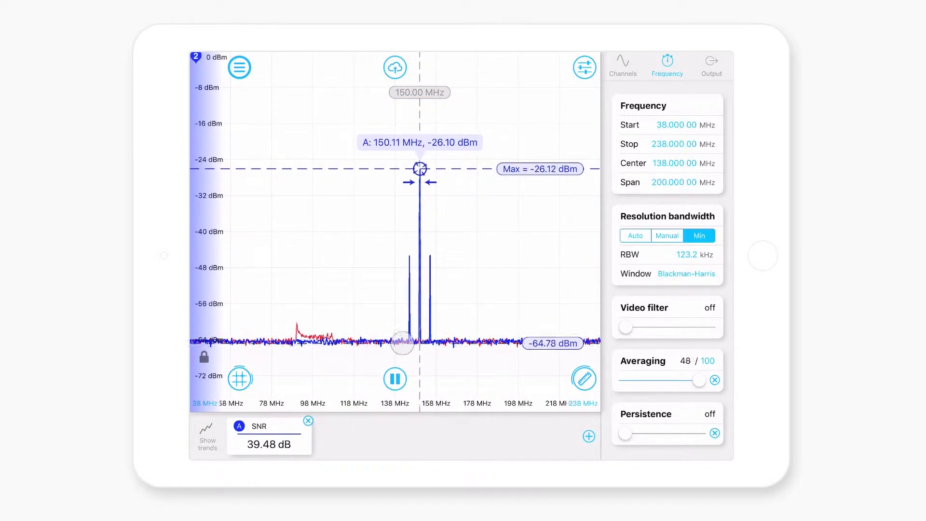
Show marker A's level relative to the noise floor via its options, then close them.
{"action": "left_click", "coordinate": [419, 169]}
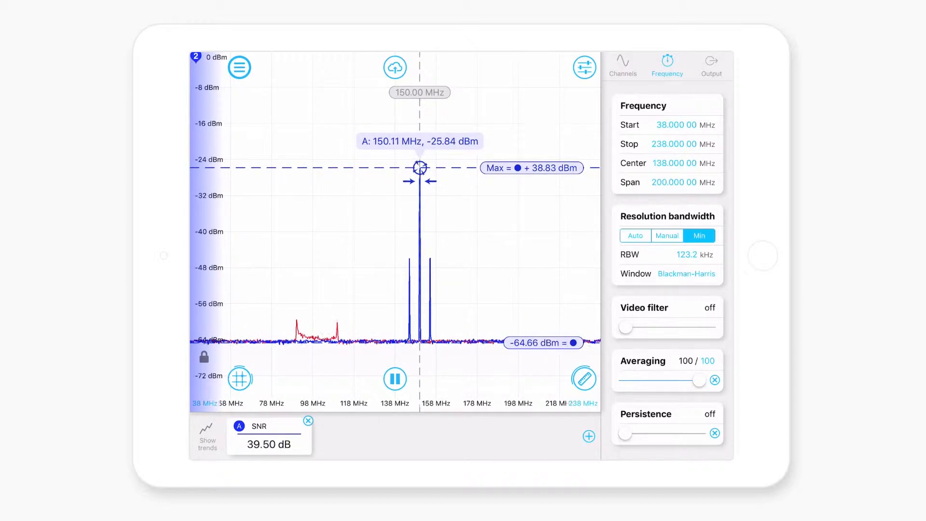
{"action": "left_click", "coordinate": [419, 167]}
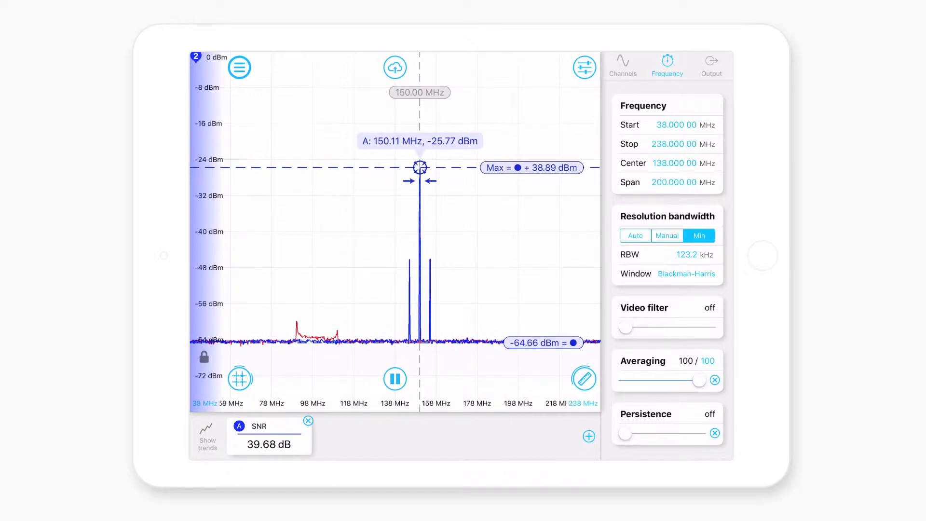
{"action": "left_click", "coordinate": [419, 167]}
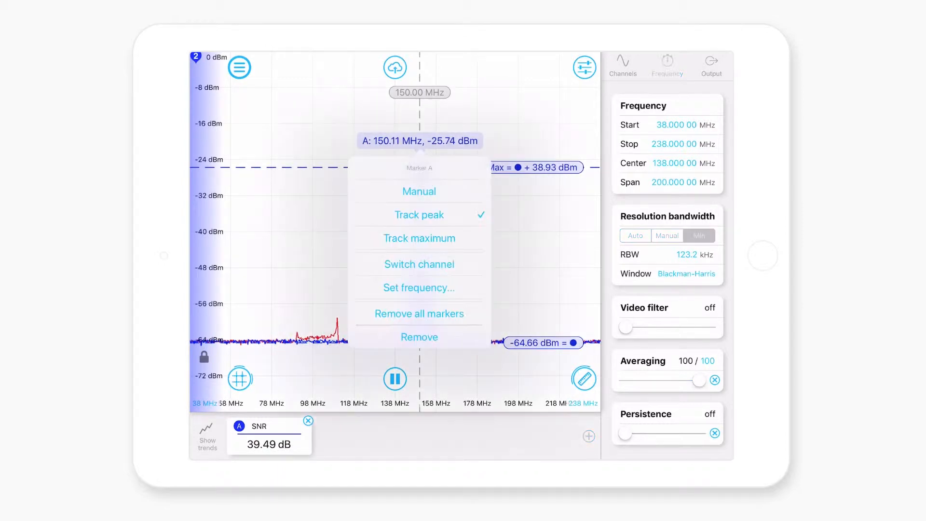
{"action": "left_click", "coordinate": [698, 235]}
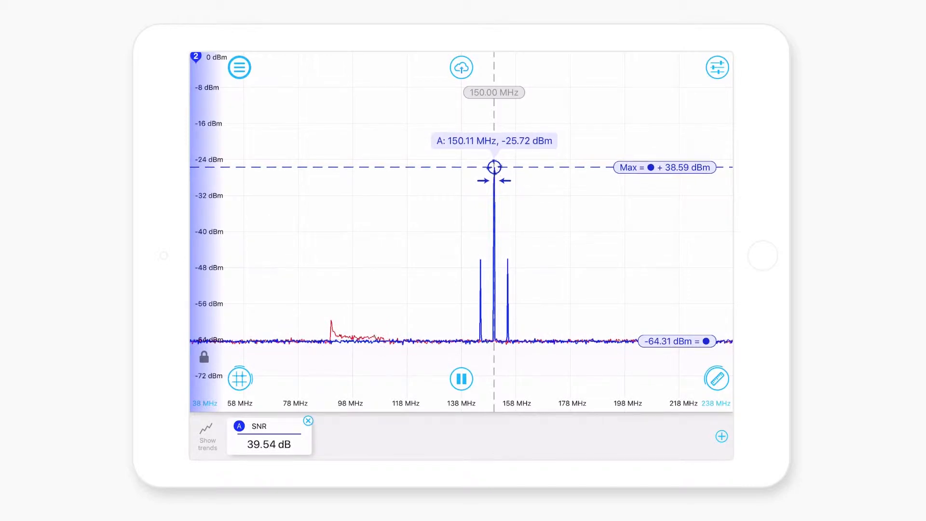
Set the 67–127 MHz span with averaging off and make channel 1 the active trace.
{"action": "left_click", "coordinate": [717, 66]}
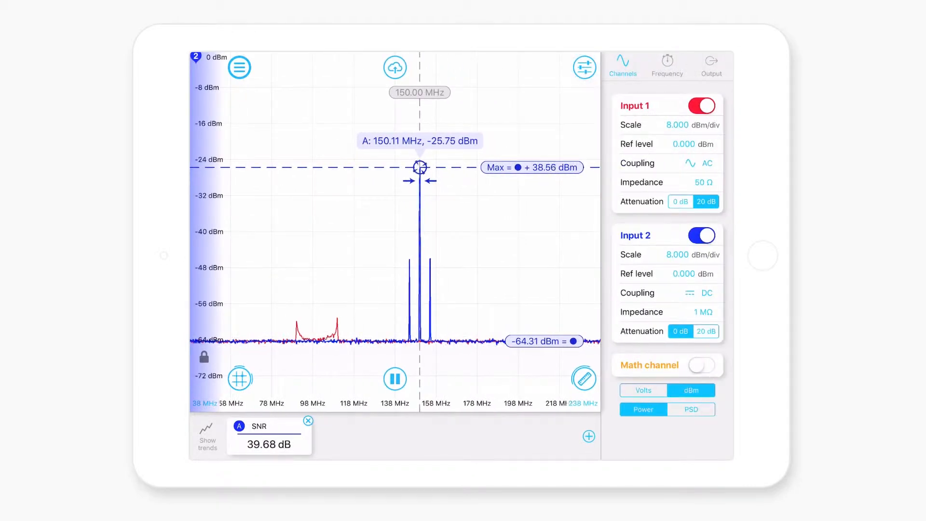
{"action": "left_click", "coordinate": [666, 62]}
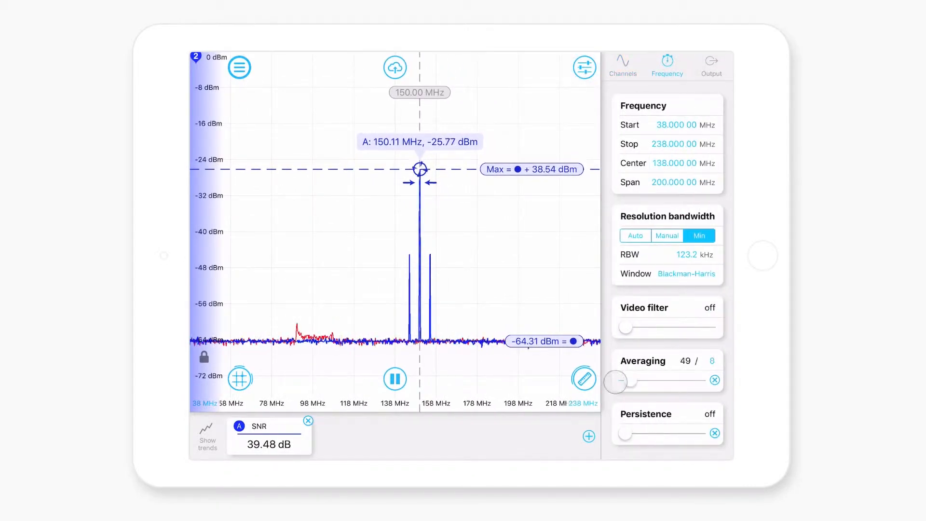
{"action": "left_click", "coordinate": [635, 235]}
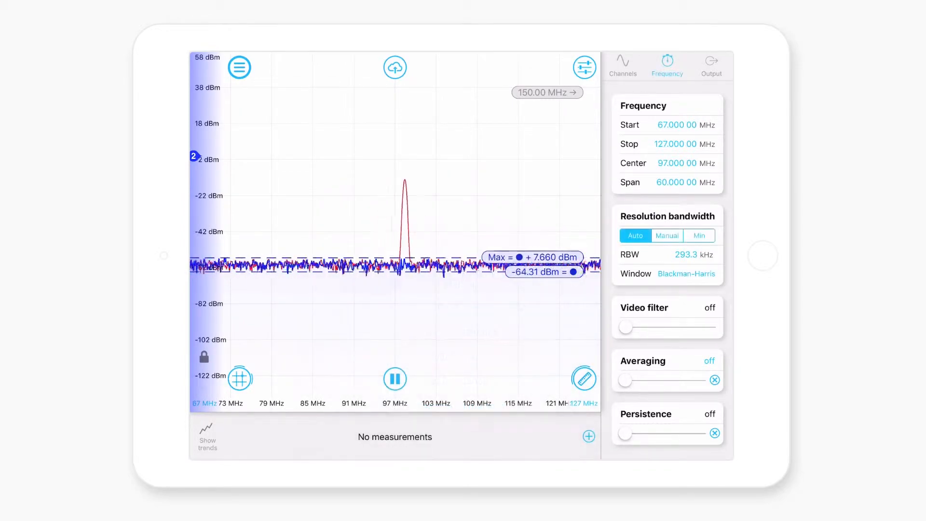
{"action": "left_click", "coordinate": [583, 378]}
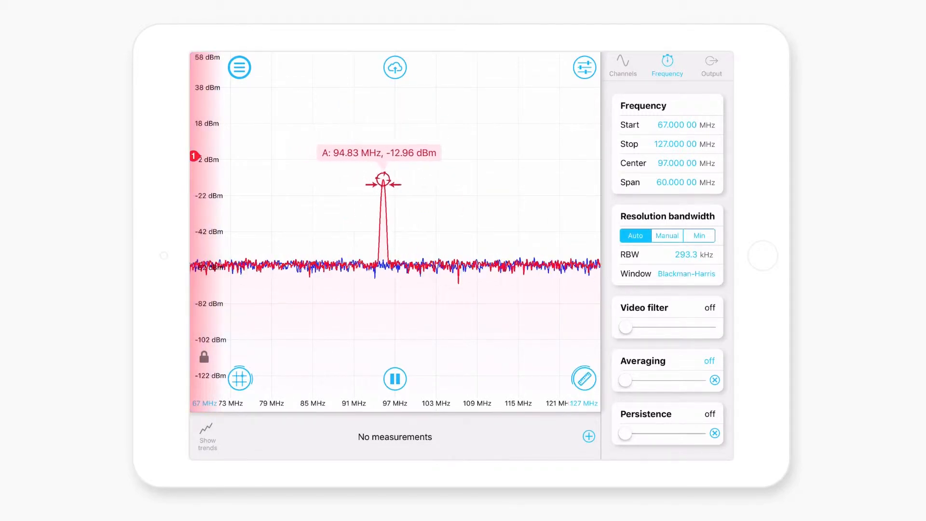
Show the trend plot of marker A's frequency and add a second measurement.
{"action": "left_click", "coordinate": [587, 436]}
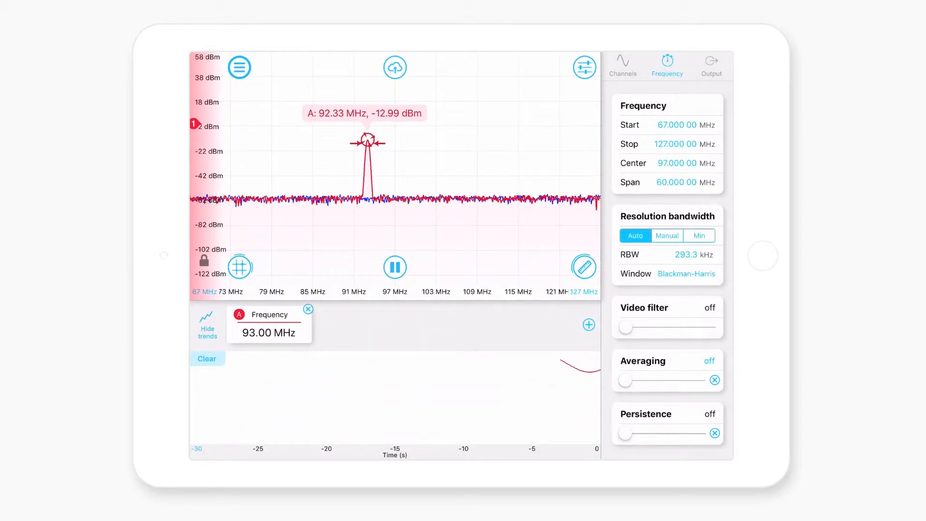
{"action": "left_click_drag", "start_coordinate": [367, 141], "coordinate": [479, 142]}
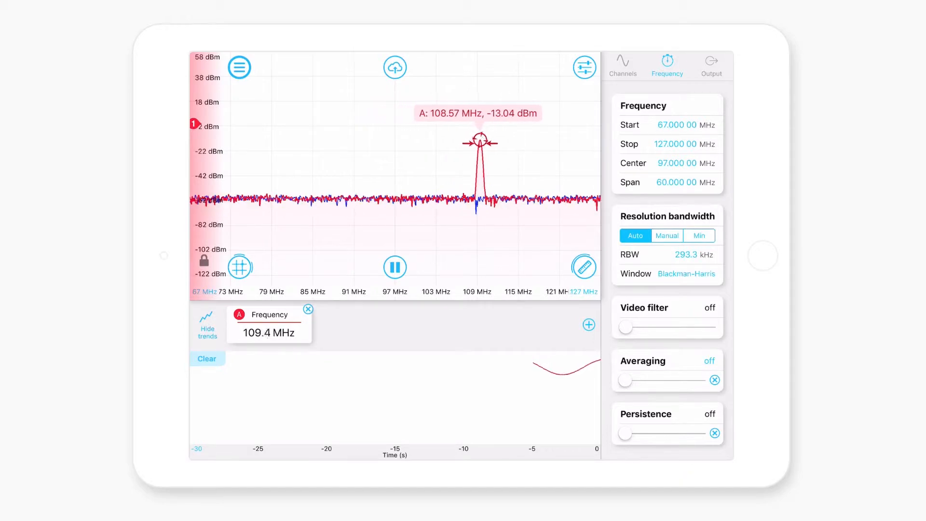
{"action": "left_click_drag", "start_coordinate": [479, 142], "coordinate": [409, 140]}
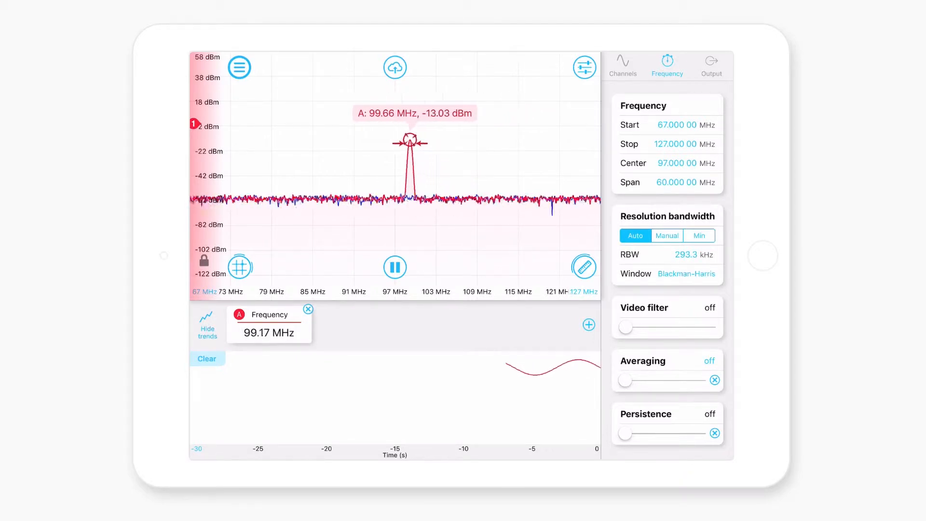
{"action": "left_click_drag", "start_coordinate": [407, 139], "coordinate": [355, 139]}
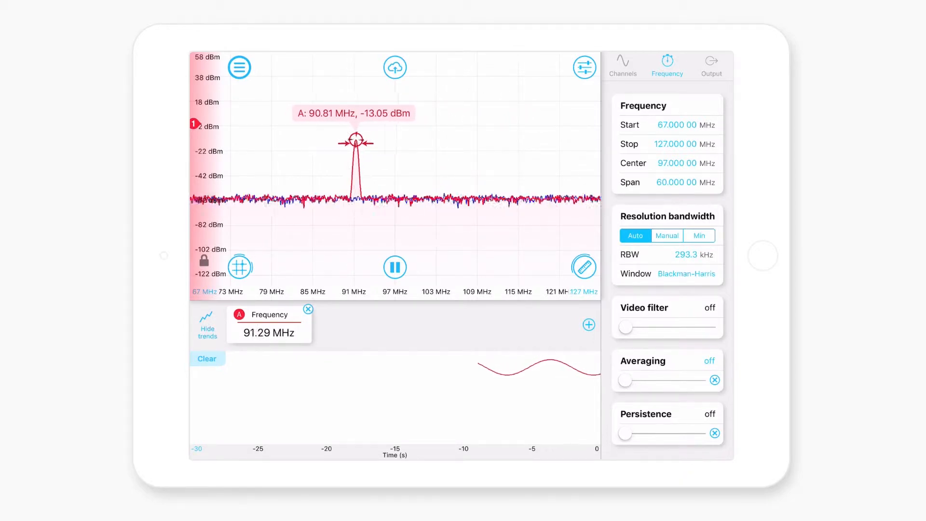
{"action": "left_click", "coordinate": [588, 325]}
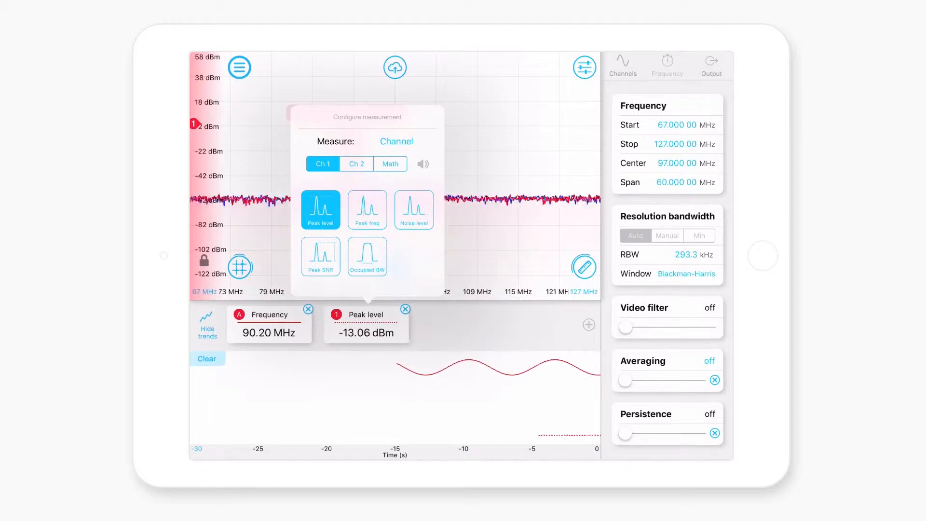
Try Peak freq, Peak SNR and Noise level, then settle on marker A's Power for the second measurement.
{"action": "left_click", "coordinate": [367, 210]}
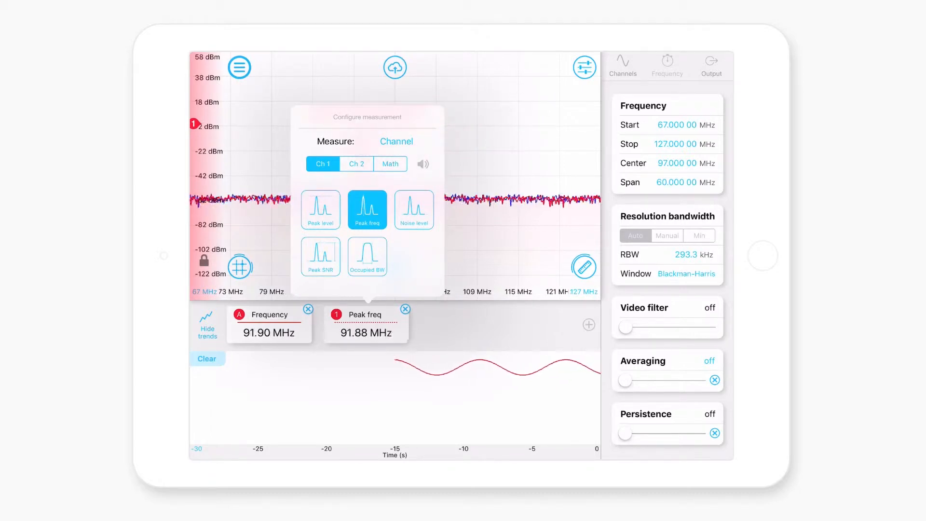
{"action": "left_click", "coordinate": [320, 257]}
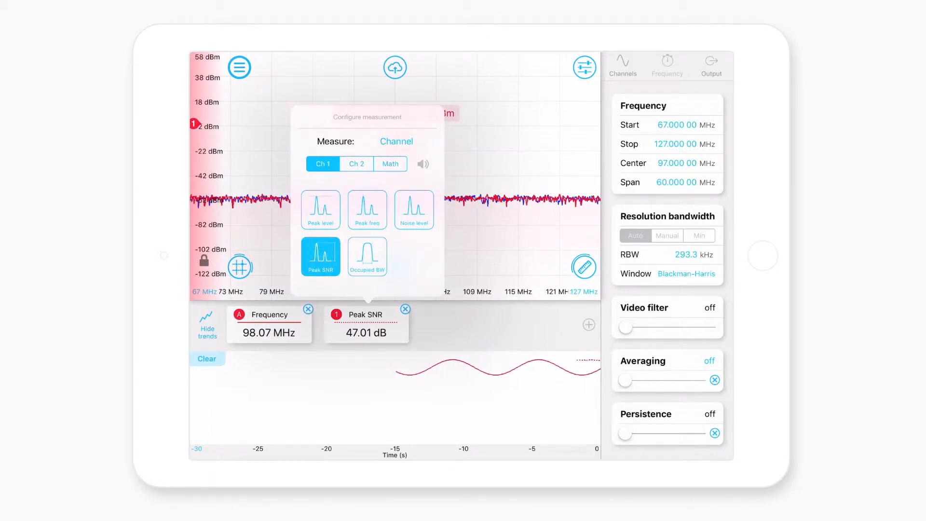
{"action": "left_click", "coordinate": [414, 209]}
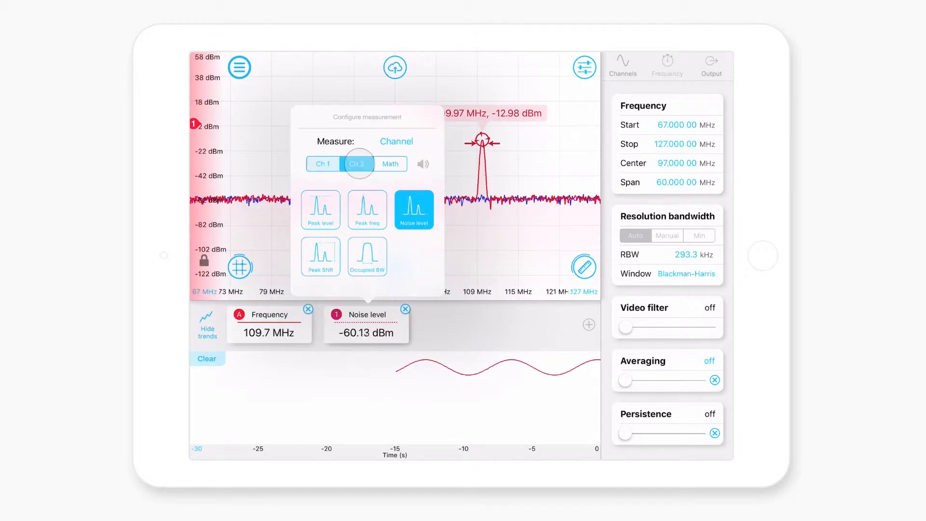
{"action": "left_click", "coordinate": [395, 141]}
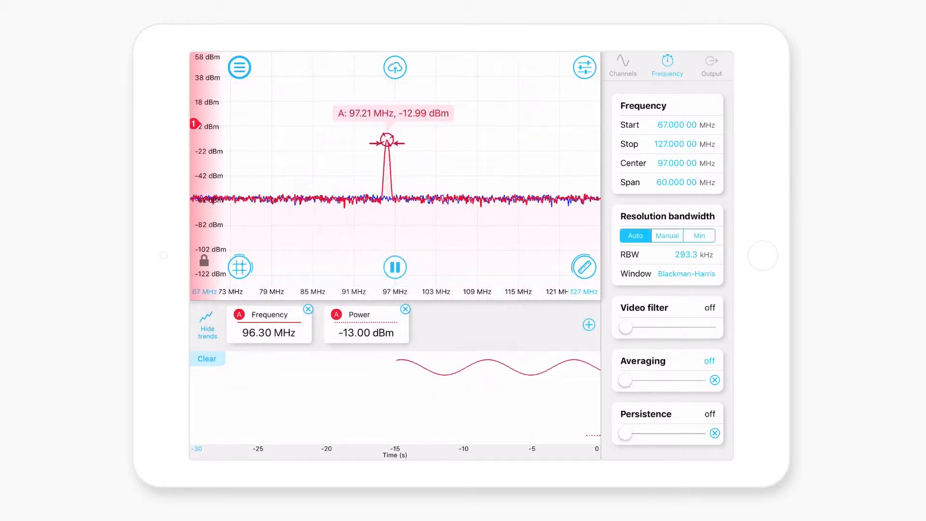
Hide the measurement readouts and trend plots.
{"action": "left_click_drag", "start_coordinate": [386, 140], "coordinate": [367, 143]}
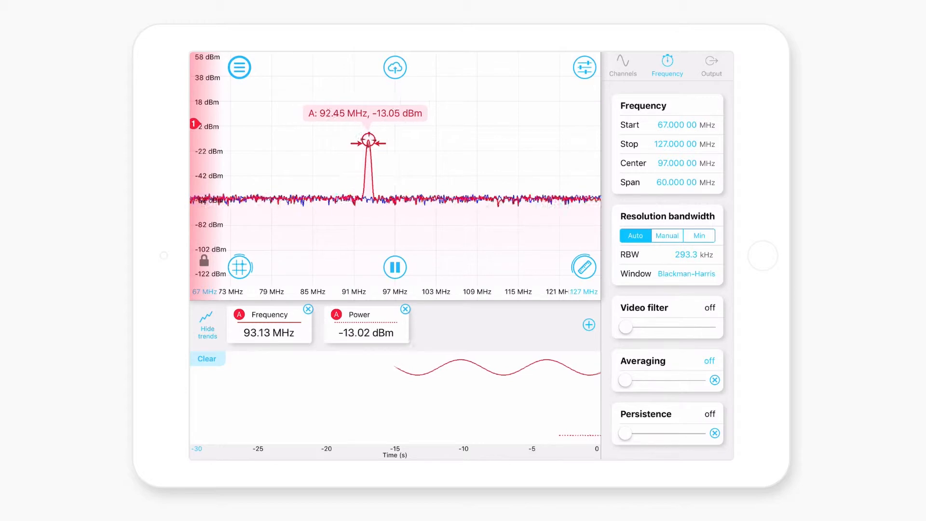
{"action": "left_click_drag", "start_coordinate": [367, 142], "coordinate": [480, 142]}
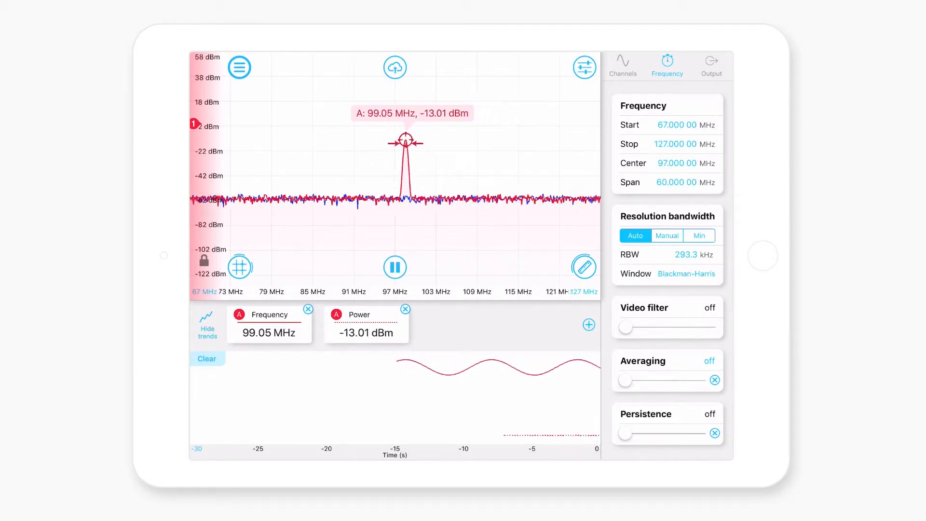
{"action": "left_click_drag", "start_coordinate": [403, 141], "coordinate": [355, 141]}
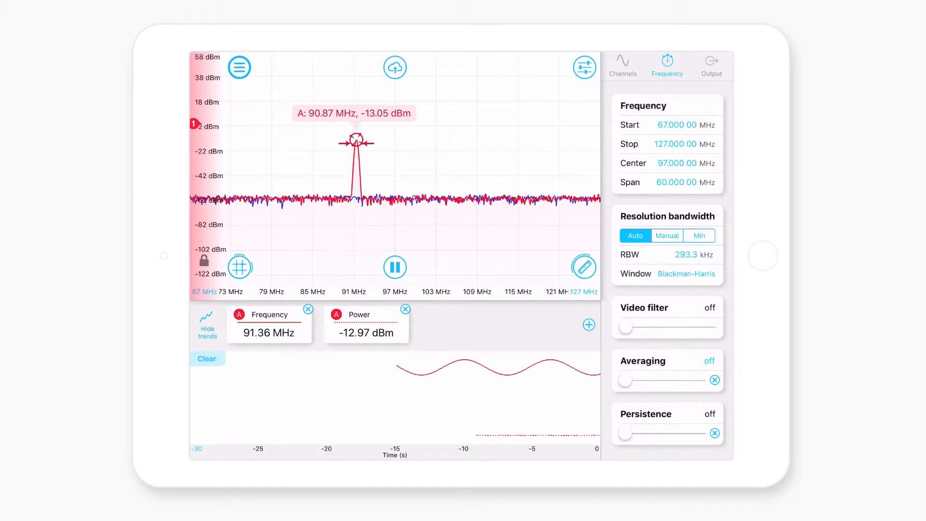
{"action": "left_click_drag", "start_coordinate": [354, 140], "coordinate": [470, 140]}
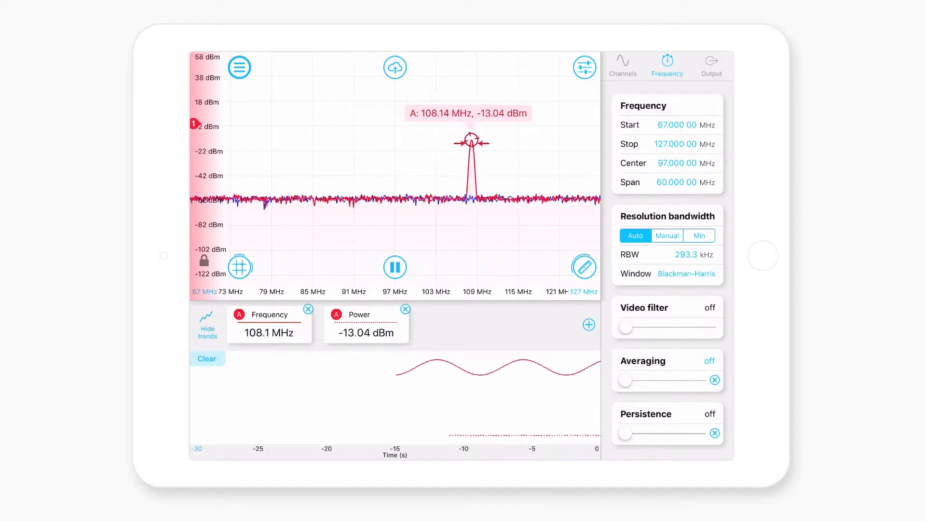
{"action": "left_click_drag", "start_coordinate": [471, 141], "coordinate": [428, 142]}
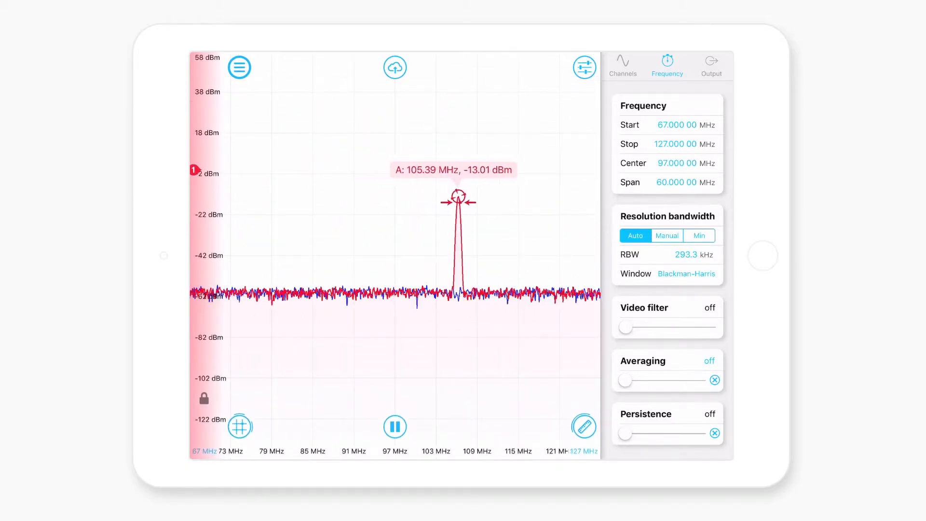
Select Input 2 in Channels, shift the spectrum to 90–170 MHz and choose channel 1's Waterfall view.
{"action": "left_click", "coordinate": [622, 63]}
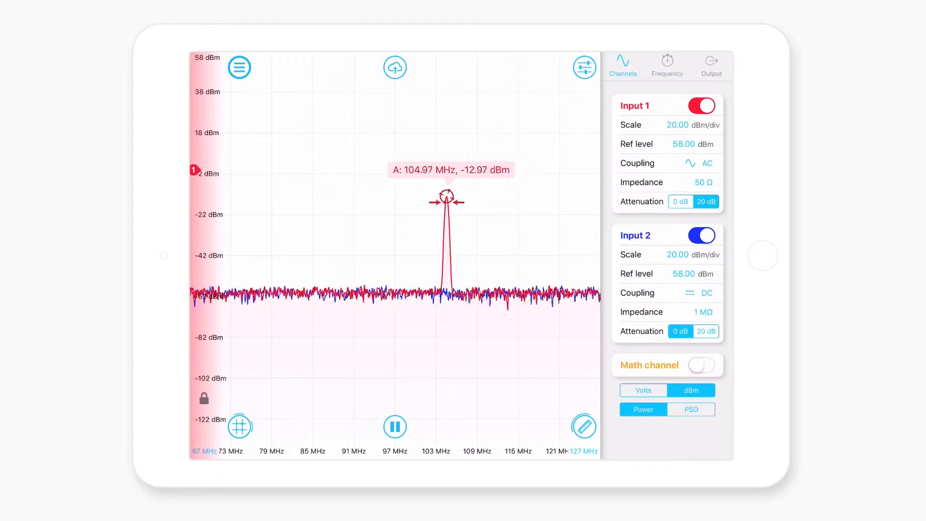
{"action": "left_click", "coordinate": [702, 236]}
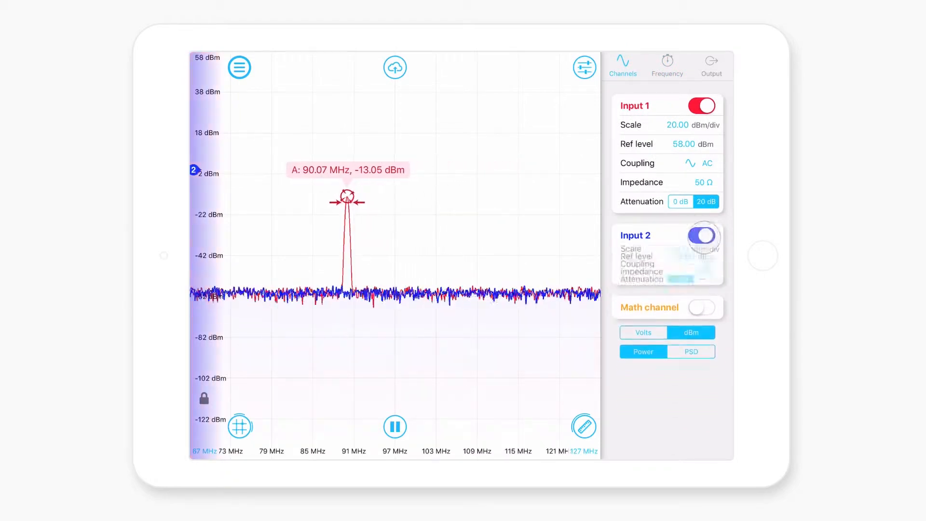
{"action": "left_click", "coordinate": [701, 235]}
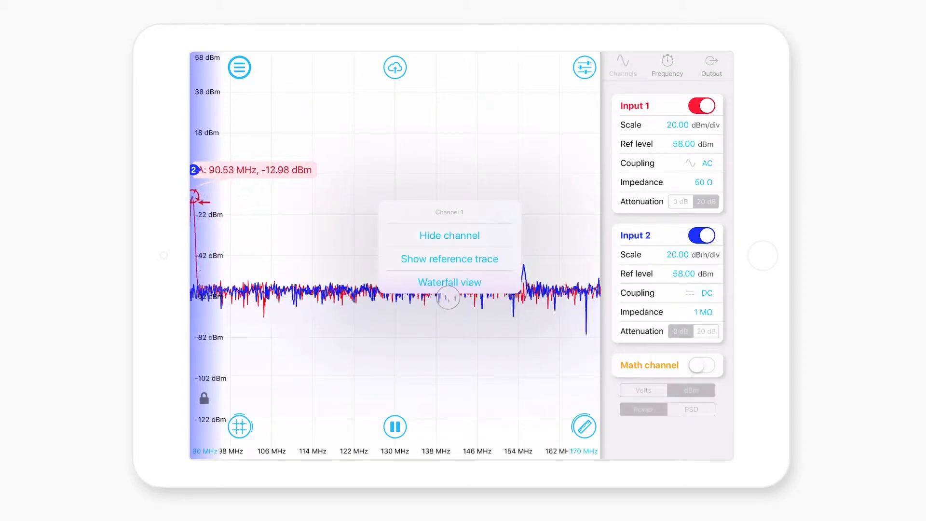
{"action": "left_click_drag", "start_coordinate": [198, 195], "coordinate": [247, 195]}
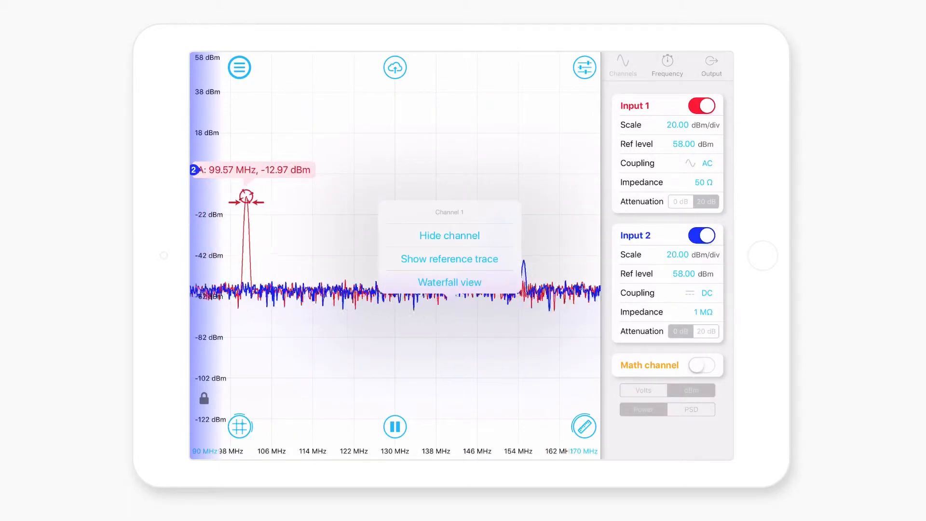
{"action": "left_click", "coordinate": [449, 281]}
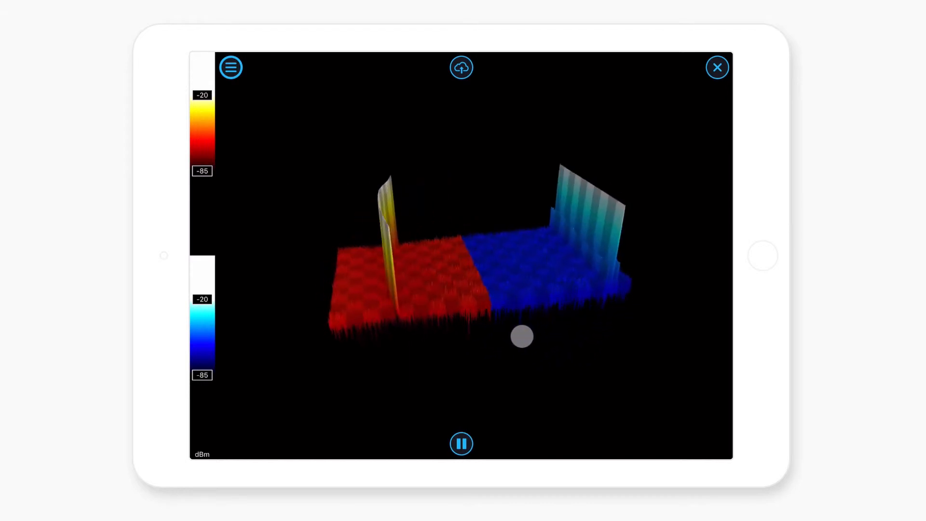
Orbit the 3D waterfall to an overhead angle, pause acquisition, then close back to the live spectrum.
{"action": "left_click_drag", "start_coordinate": [519, 336], "coordinate": [511, 359]}
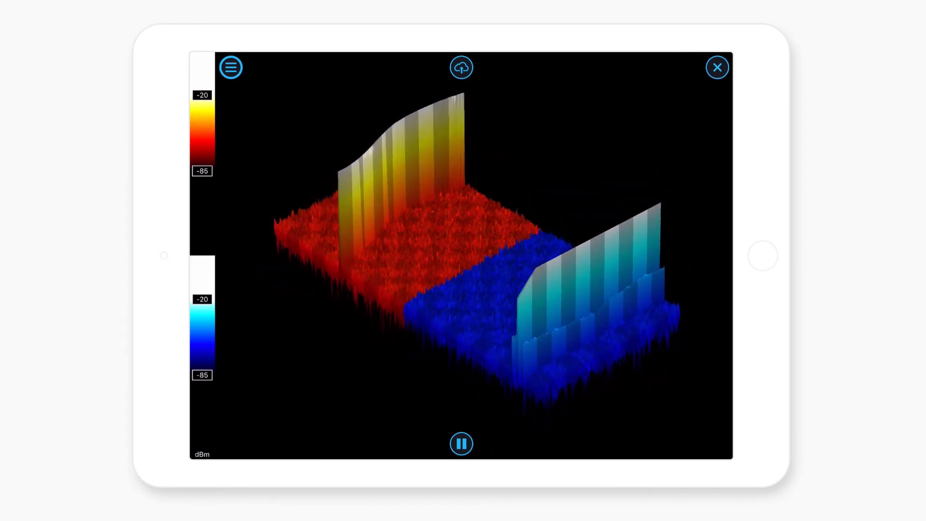
{"action": "left_click", "coordinate": [461, 66]}
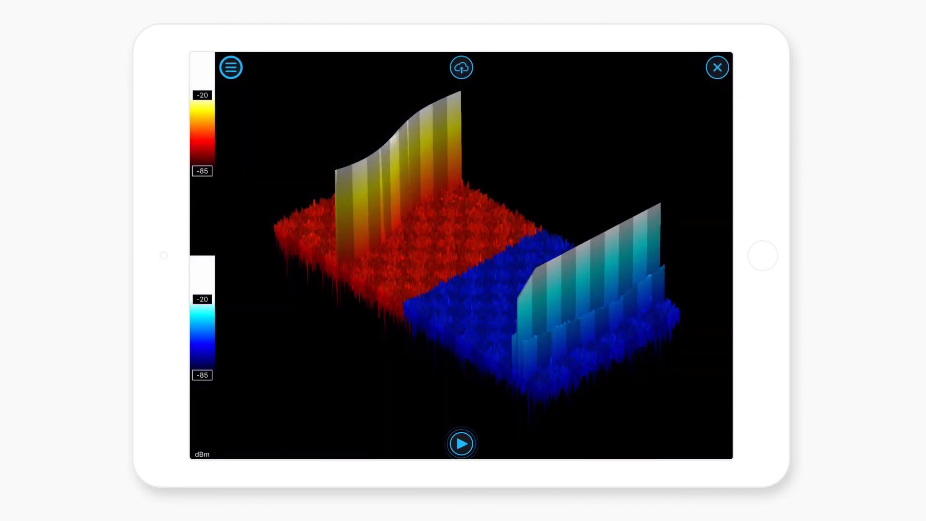
{"action": "left_click", "coordinate": [460, 443]}
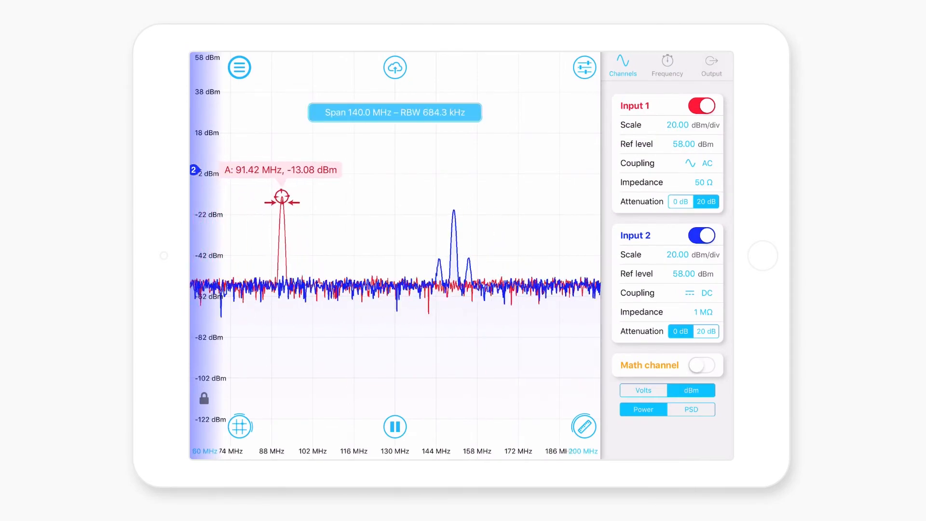
Bring up the main menu listing Switch instruments, save/recall, reset and file manager.
{"action": "left_click", "coordinate": [238, 66]}
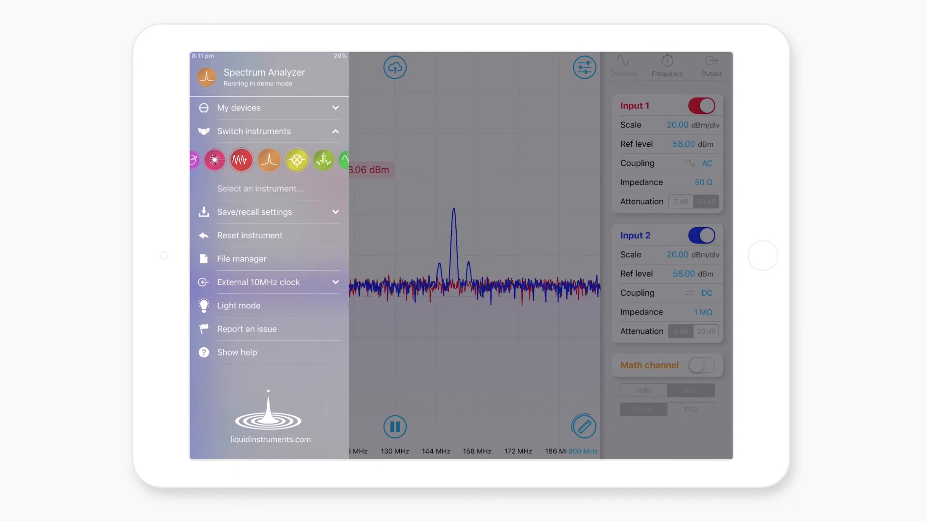